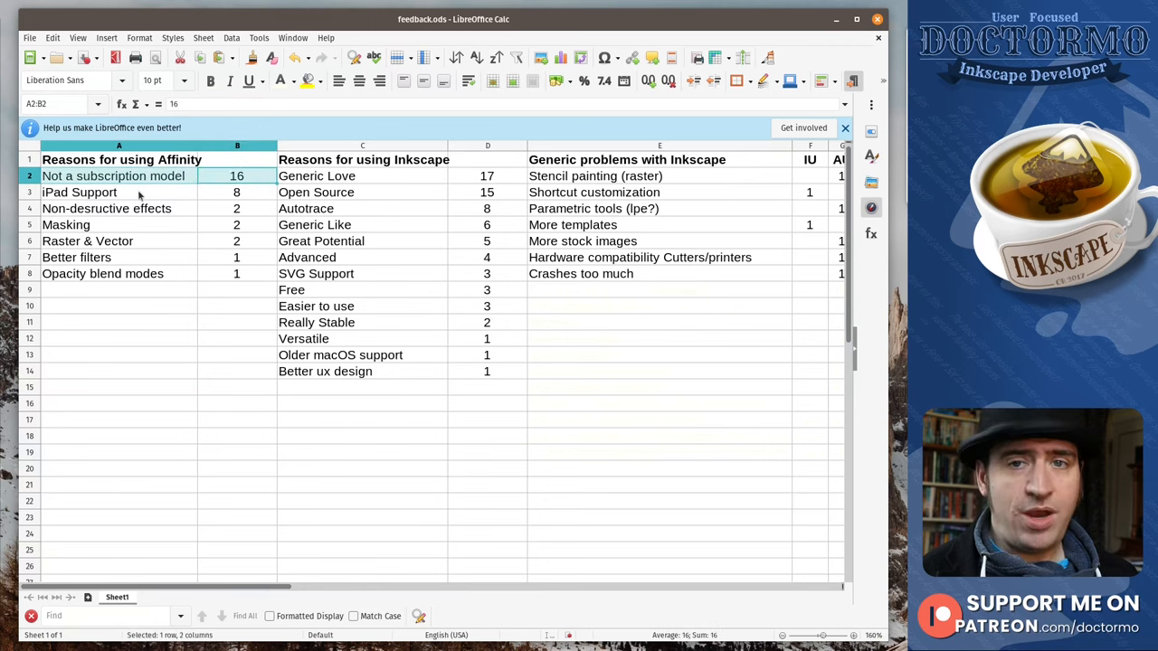
mouse_move(219, 184)
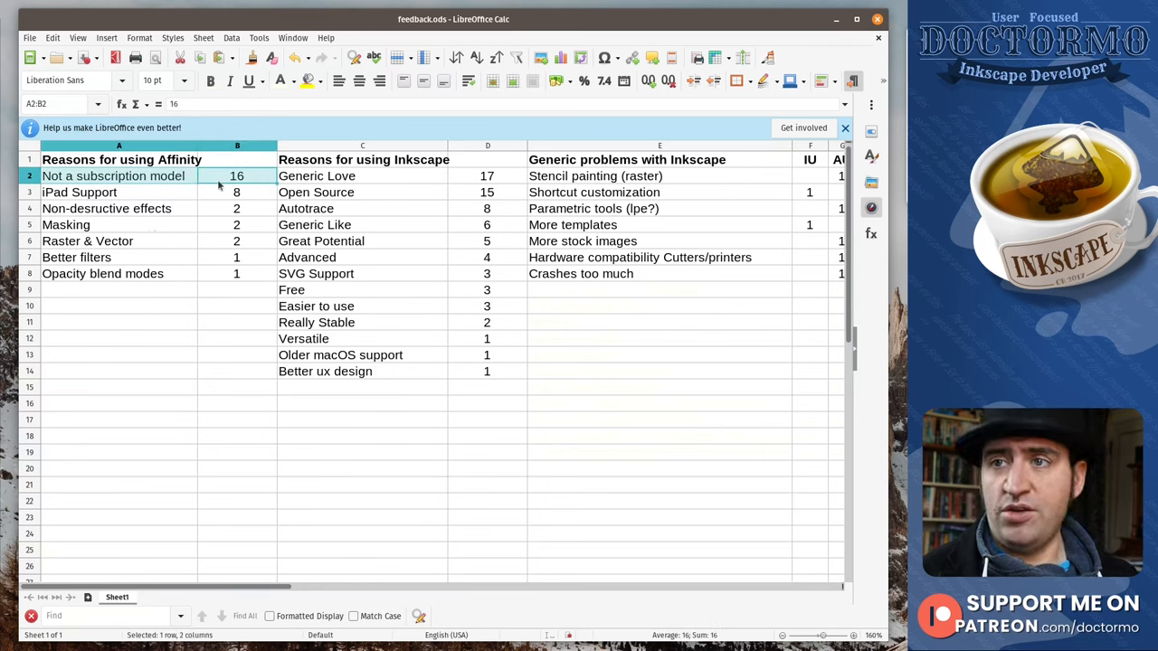
mouse_move(210, 205)
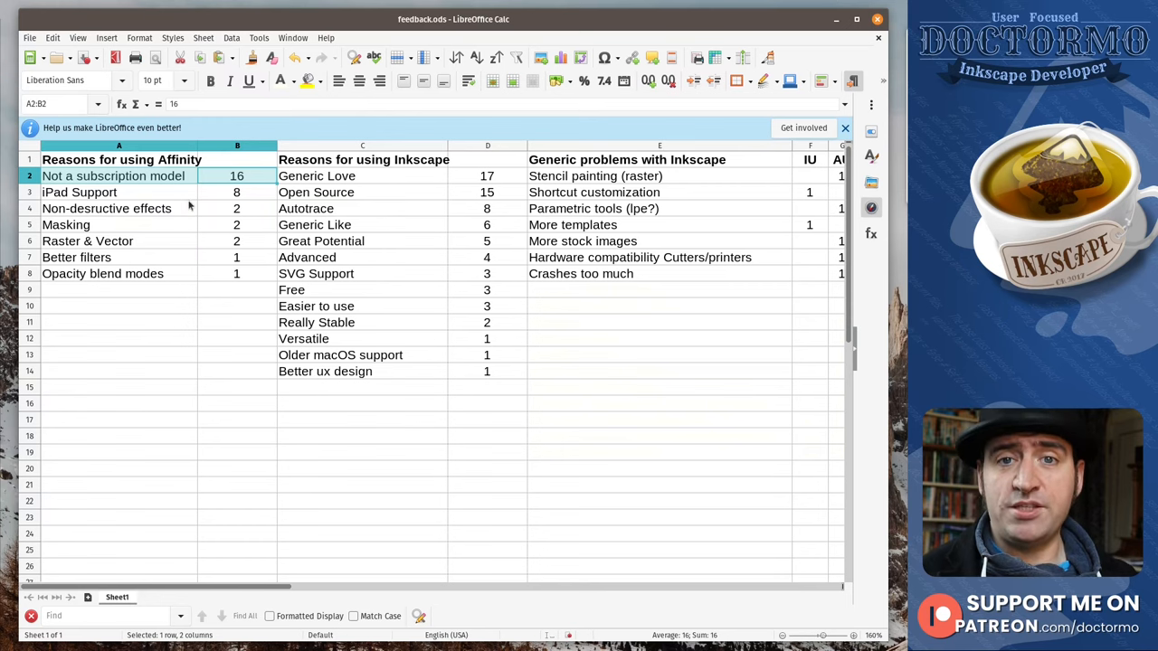
mouse_move(213, 199)
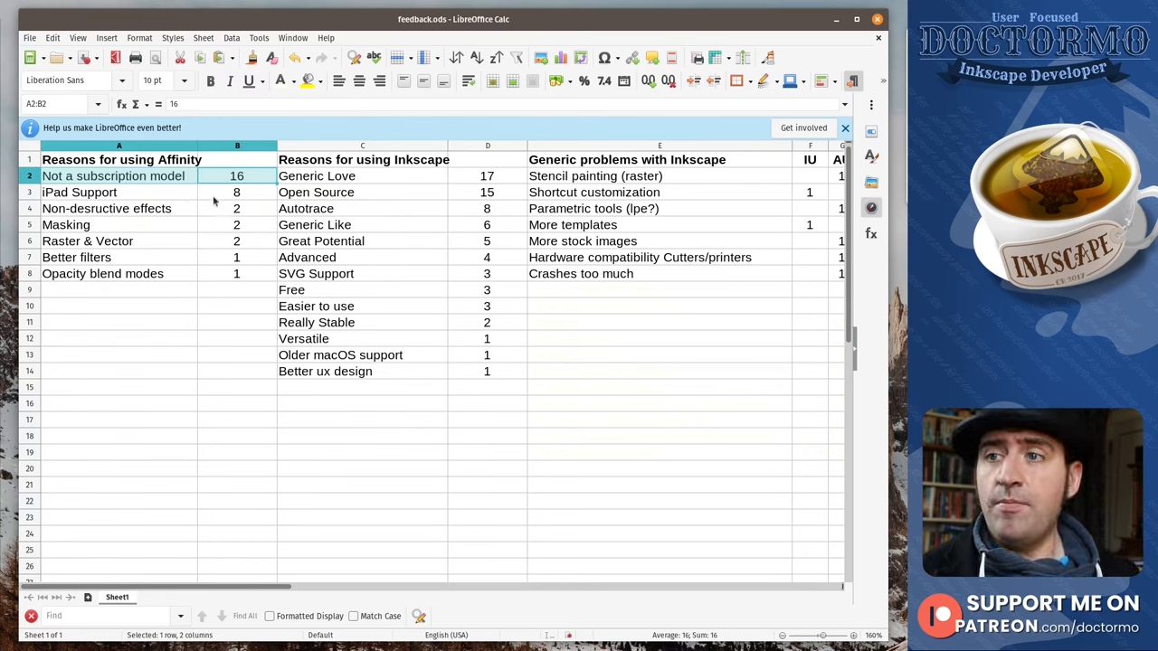
Step: Review the Affinity table rows: iPad Support, Raster & Vector, Opacity blend modes
left_click(117, 192)
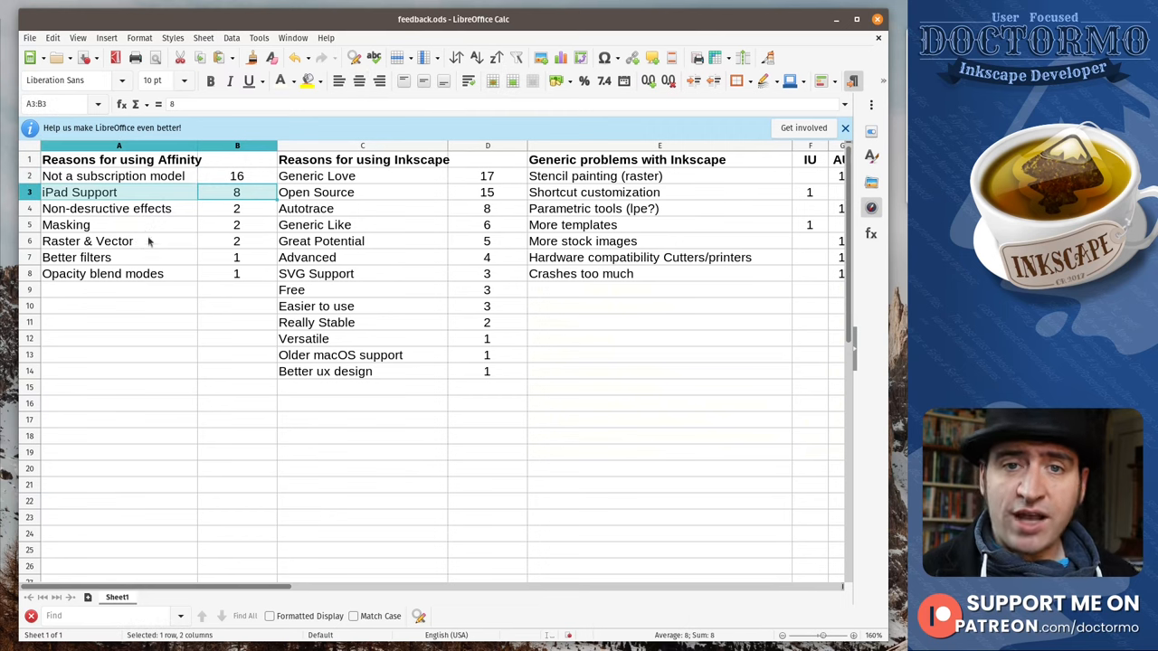
mouse_move(170, 224)
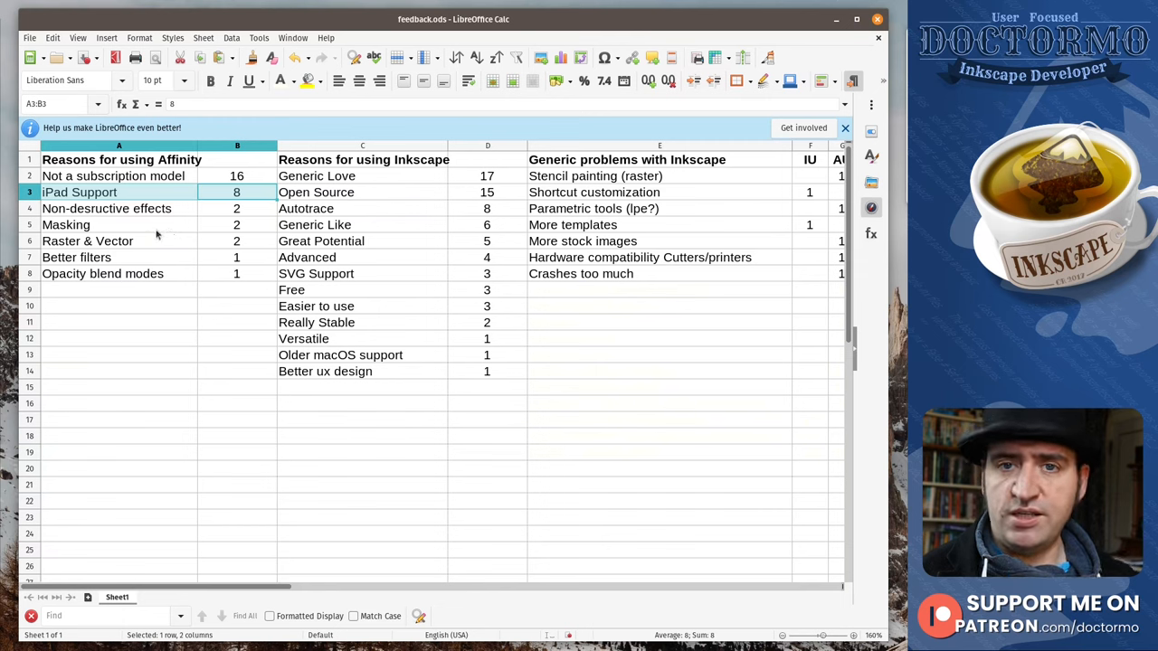
mouse_move(160, 231)
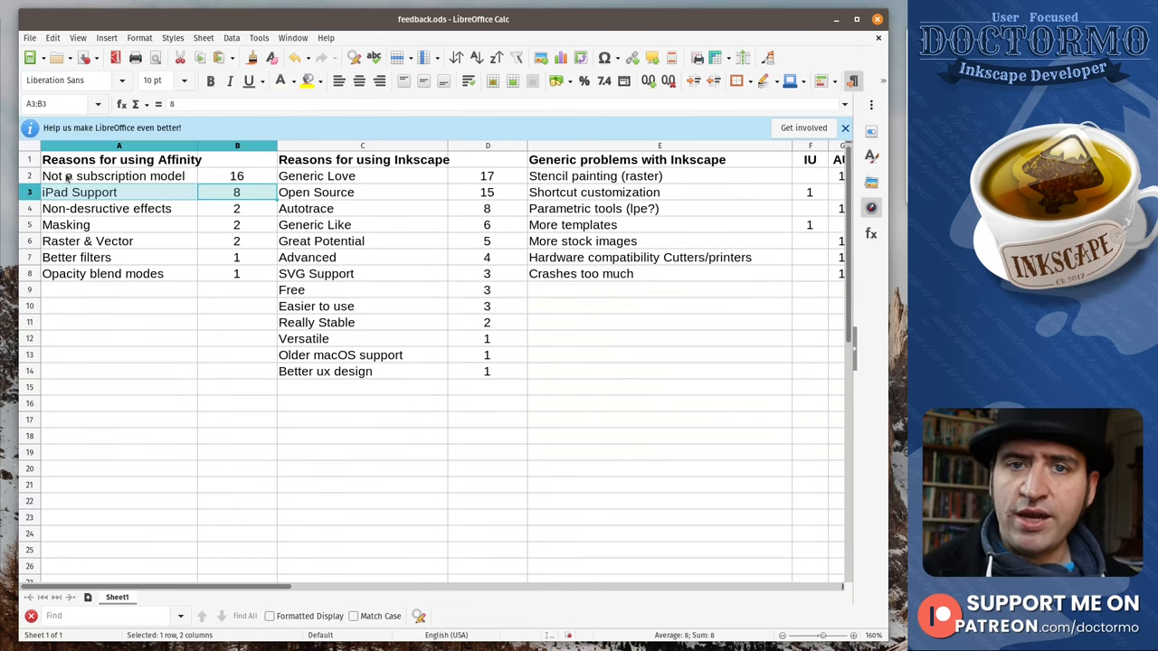
mouse_move(177, 243)
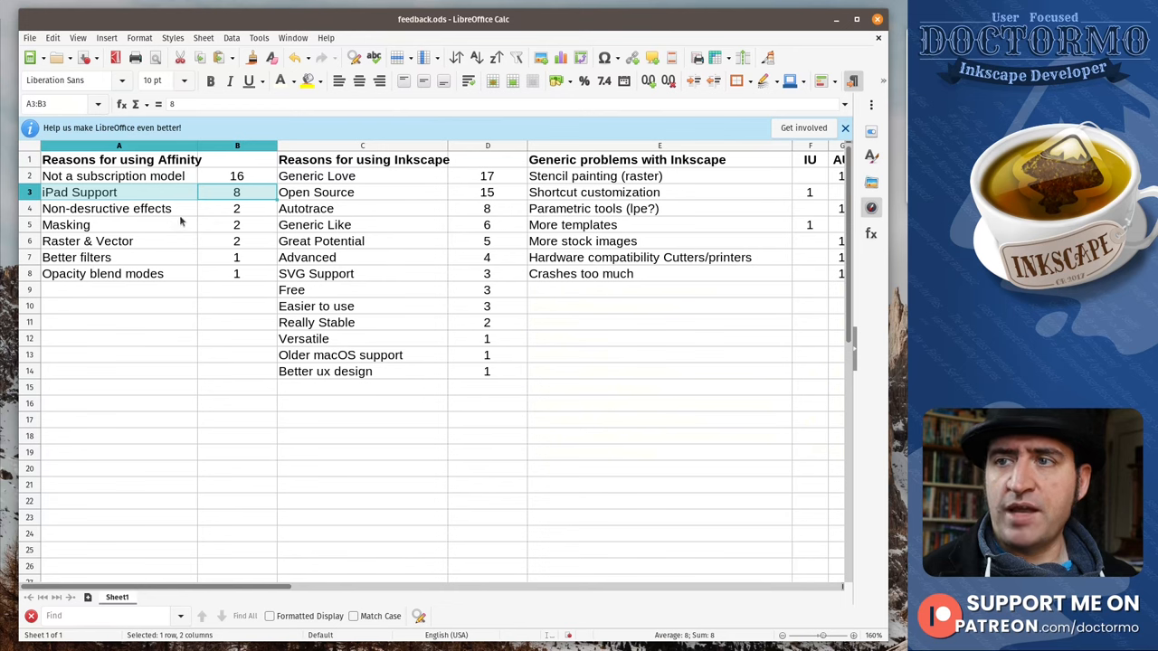
mouse_move(174, 232)
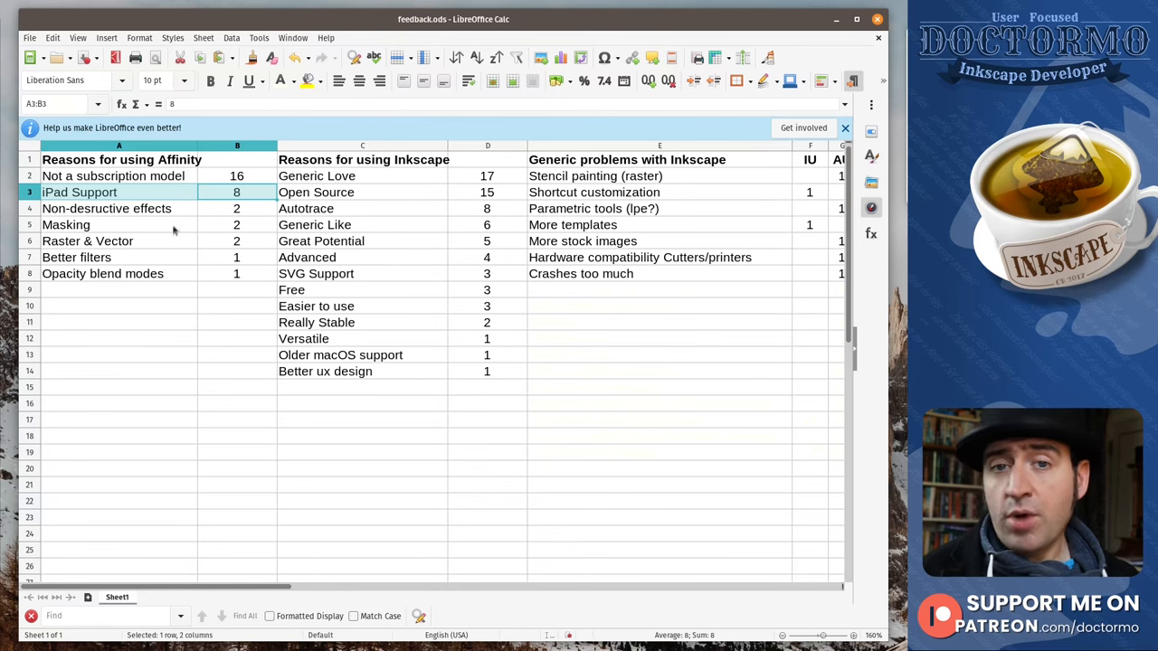
mouse_move(162, 212)
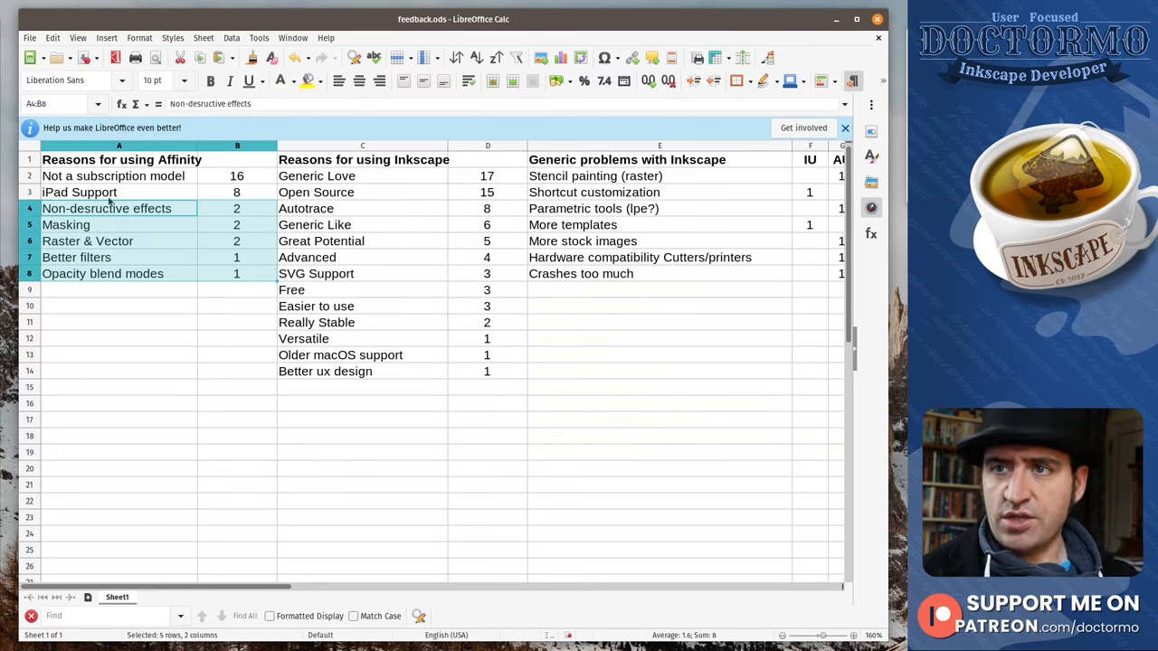
left_click(120, 306)
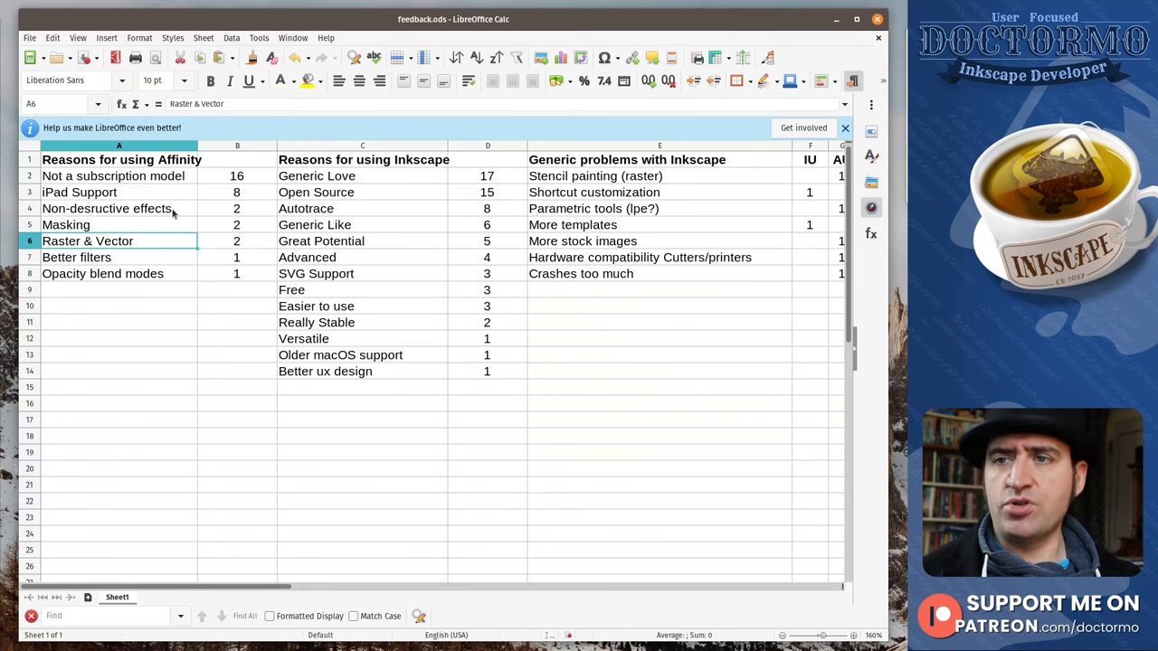
left_click(101, 273)
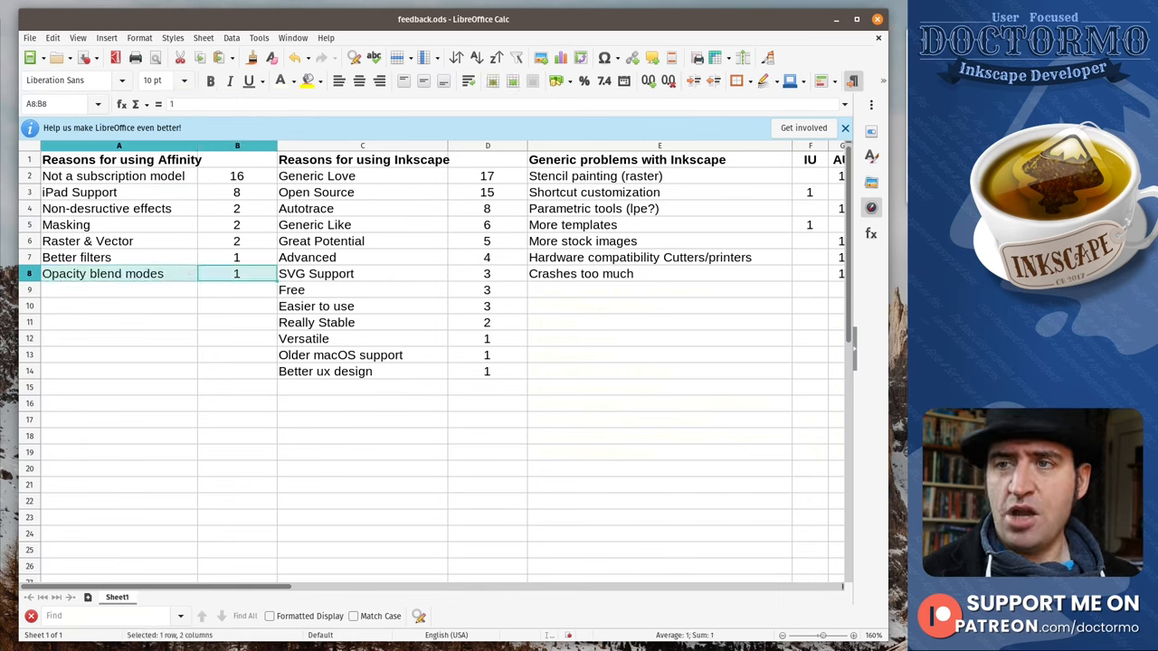
left_click(237, 306)
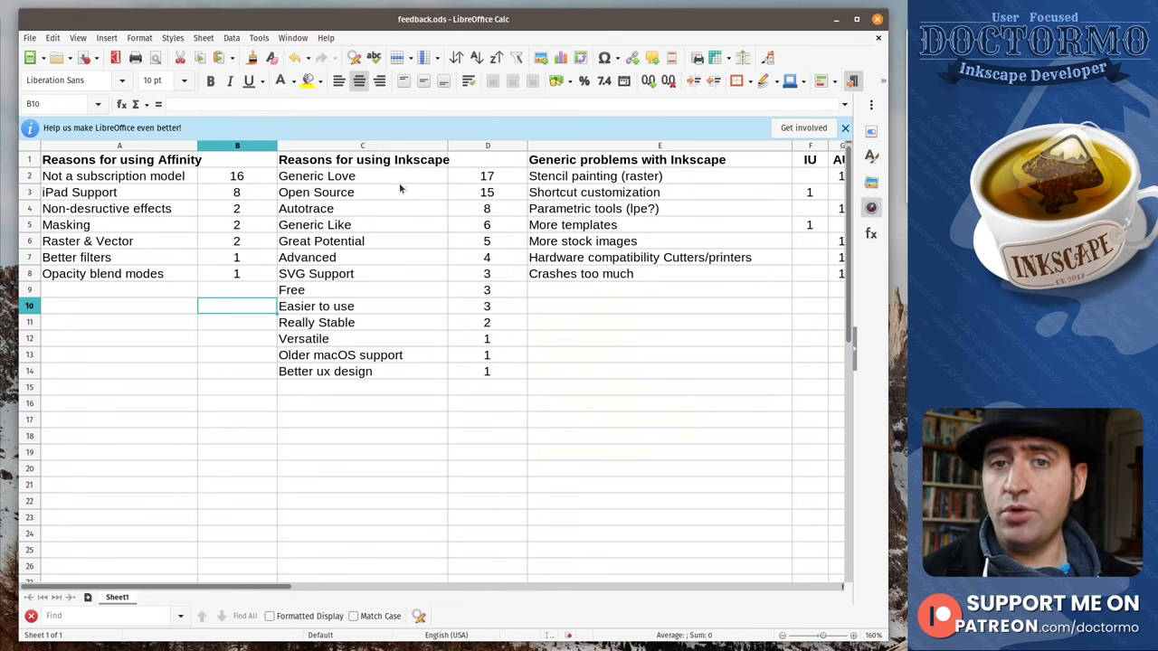
mouse_move(405, 185)
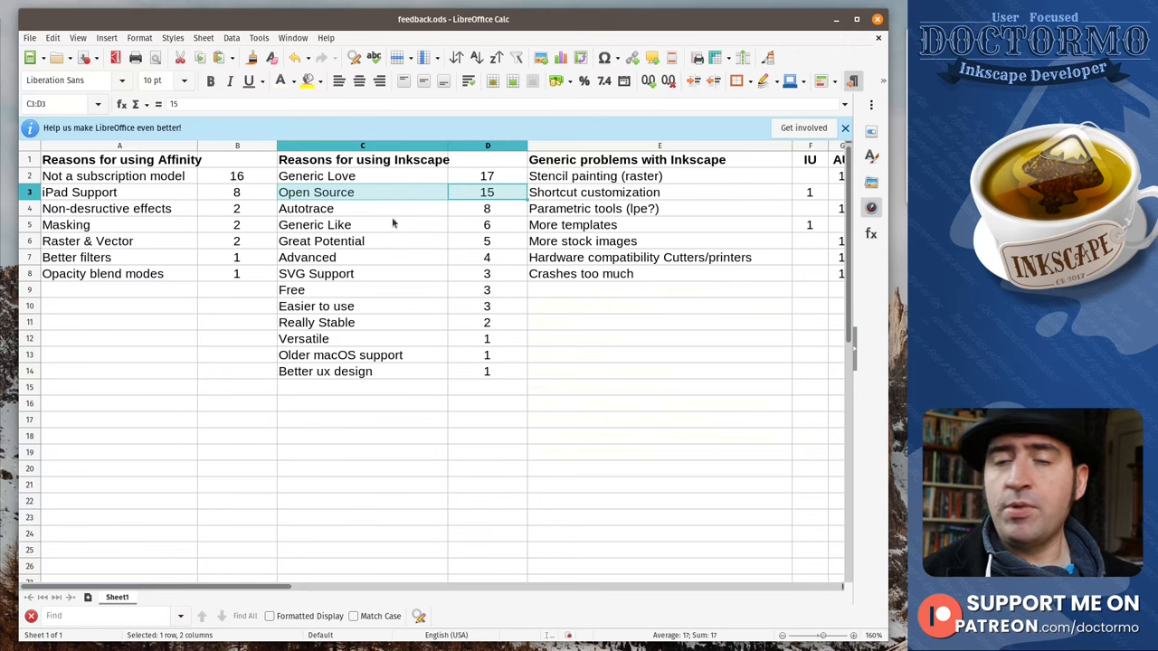
mouse_move(416, 223)
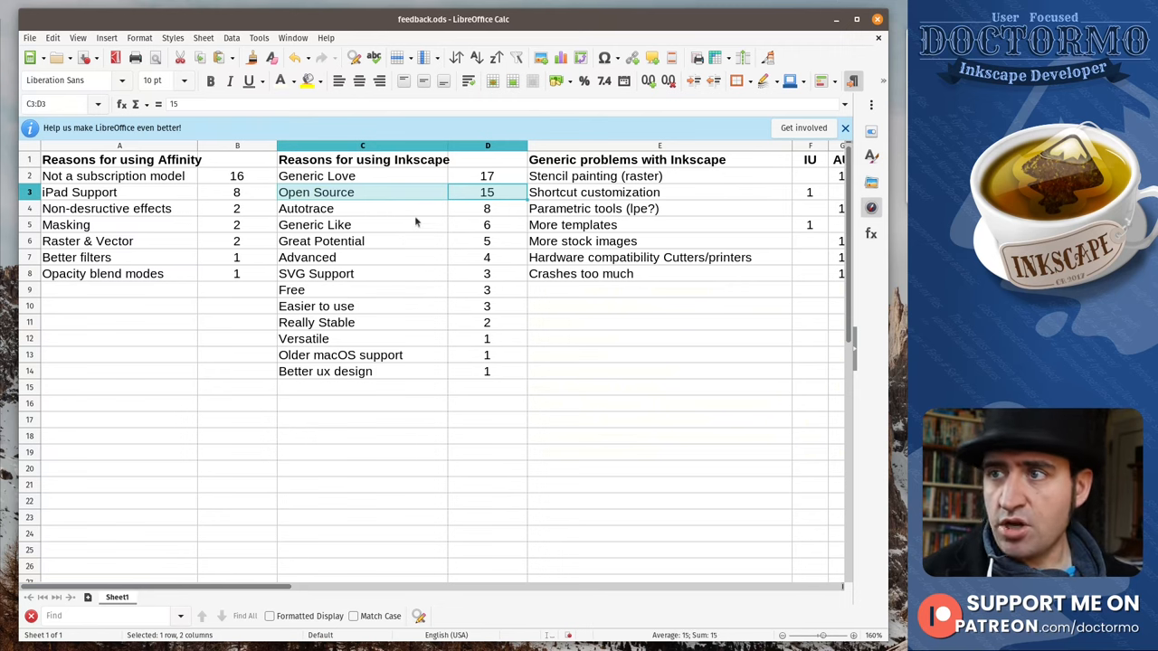
Step: Review the reasons rows: Autotrace, Great Potential, Advanced, Easier to use, Really Stable
left_click(337, 208)
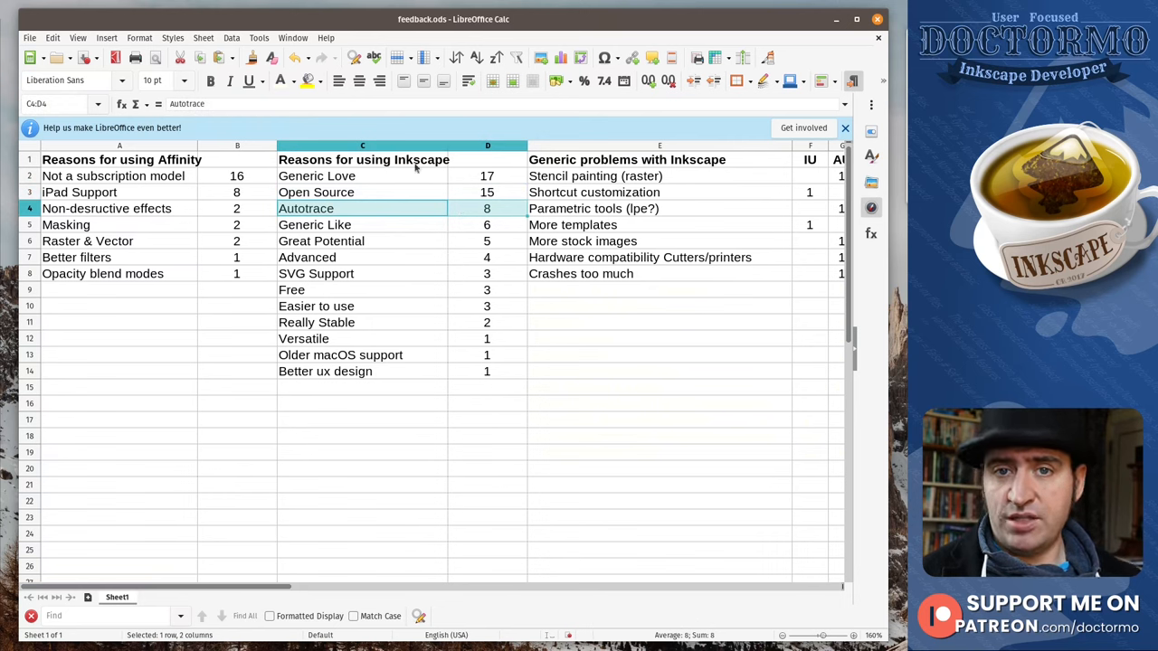
mouse_move(436, 223)
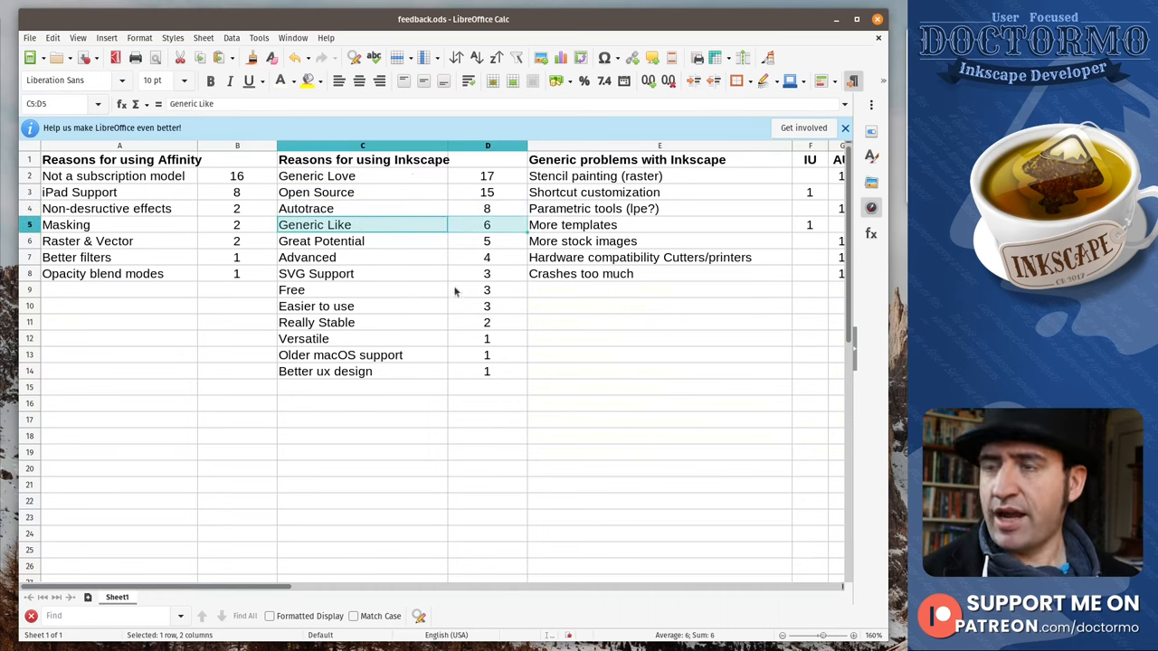
mouse_move(421, 246)
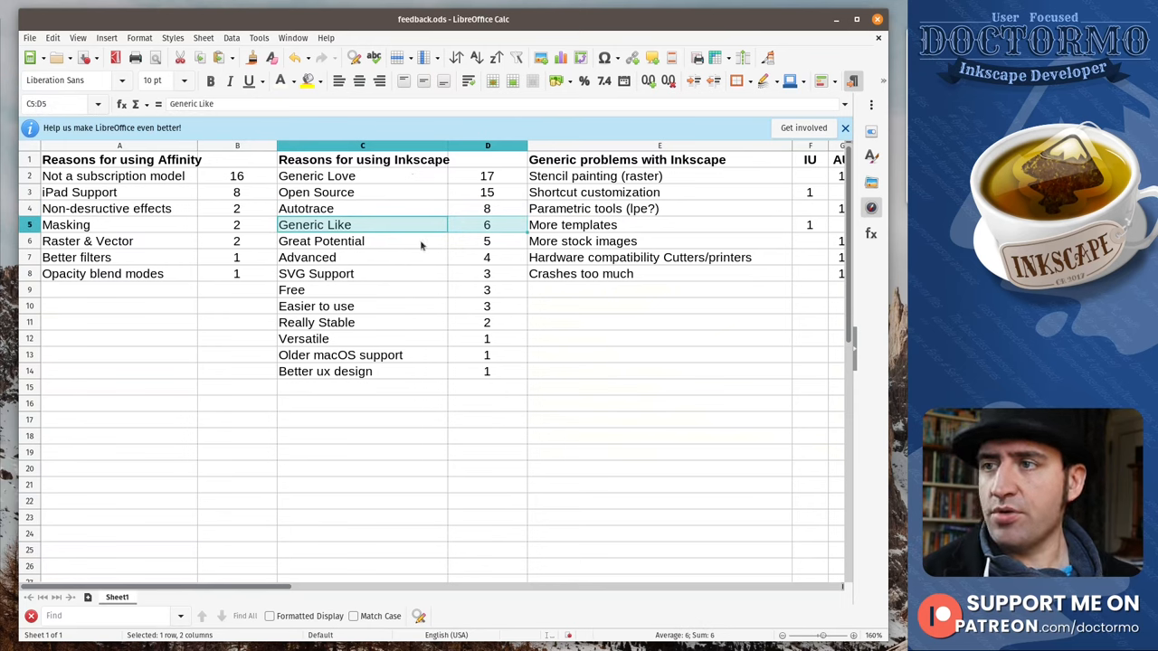
left_click(321, 240)
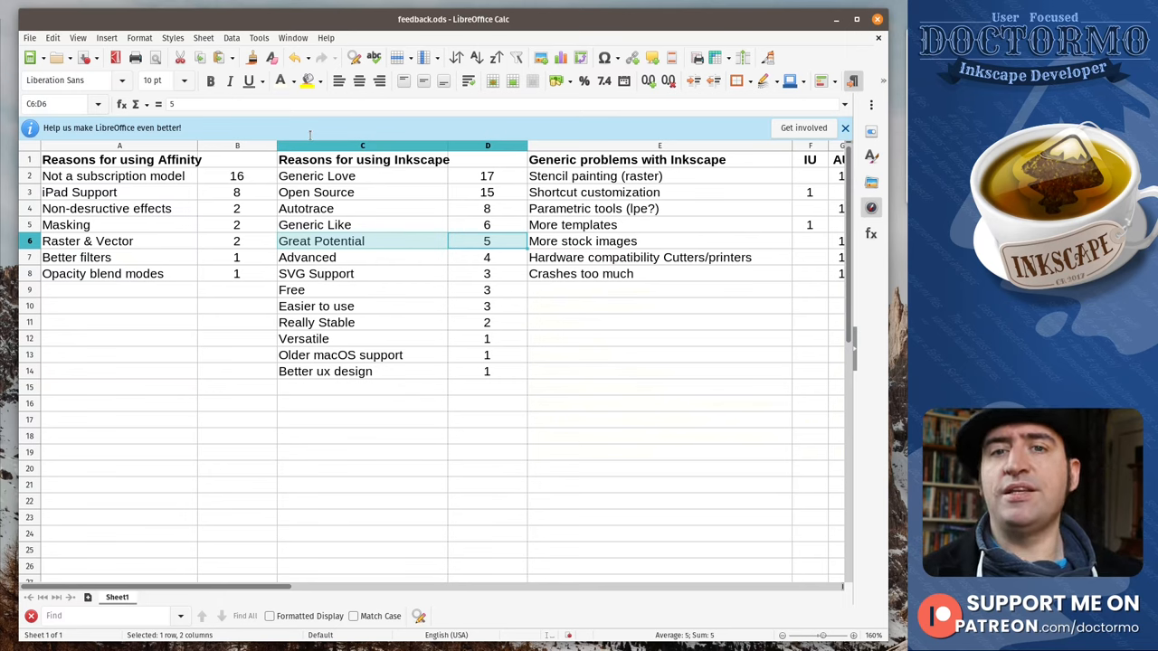
mouse_move(438, 275)
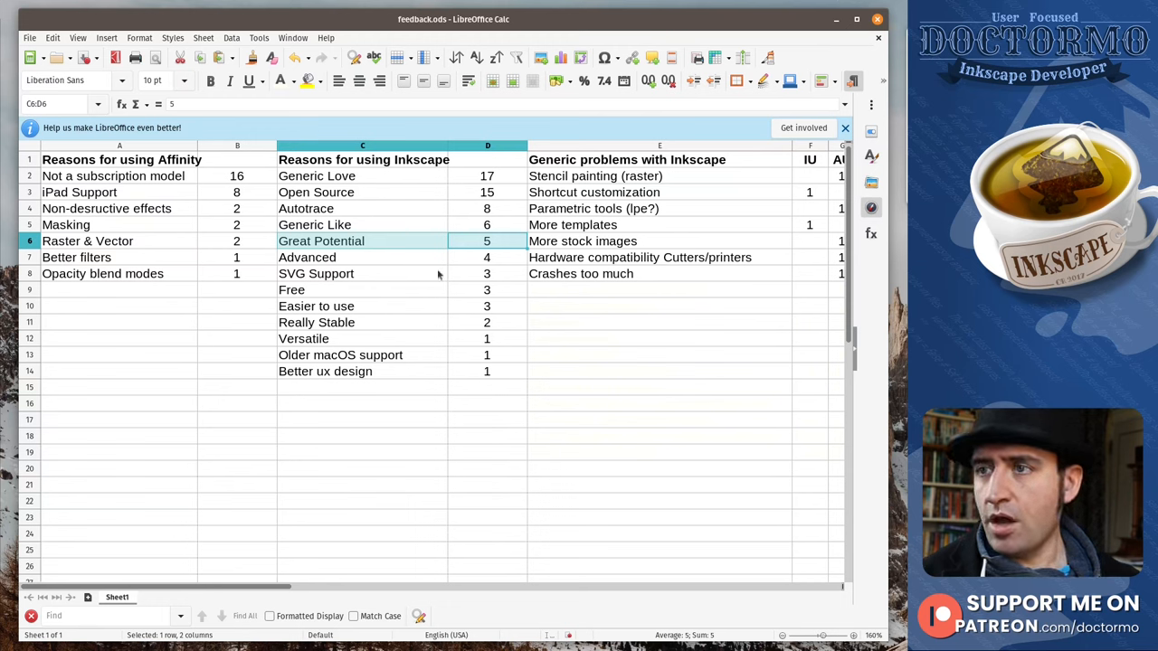
left_click(362, 257)
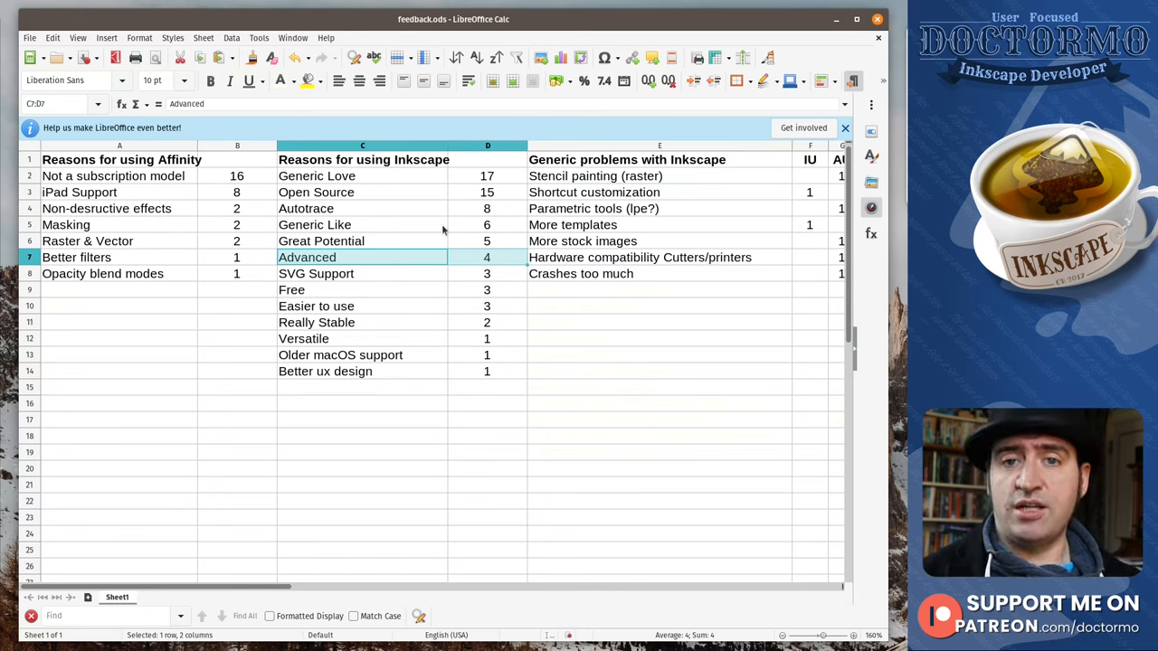
mouse_move(431, 275)
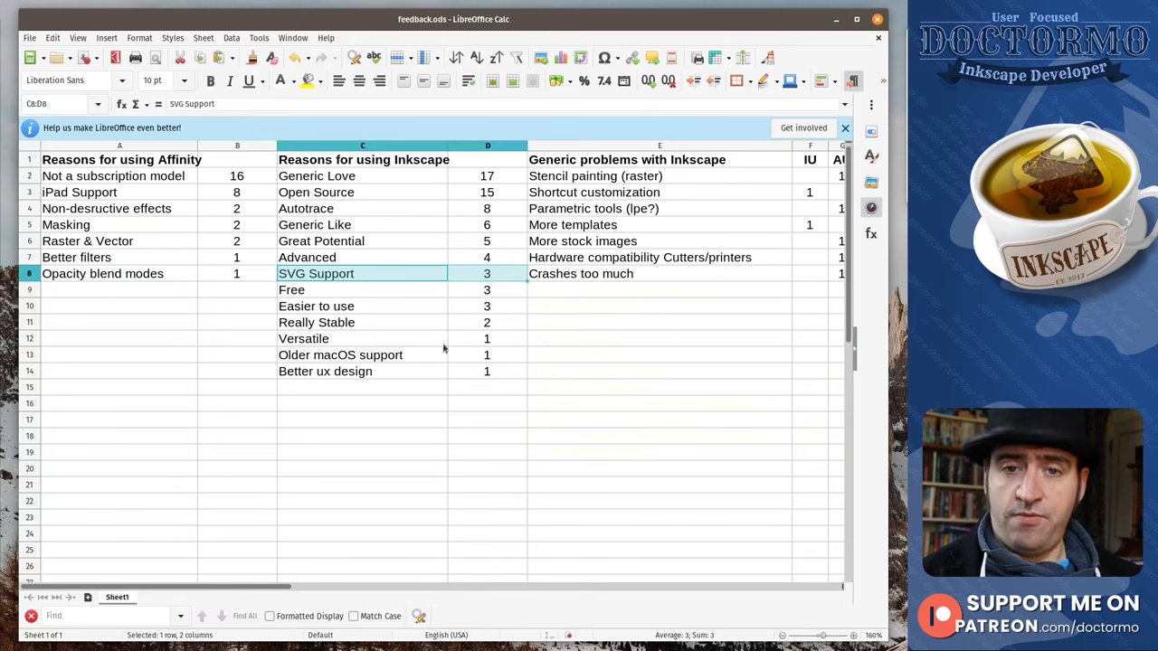
mouse_move(455, 322)
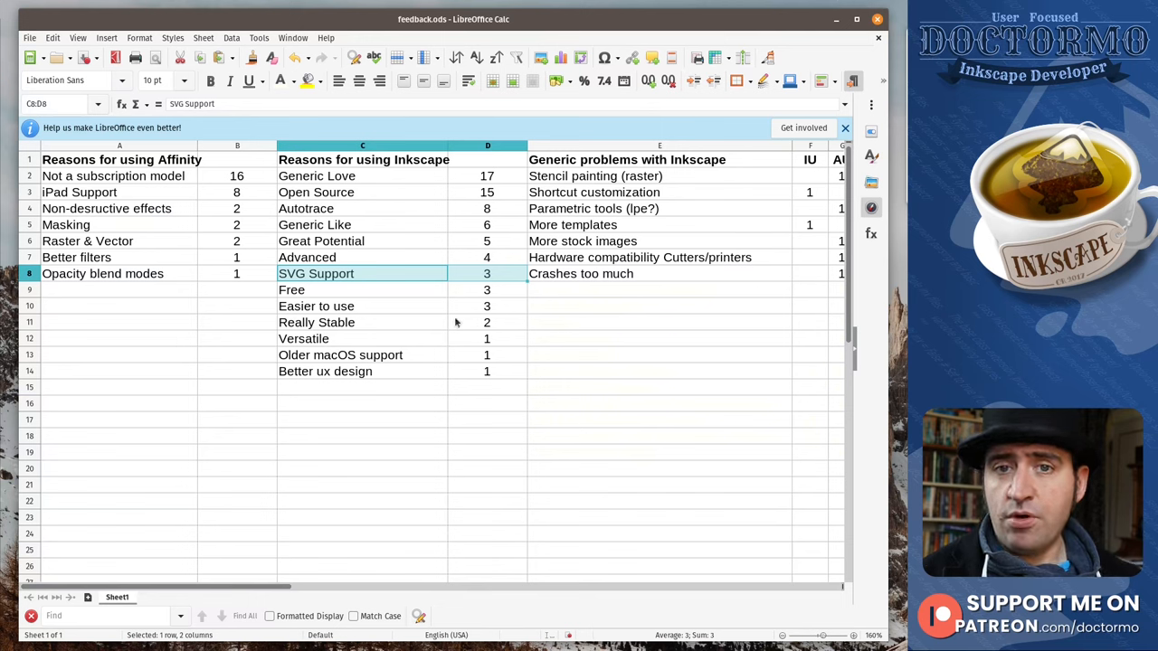
mouse_move(441, 331)
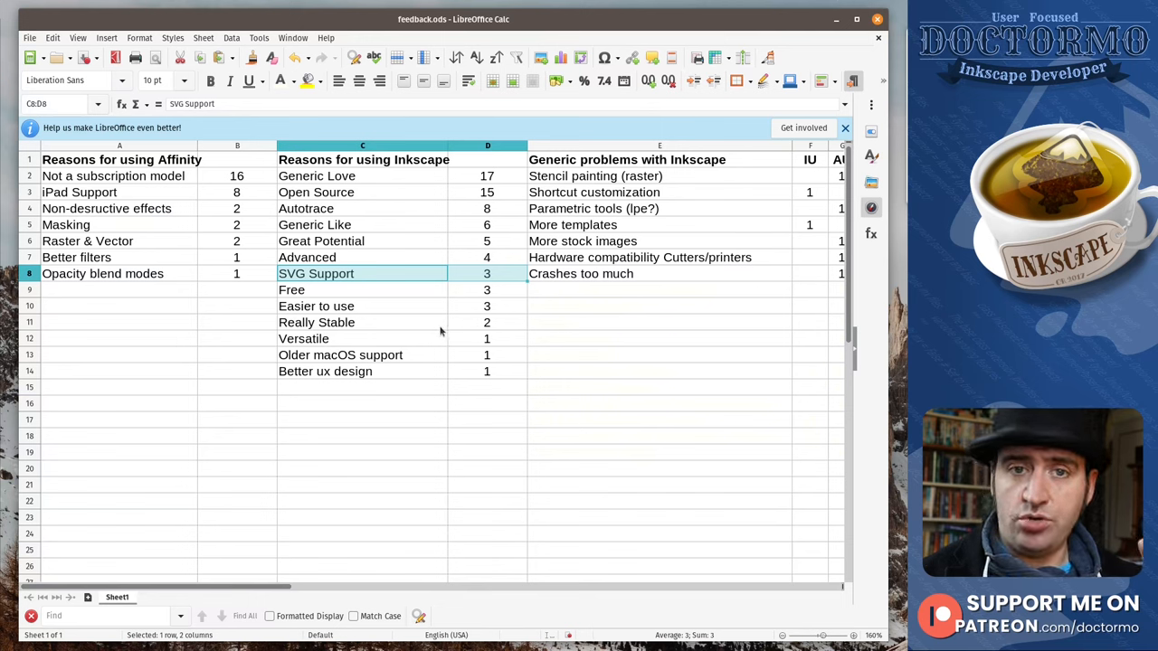
mouse_move(423, 335)
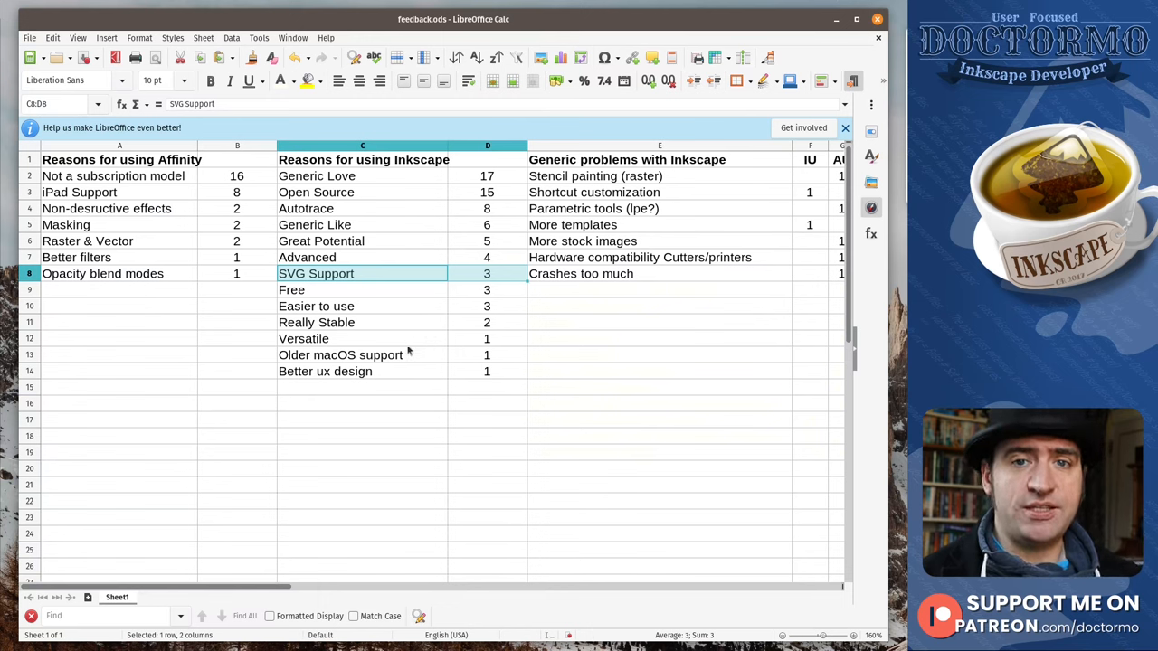
mouse_move(420, 286)
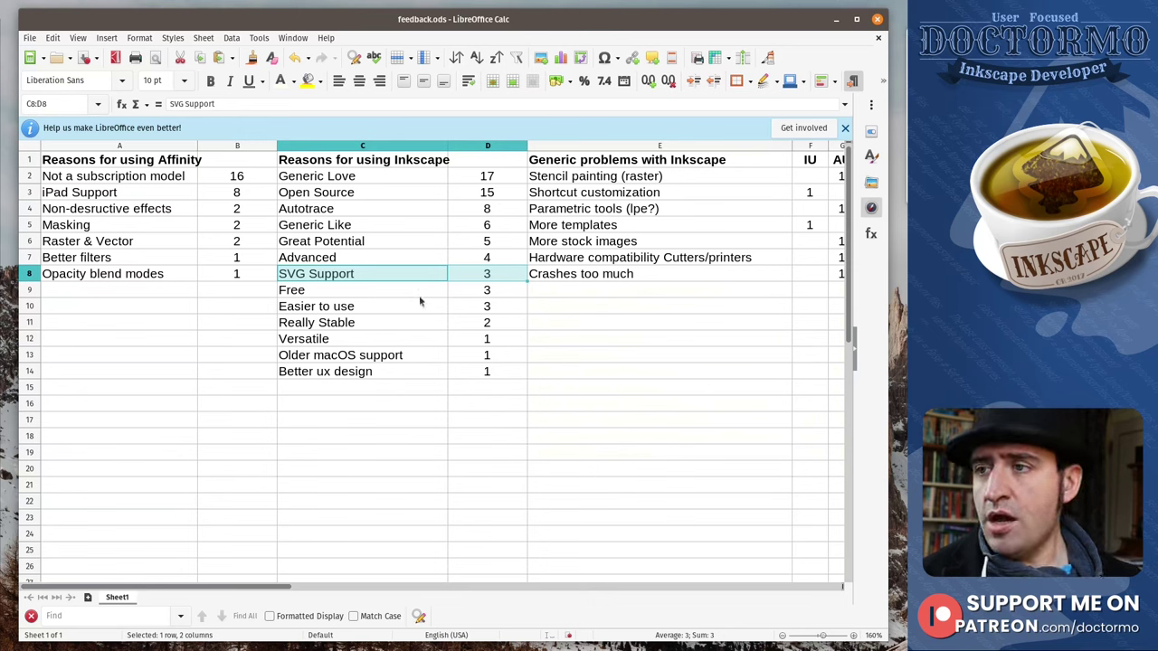
left_click(361, 290)
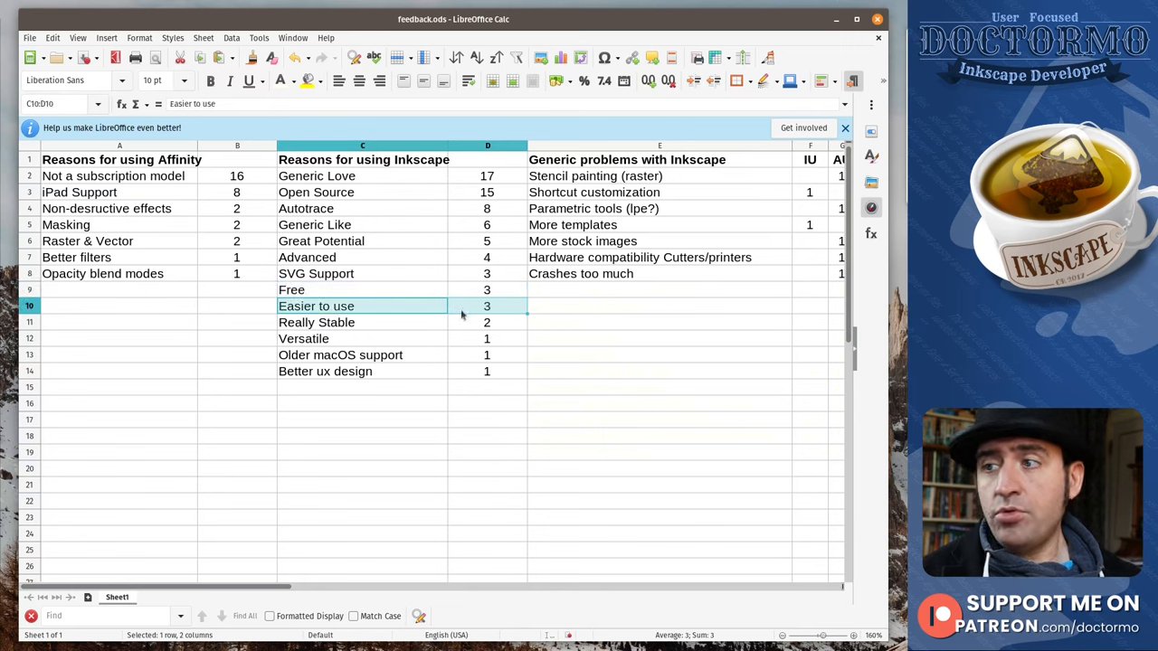
mouse_move(378, 297)
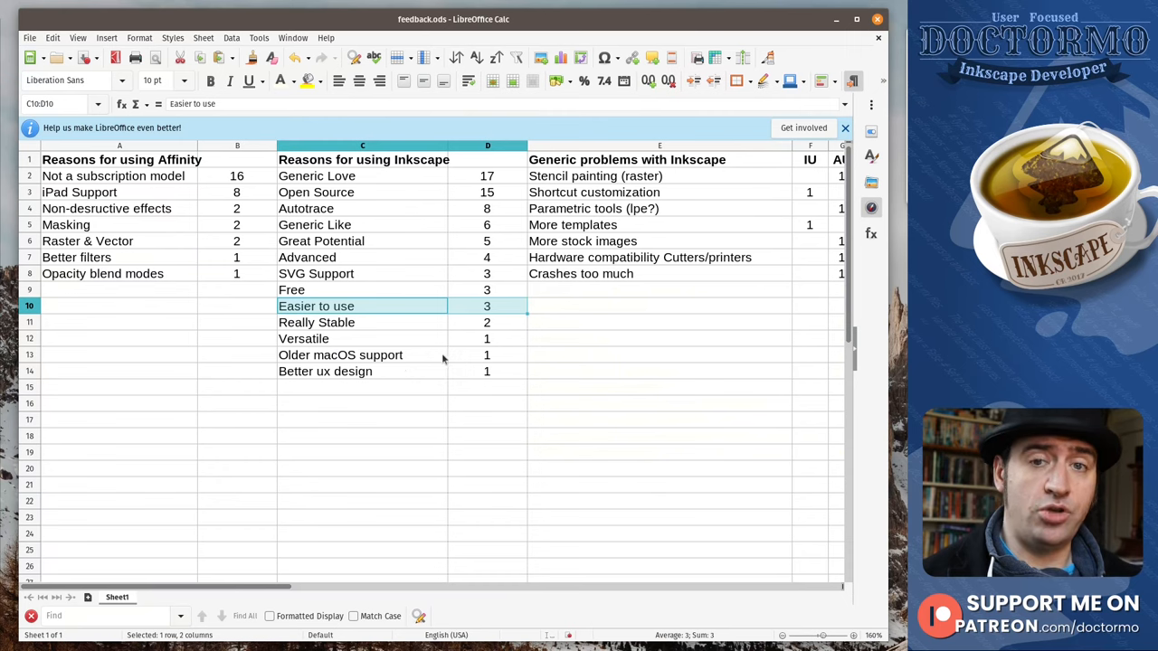
left_click(361, 322)
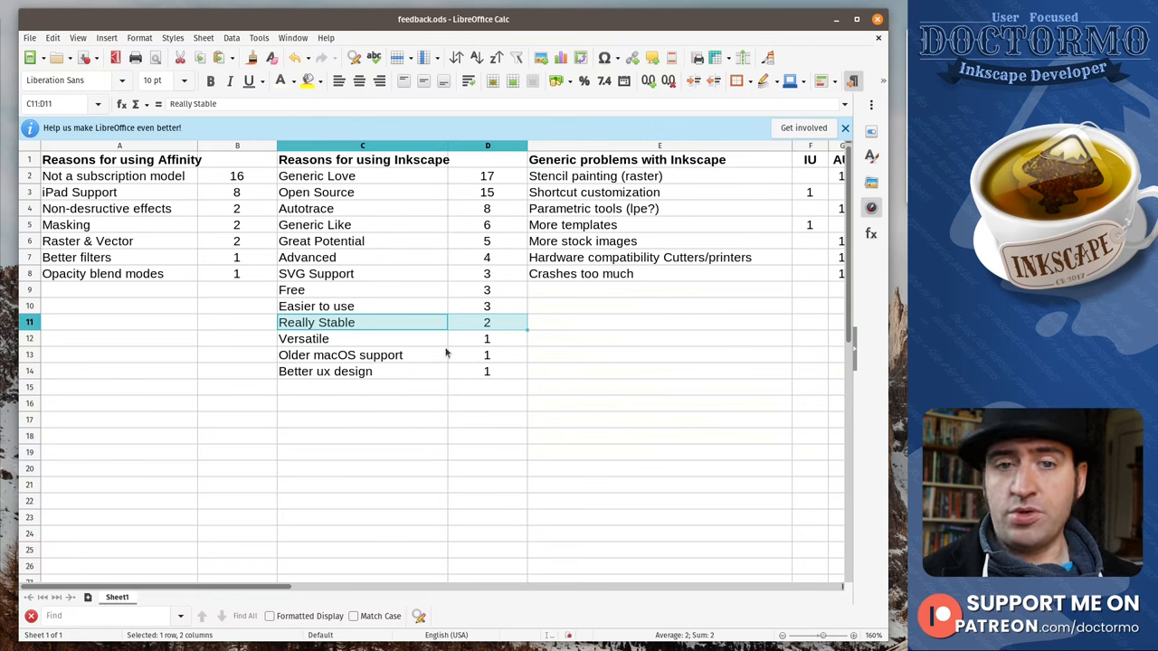
mouse_move(428, 354)
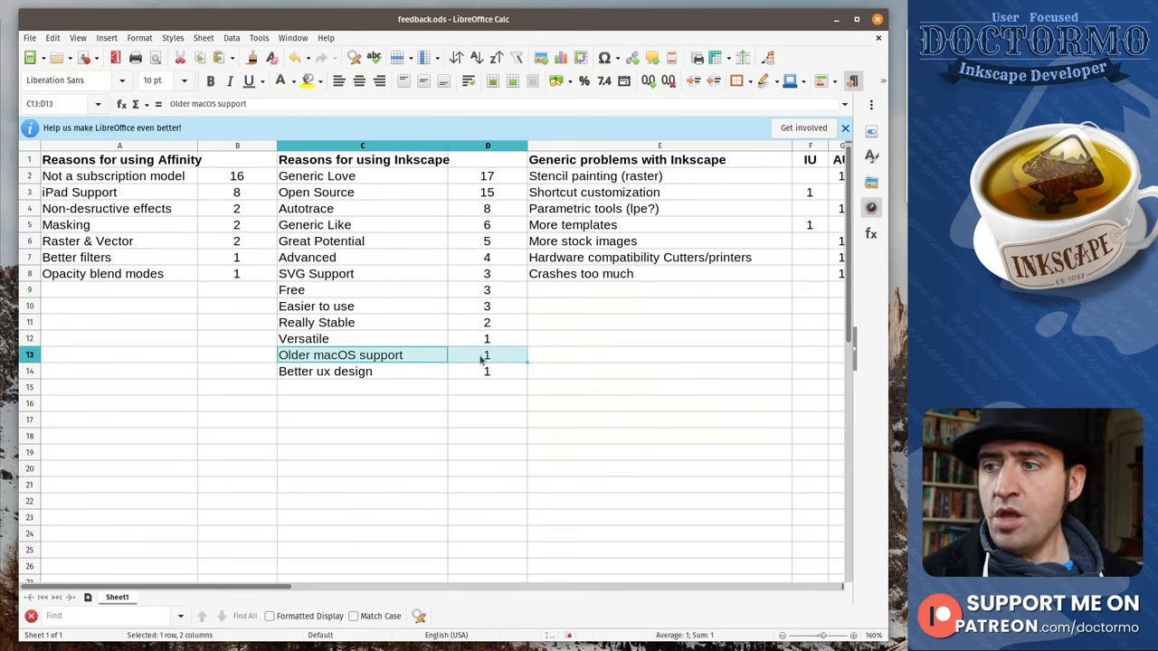
mouse_move(356, 414)
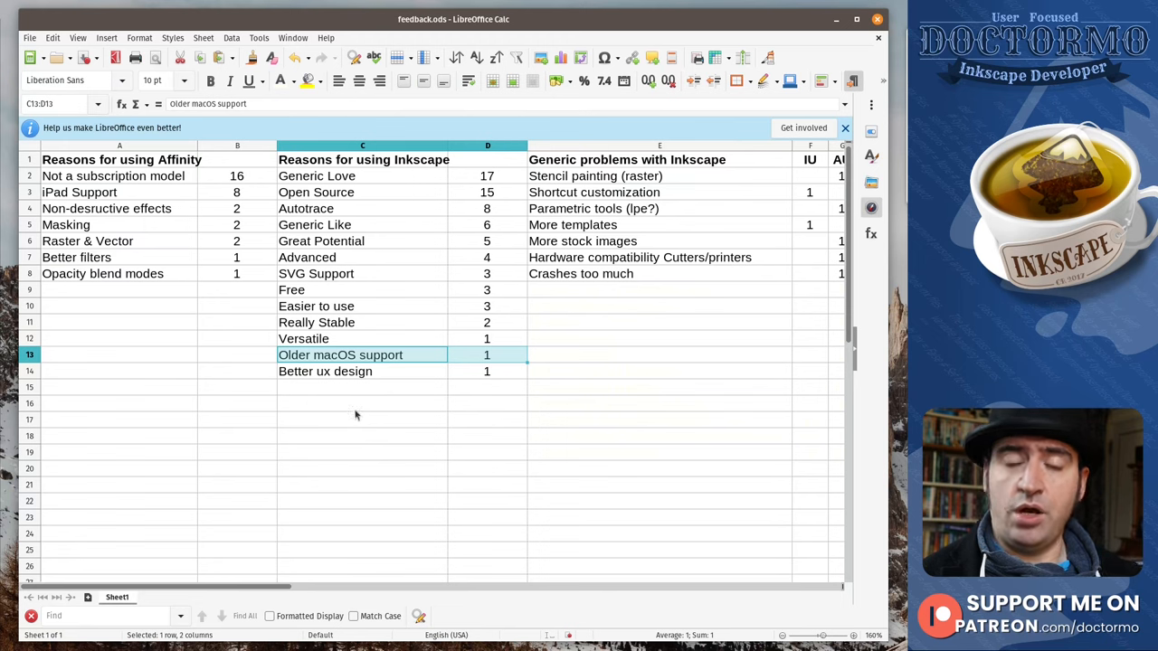
mouse_move(365, 402)
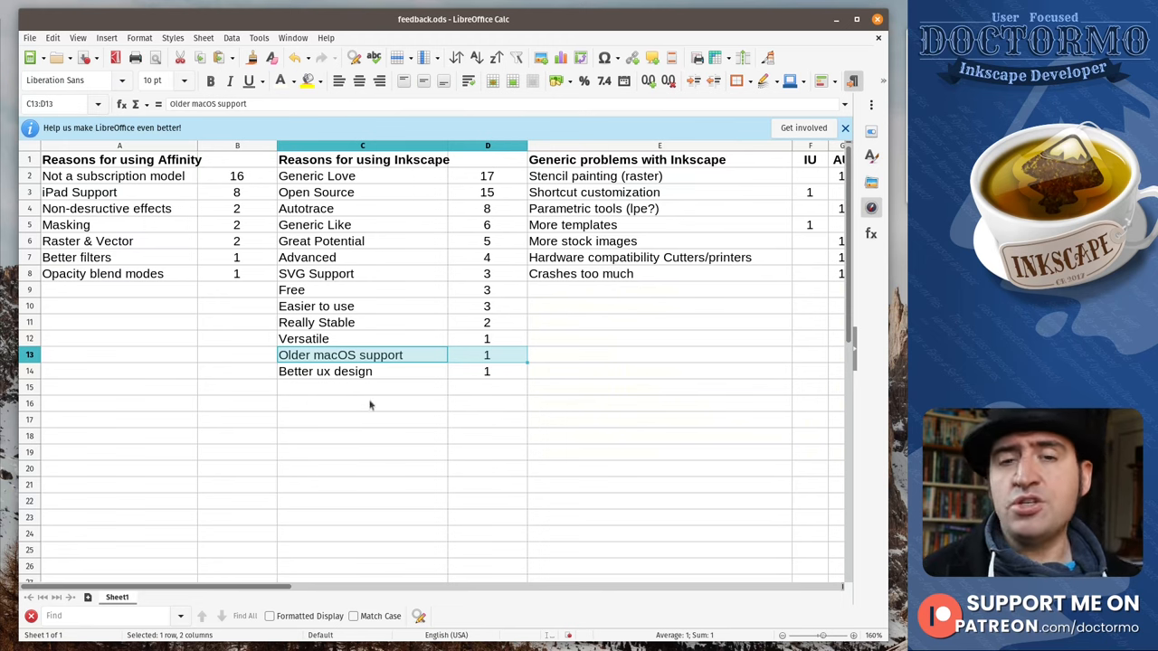
mouse_move(228, 318)
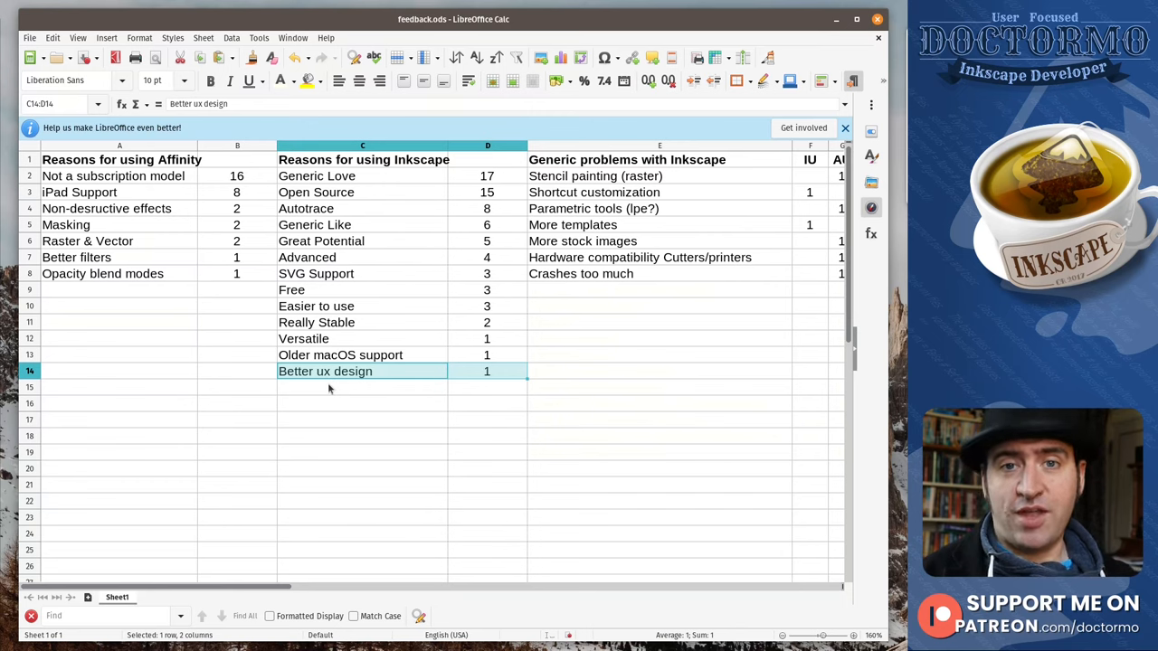
mouse_move(476, 264)
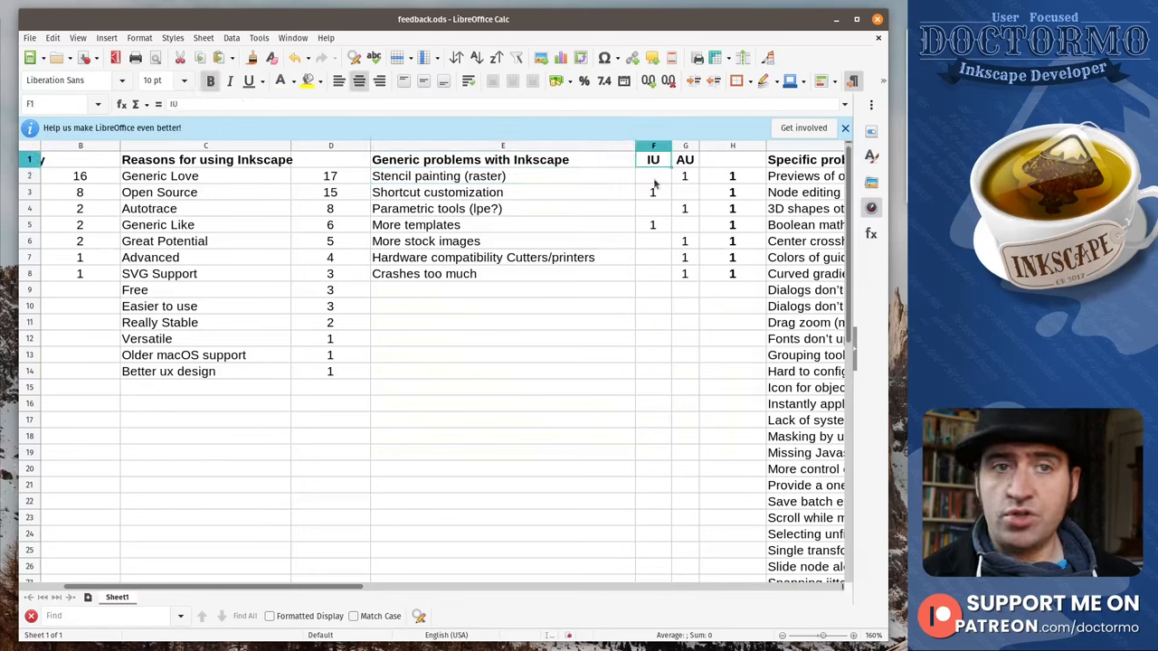
Step: Check the IU+AU totals formula and review the Stencil painting and More stock images problems
left_click(684, 159)
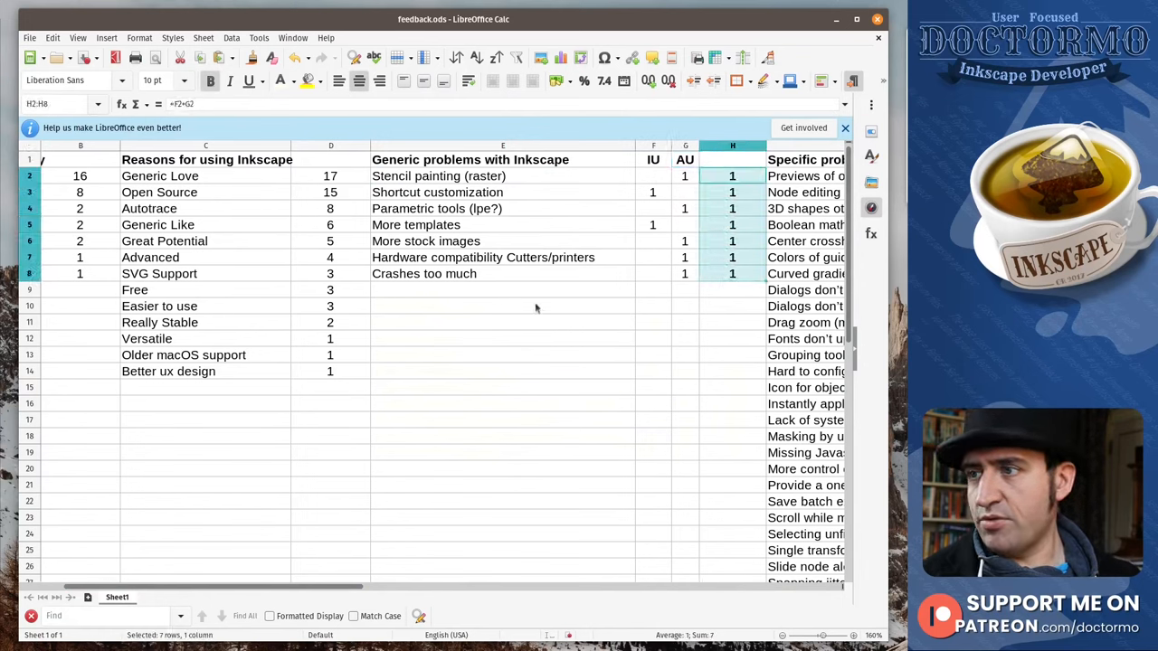
left_click_drag(503, 289, 733, 436)
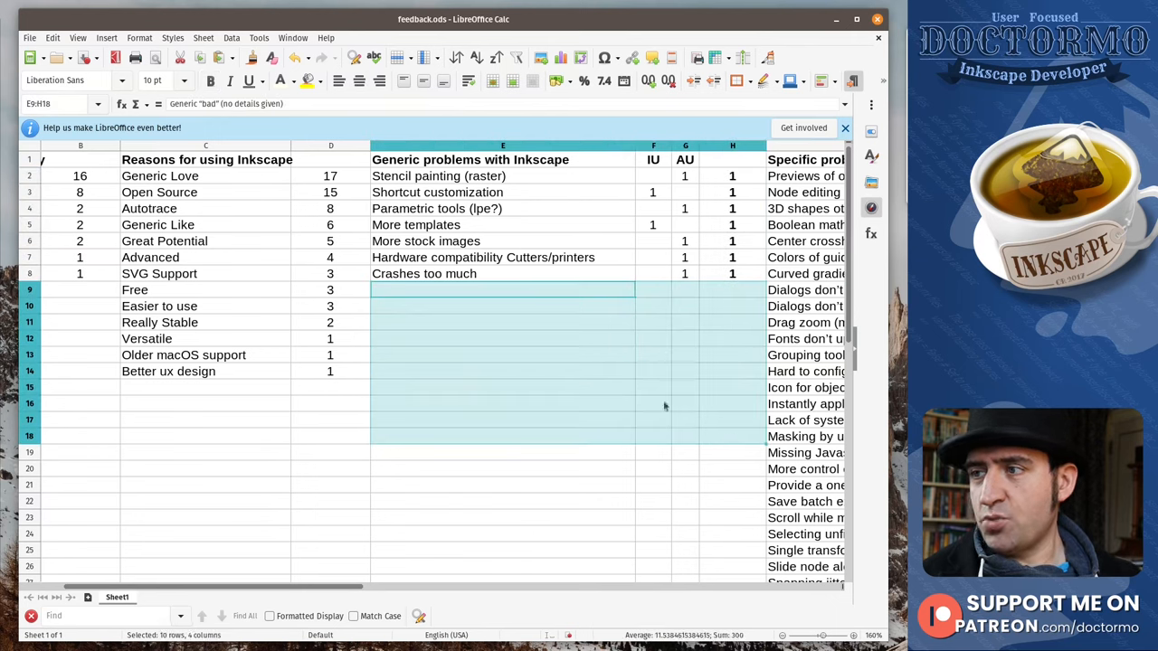
left_click(503, 289)
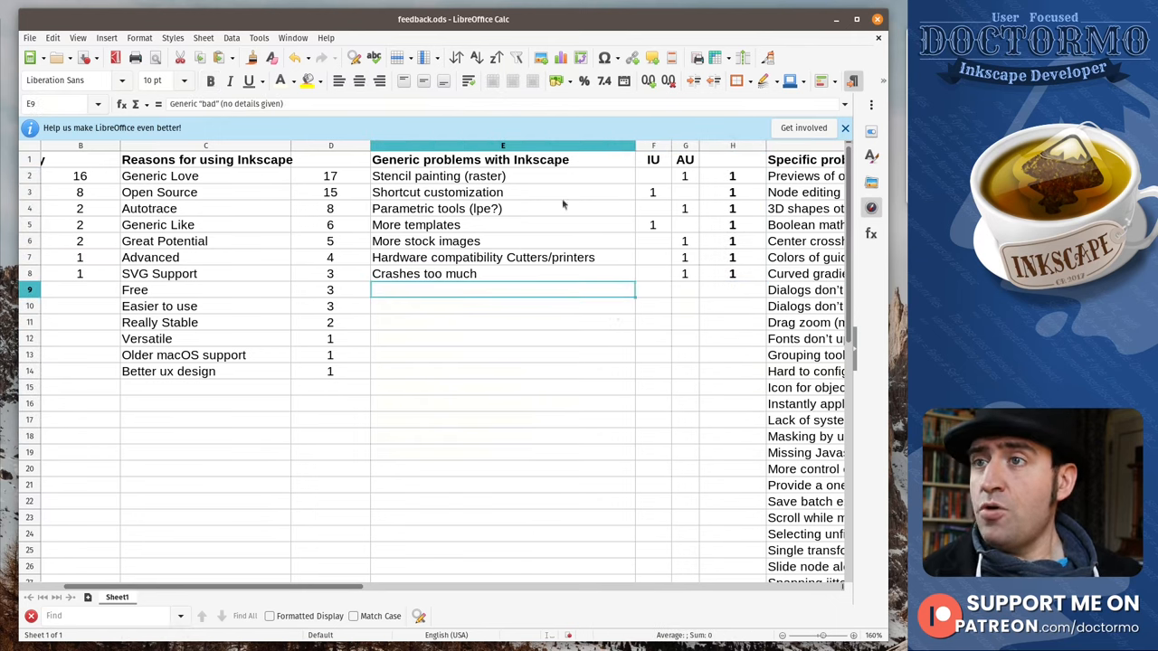
left_click(503, 175)
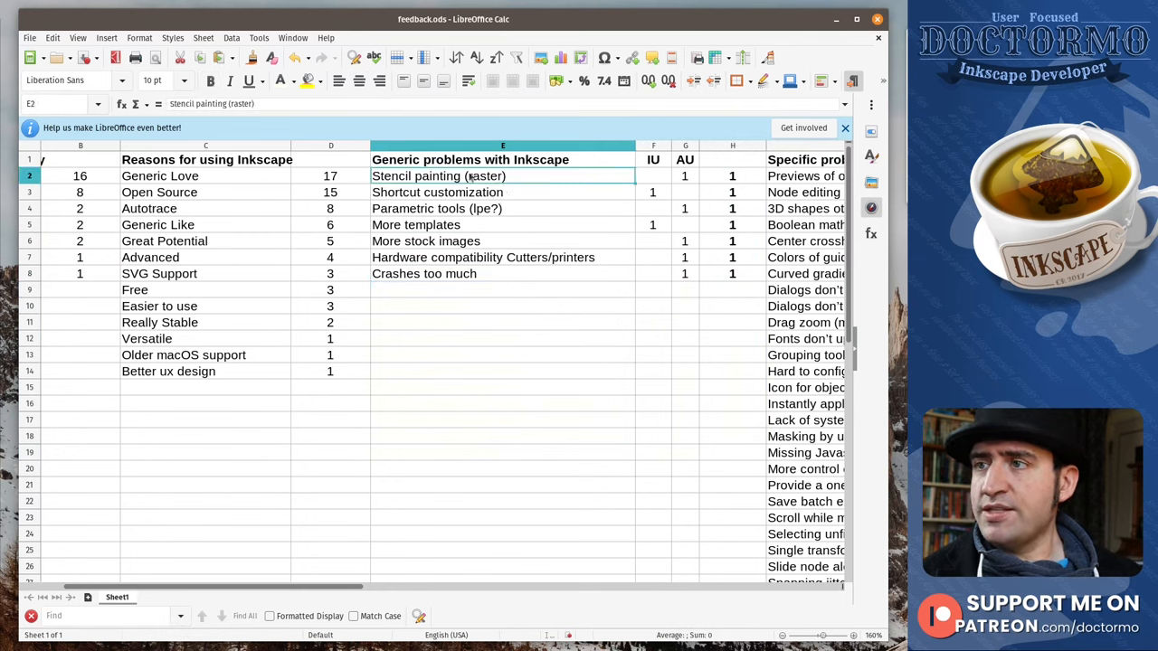
mouse_move(582, 224)
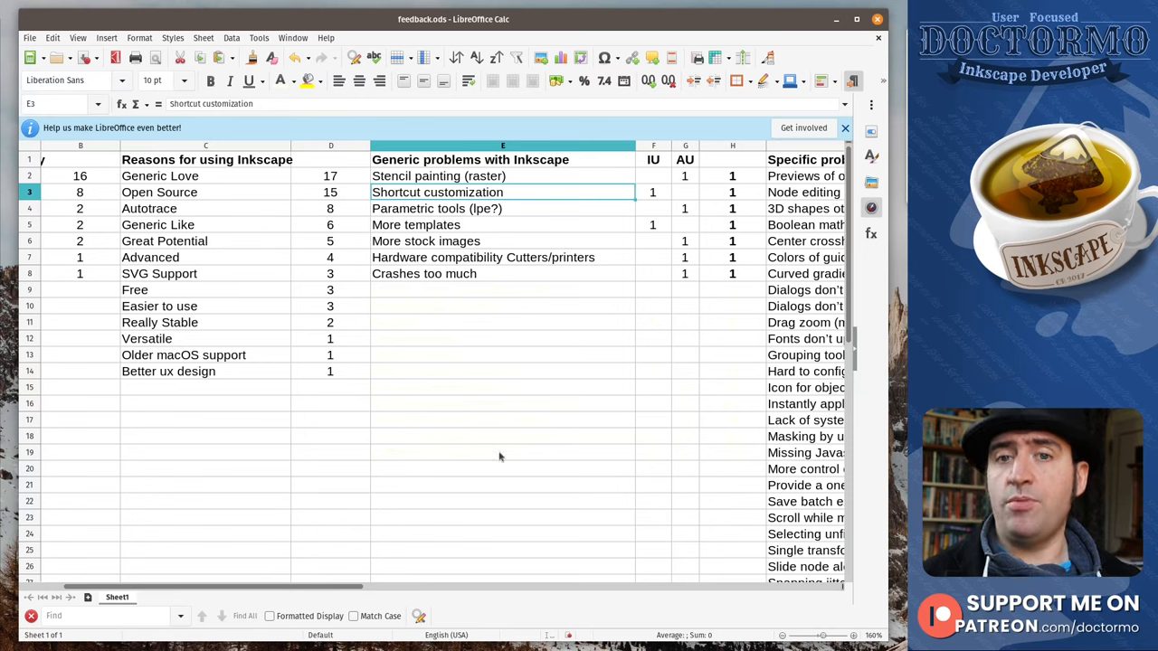
mouse_move(490, 427)
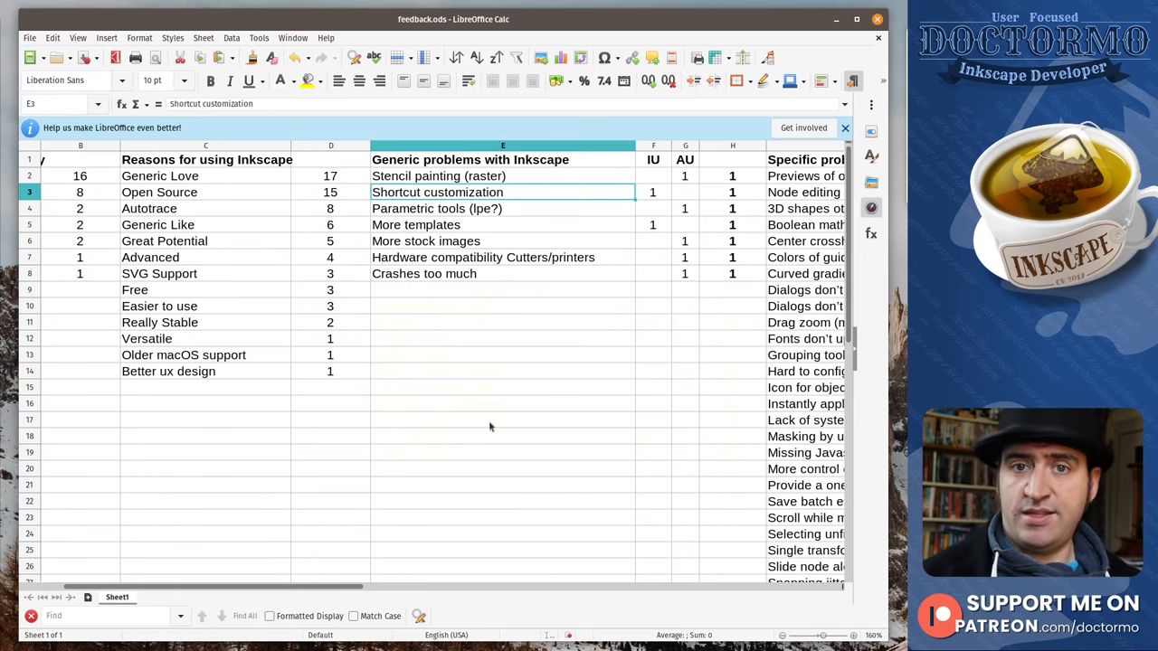
mouse_move(460, 374)
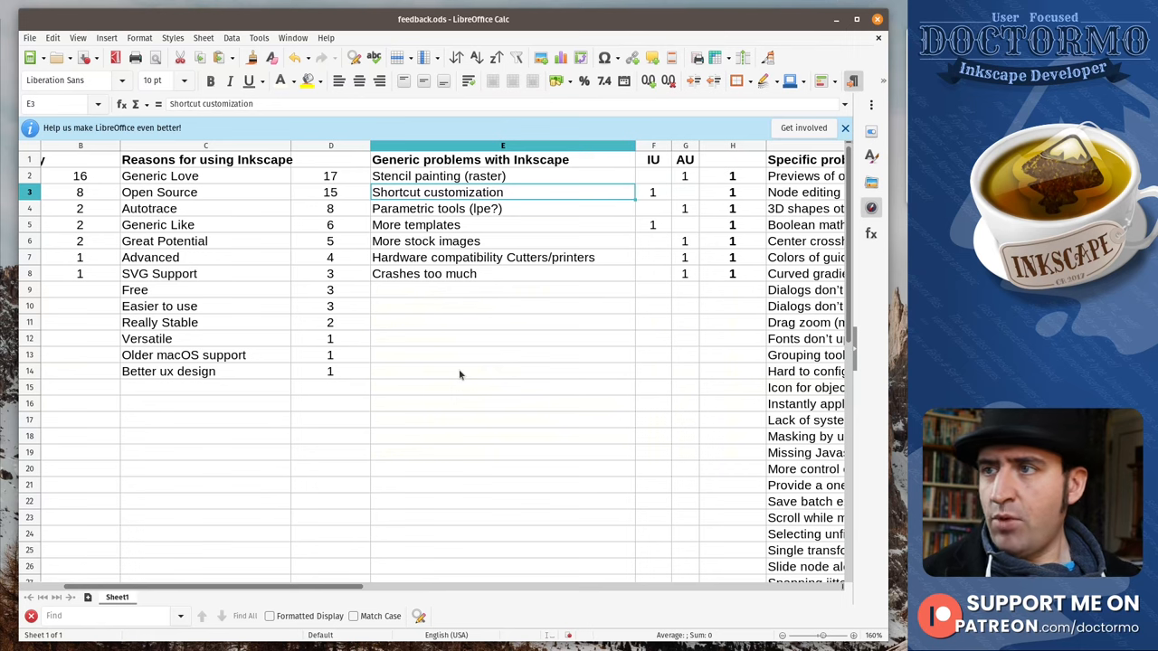
mouse_move(532, 215)
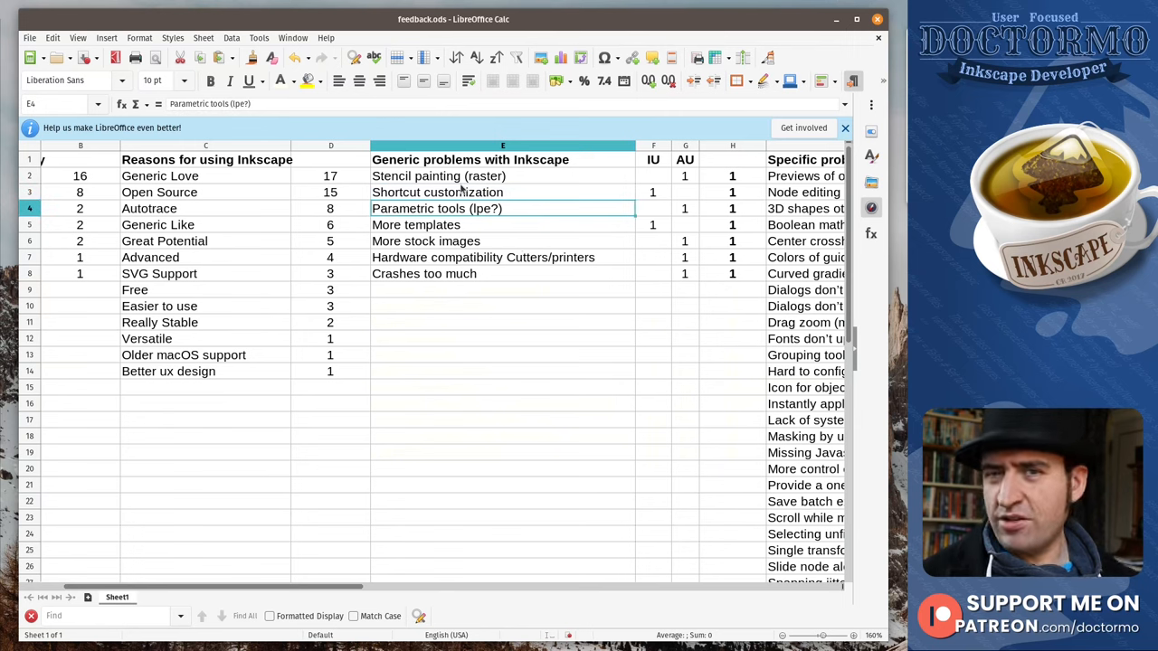
mouse_move(531, 249)
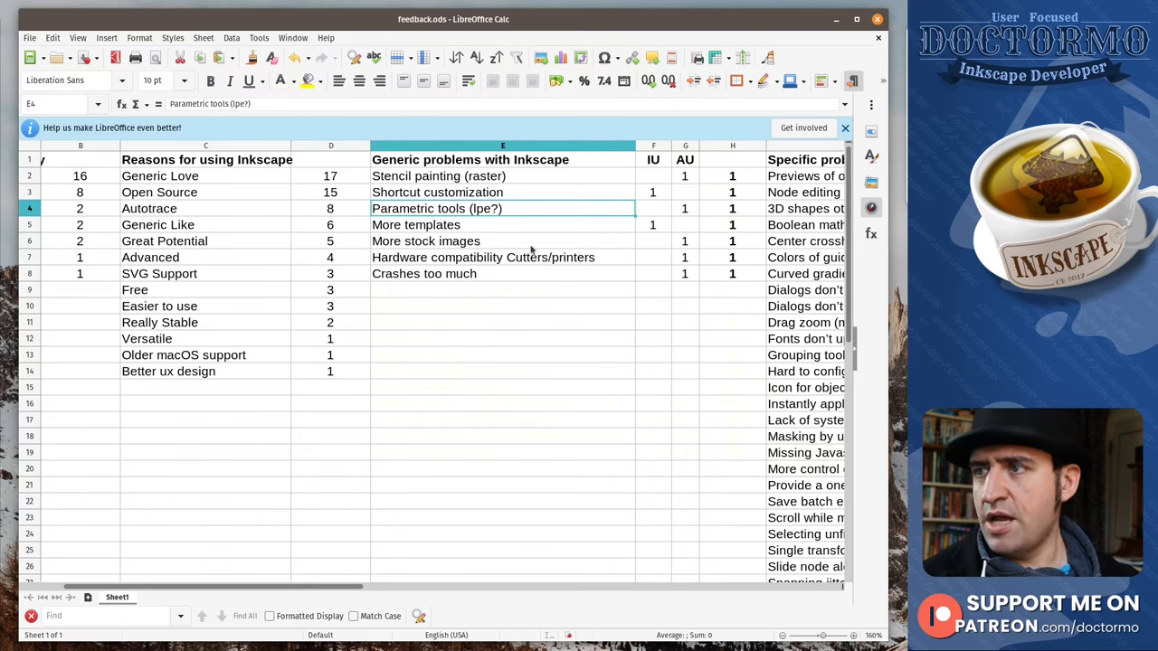
mouse_move(573, 242)
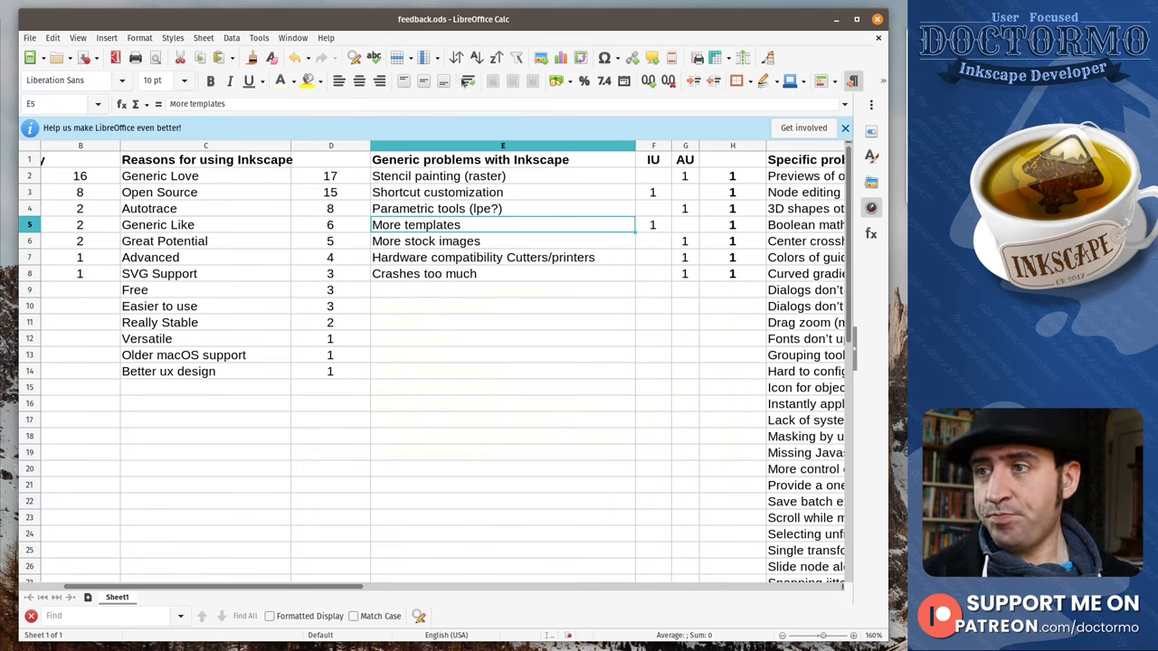
left_click(425, 240)
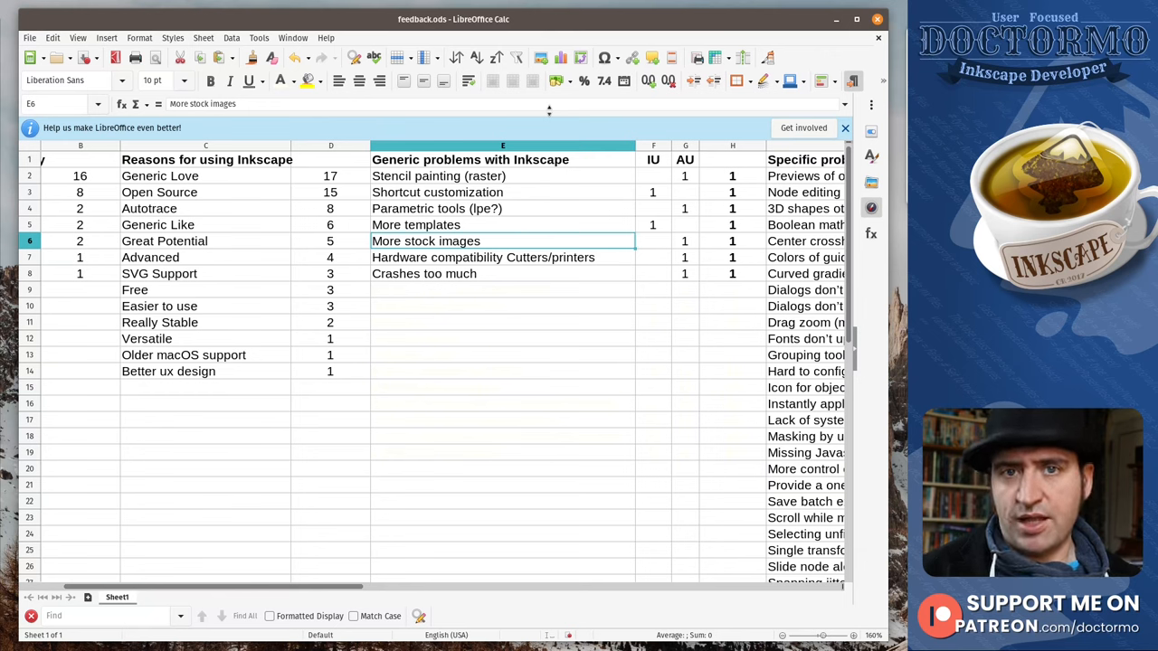
mouse_move(579, 266)
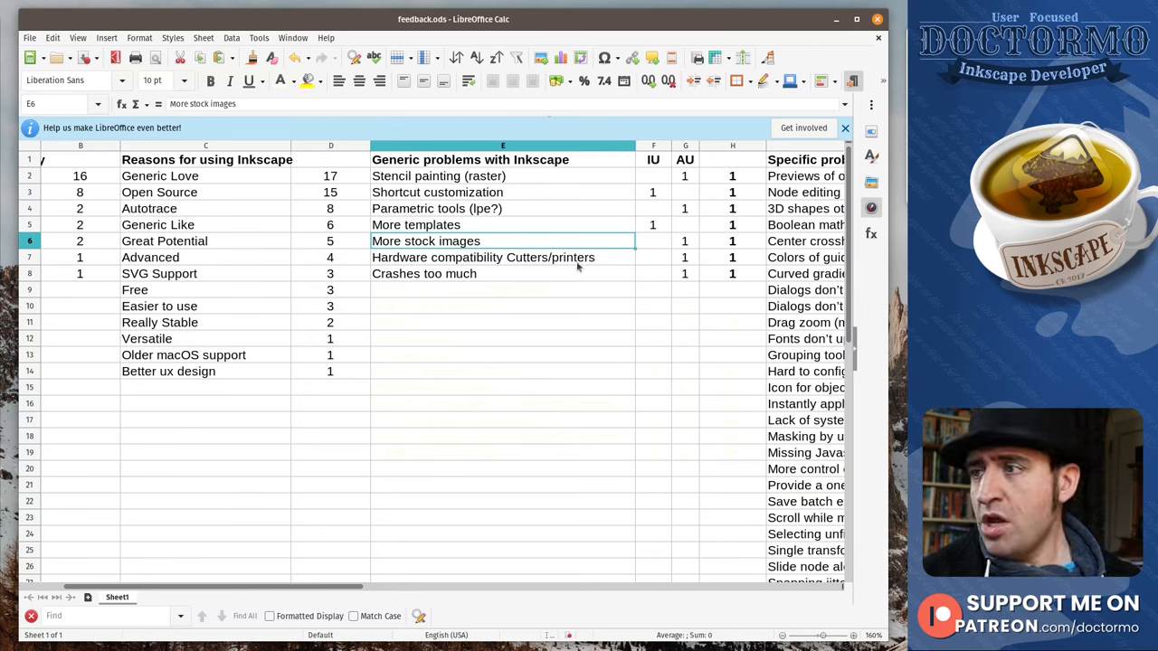
Step: Review rows 9–11: Generic “bad”, Node editing is hard, Brushes with their counts
left_click(481, 256)
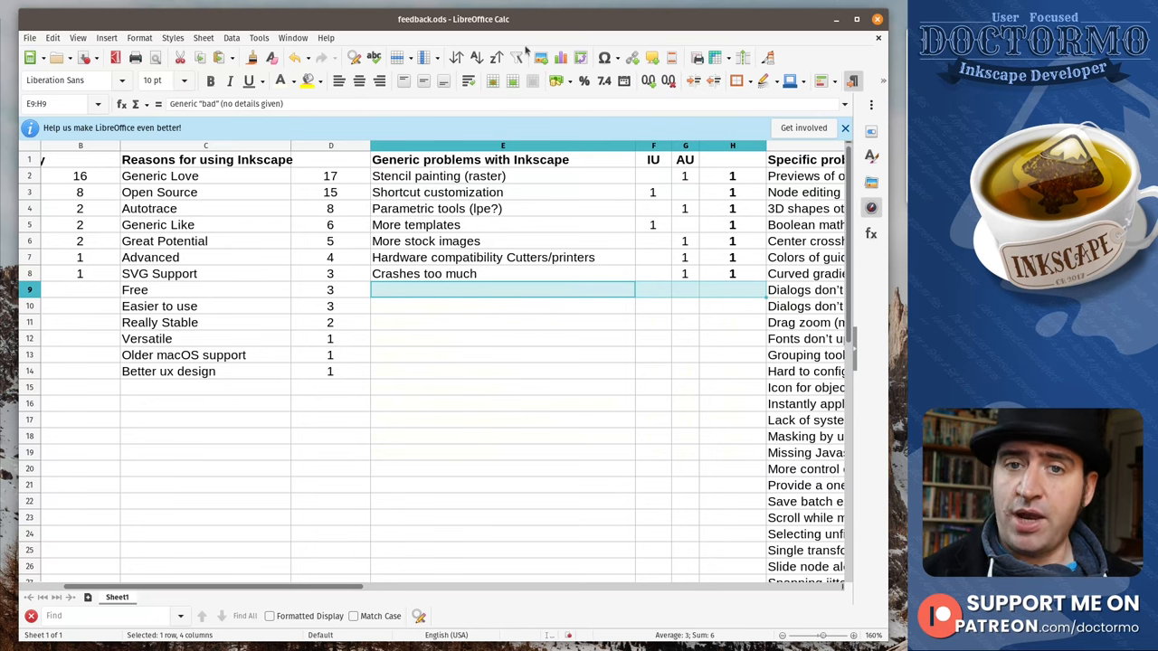
mouse_move(318, 115)
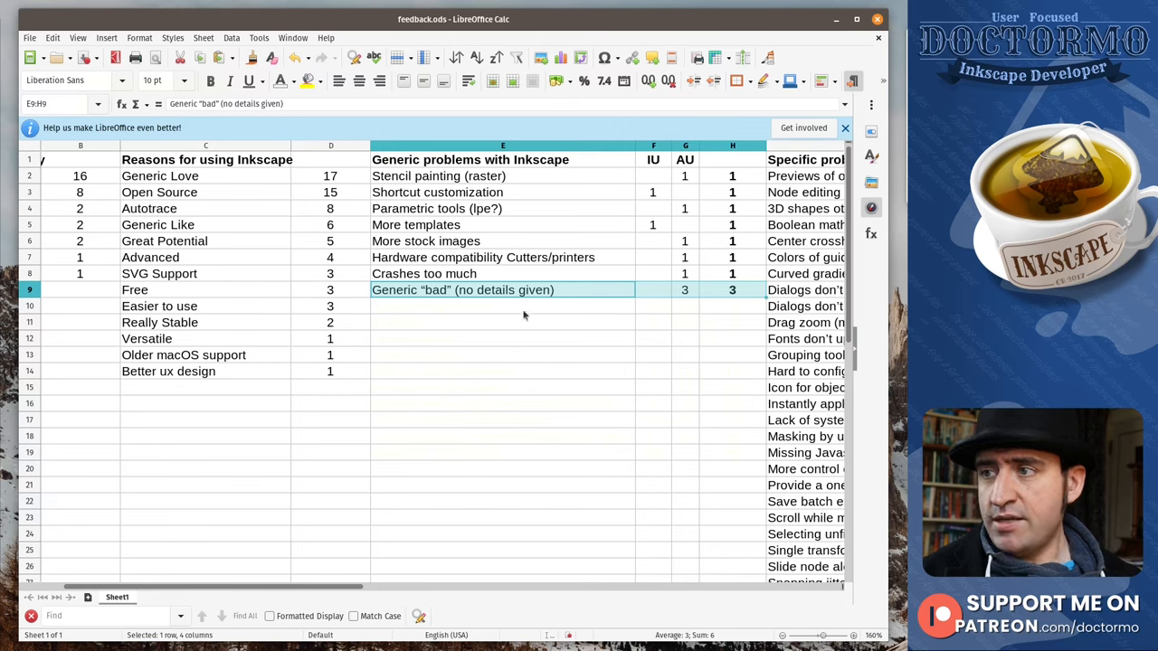
left_click(503, 305)
type("Node editing is hard")
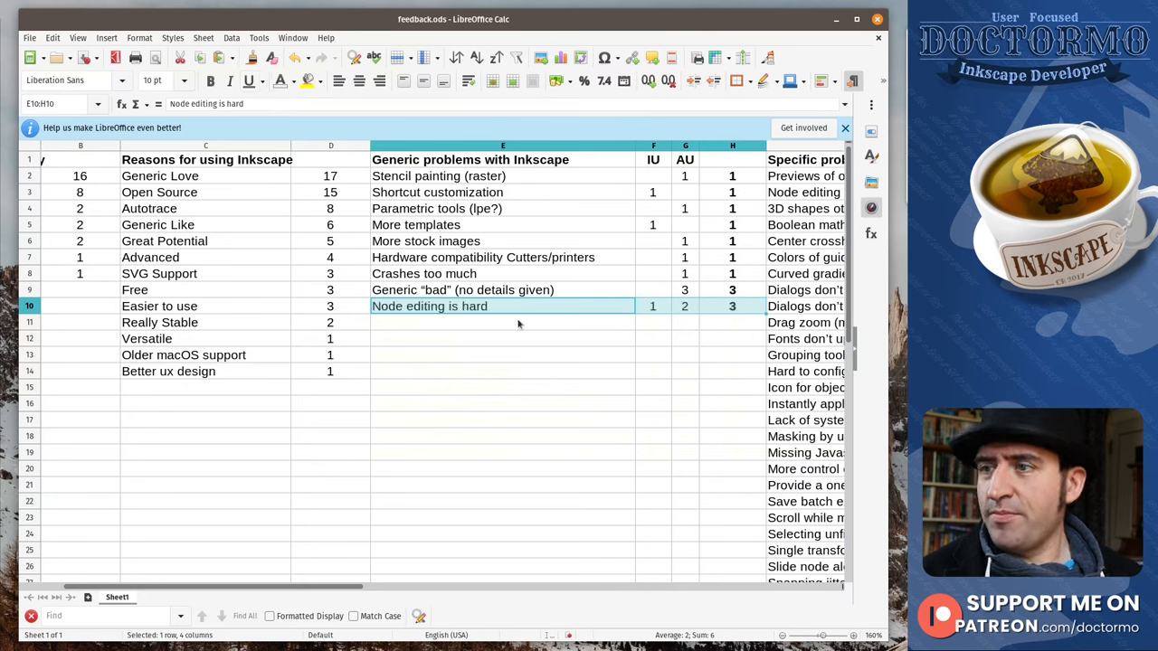
left_click(503, 322)
type("Brushes")
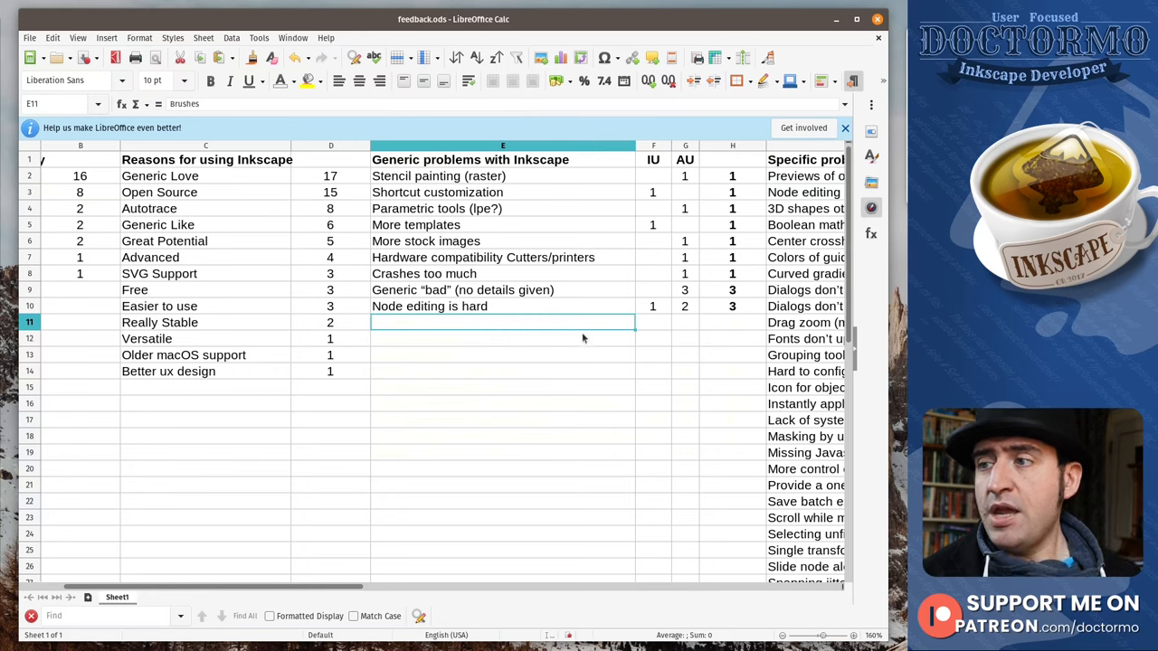
mouse_move(487, 224)
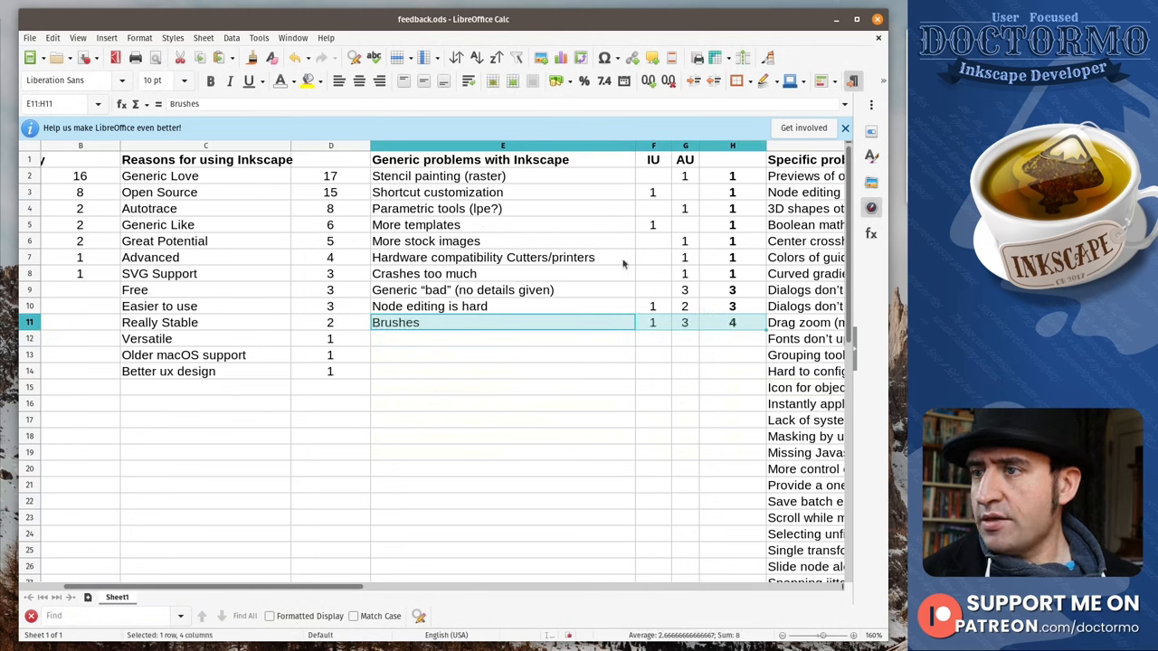
Step: Review row 12, Website is ugly with 5 AU and total 5
left_click(503, 338)
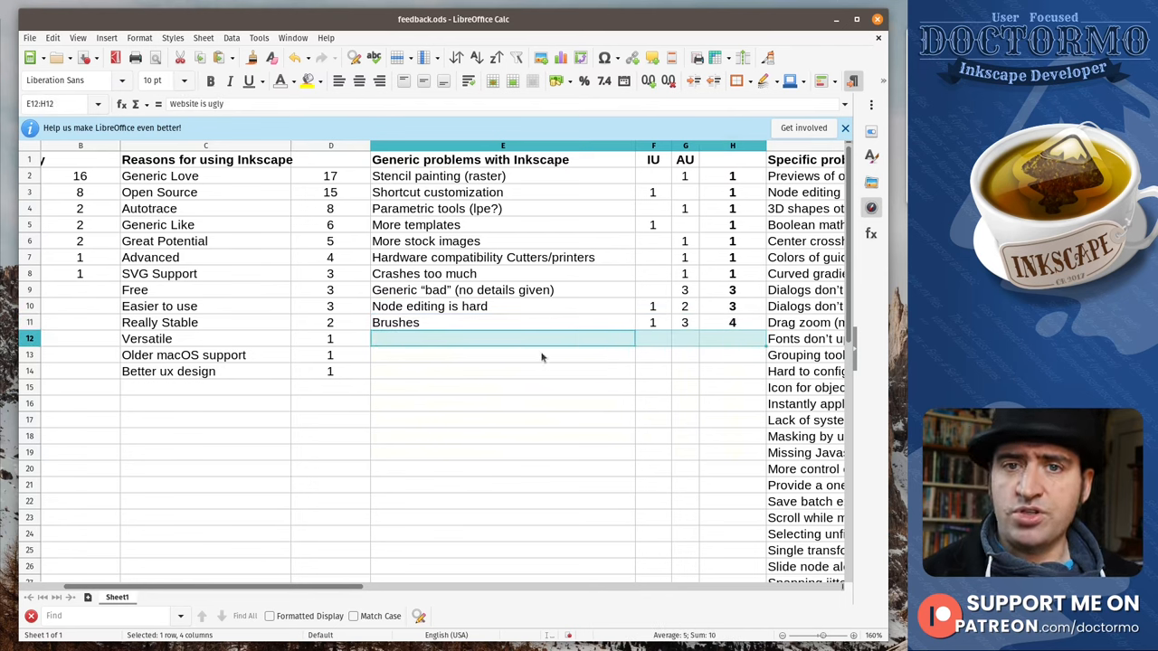
mouse_move(522, 365)
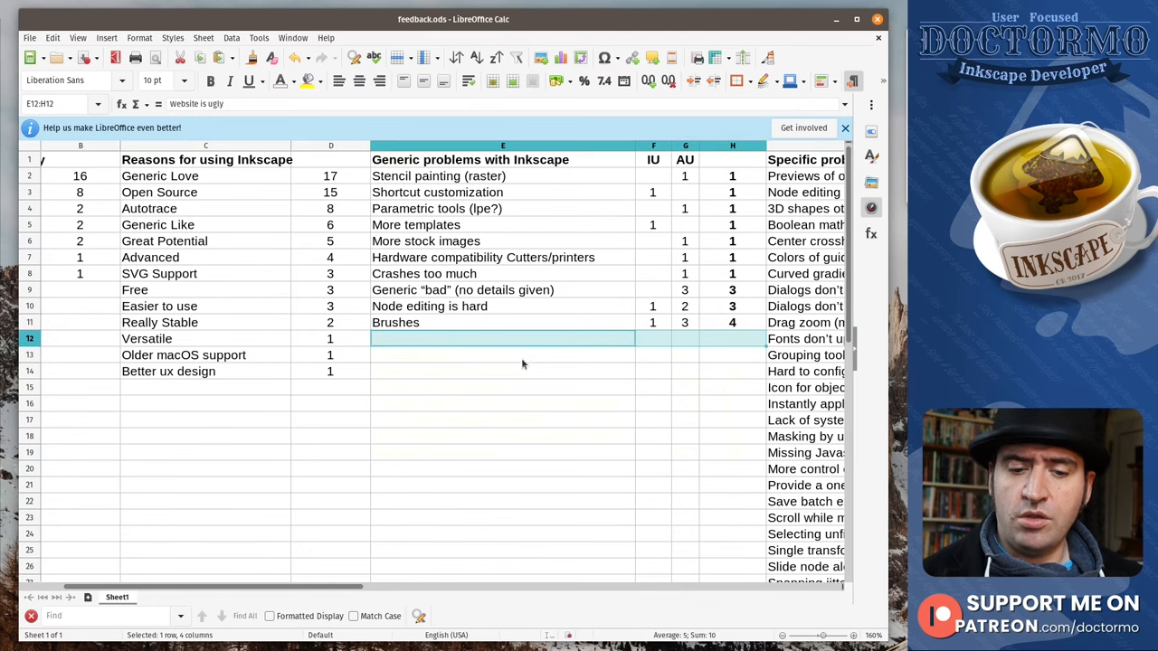
mouse_move(485, 365)
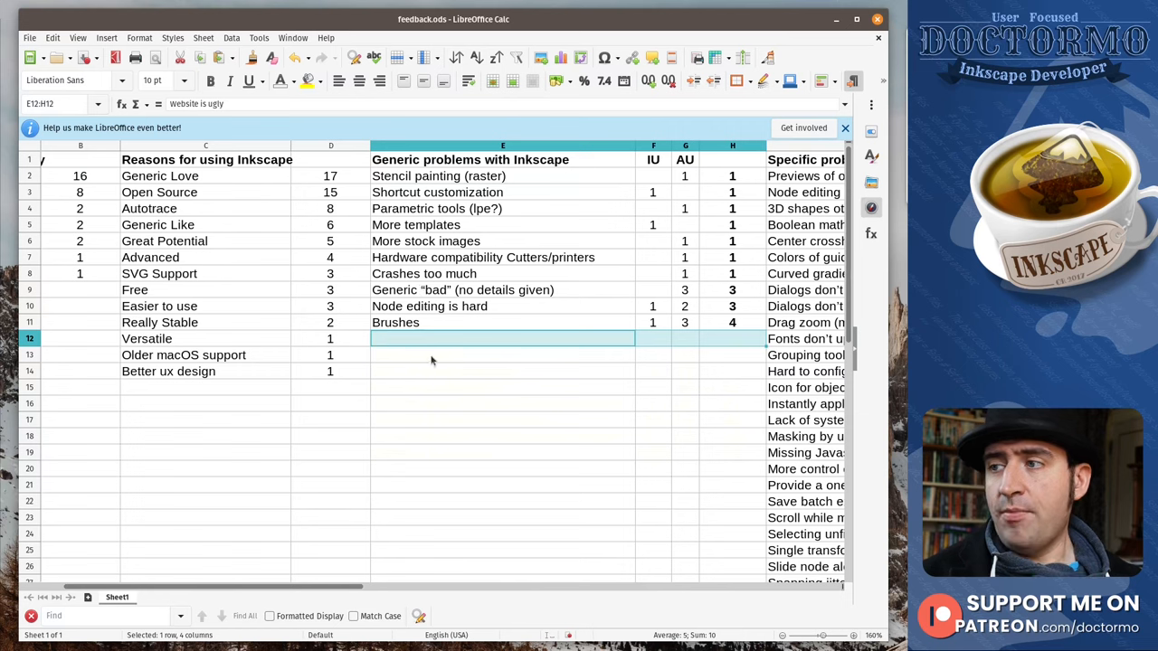
mouse_move(508, 339)
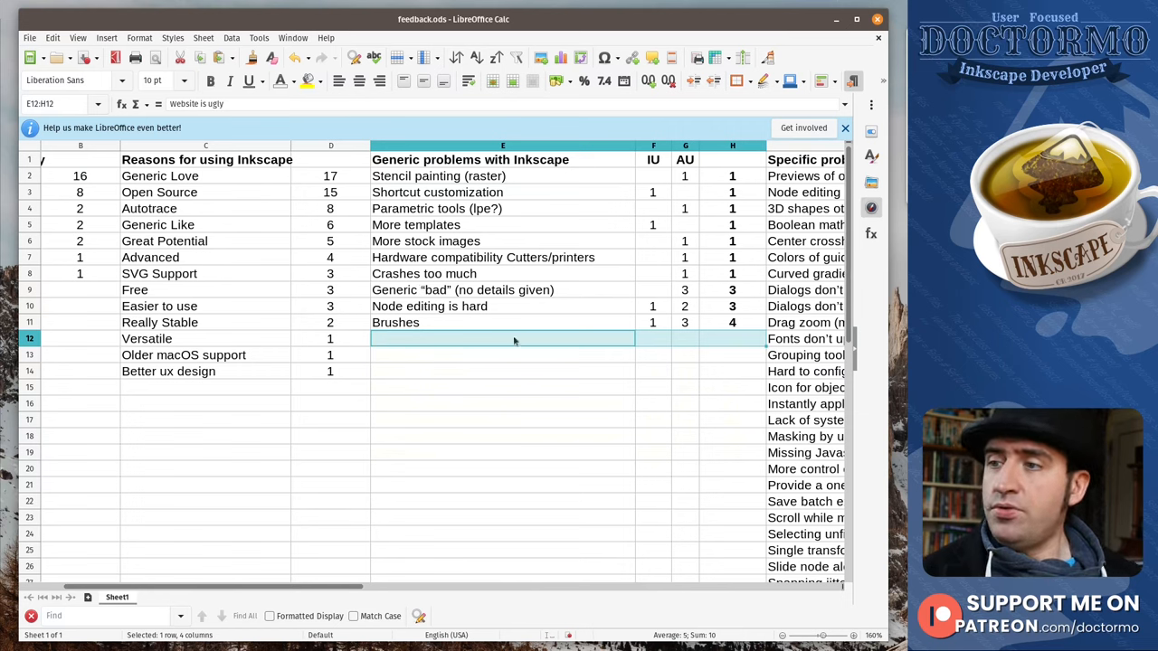
mouse_move(474, 98)
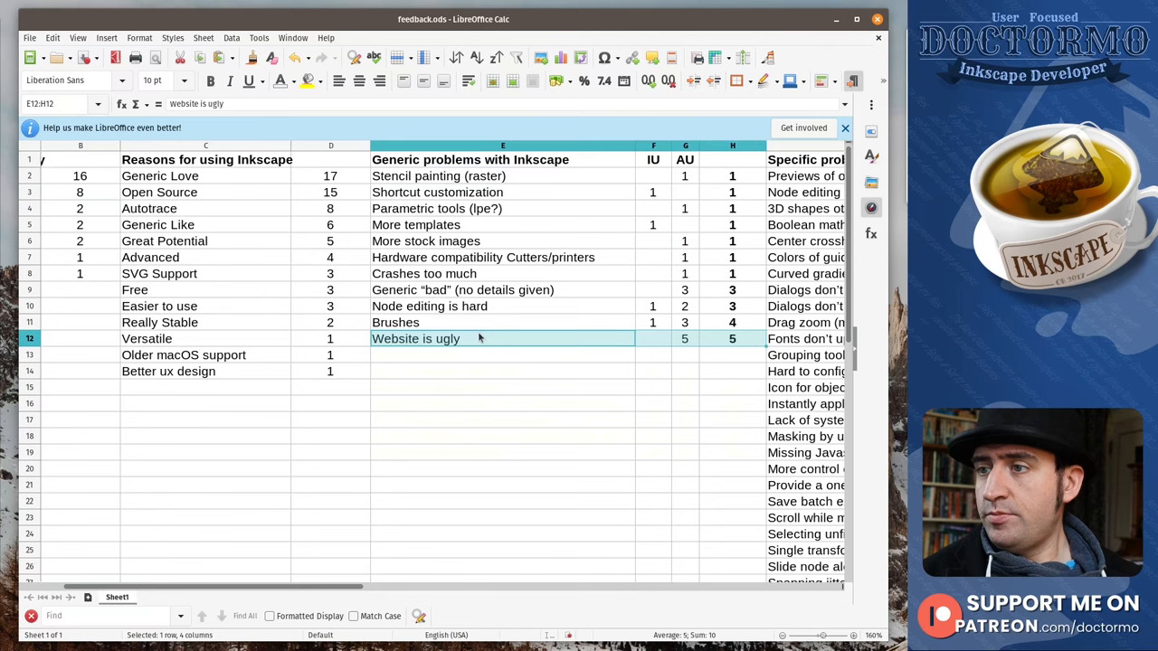
mouse_move(447, 366)
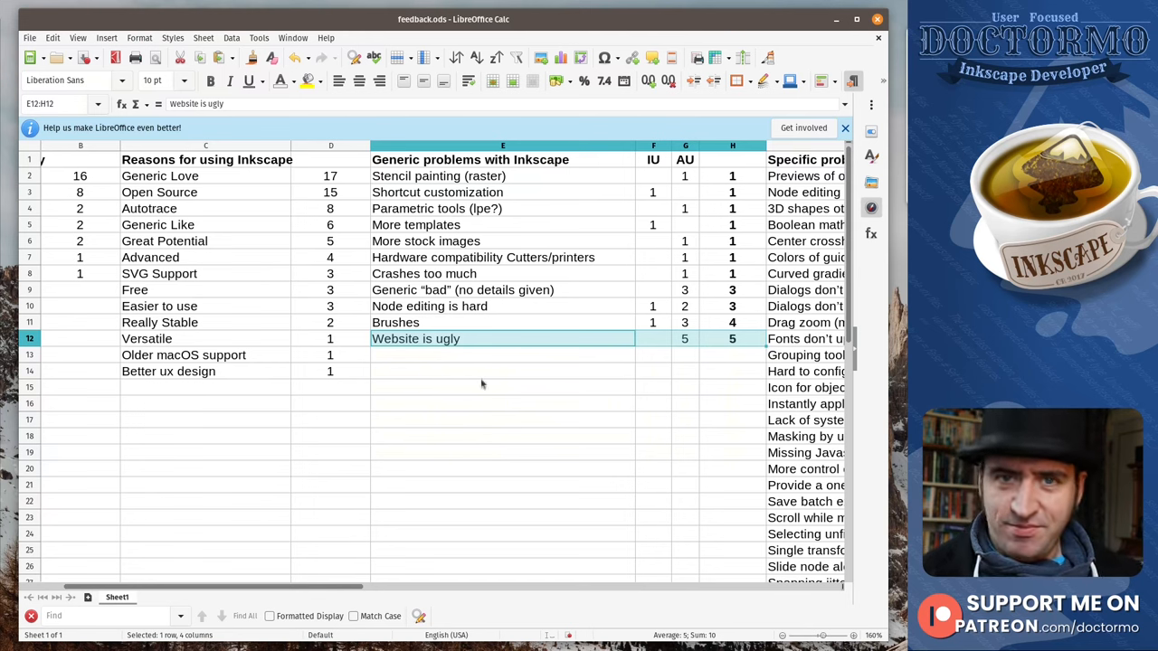
Step: Review row 13, macOS issues with 5 AU and total 5
left_click(503, 355)
type("macOS issues")
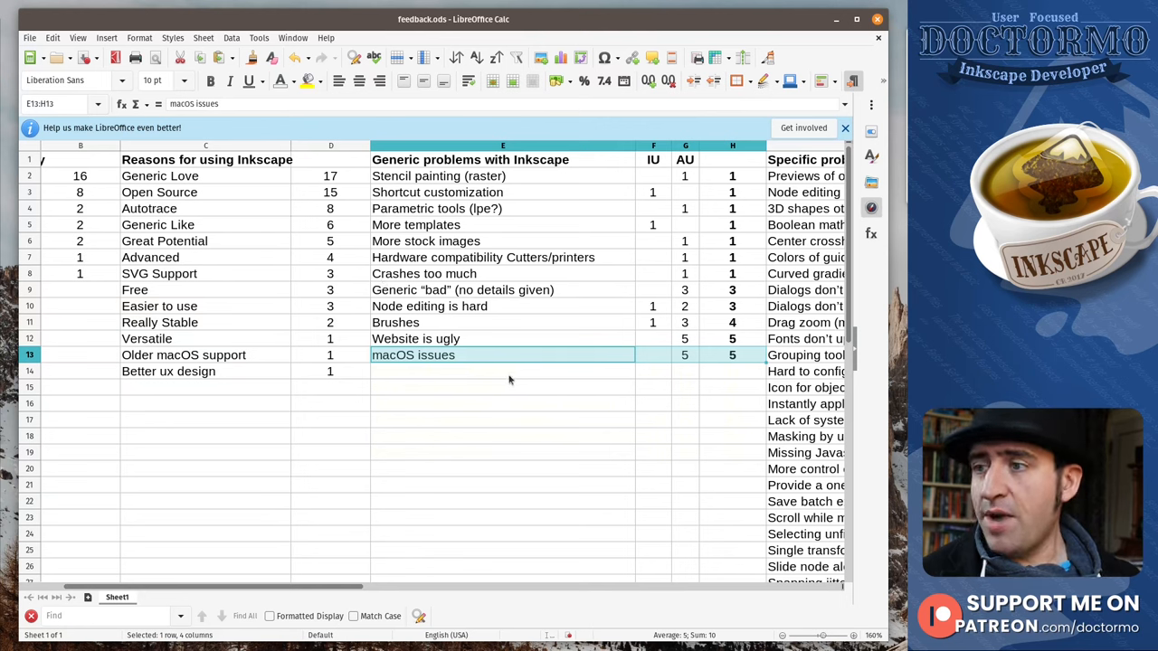
Step: Select row 14 for "Slow, or doesn't feel fast" and mark its IU, AU and total cells
left_click(503, 371)
type("Slow, or doesn't feel fast")
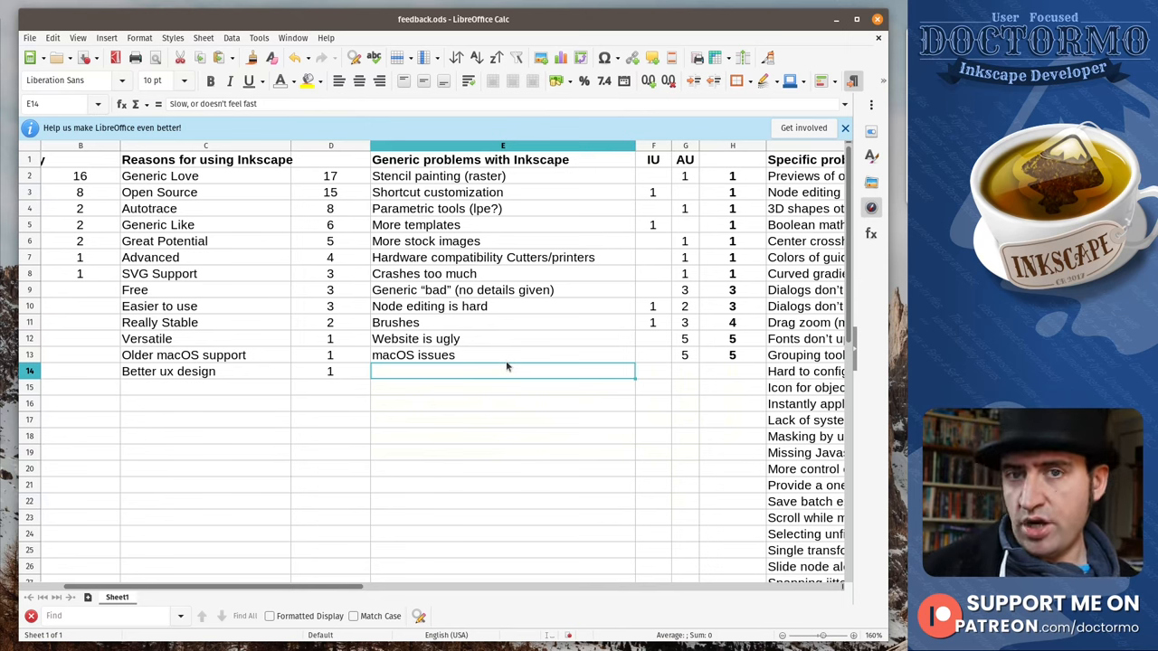
mouse_move(575, 367)
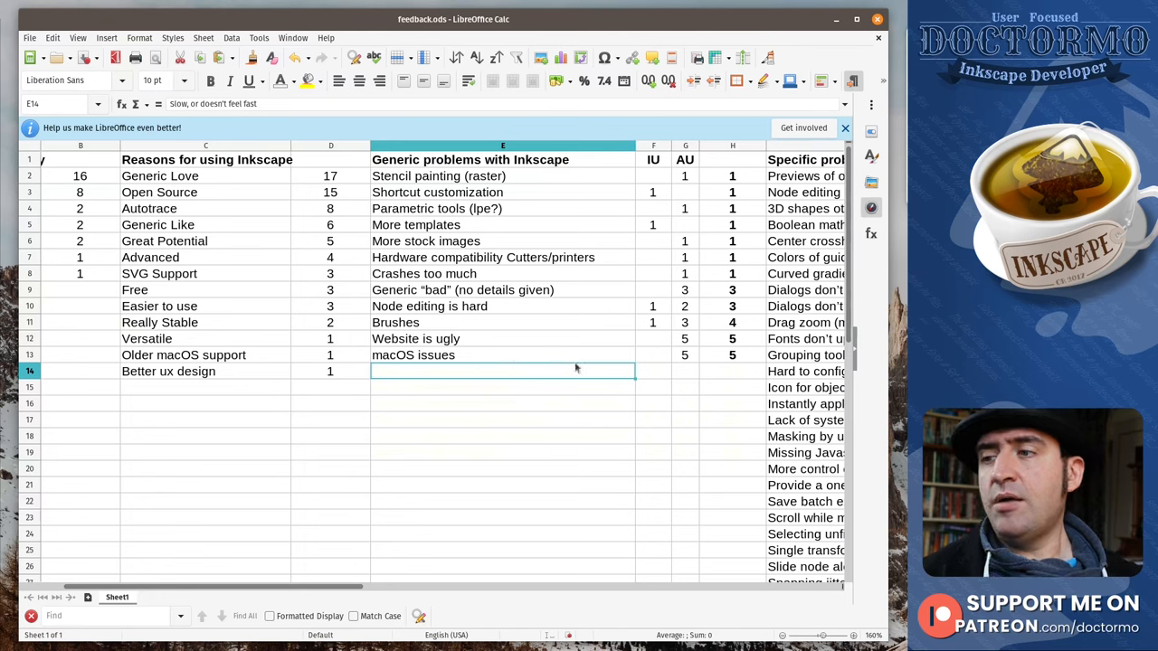
left_click_drag(503, 371, 732, 370)
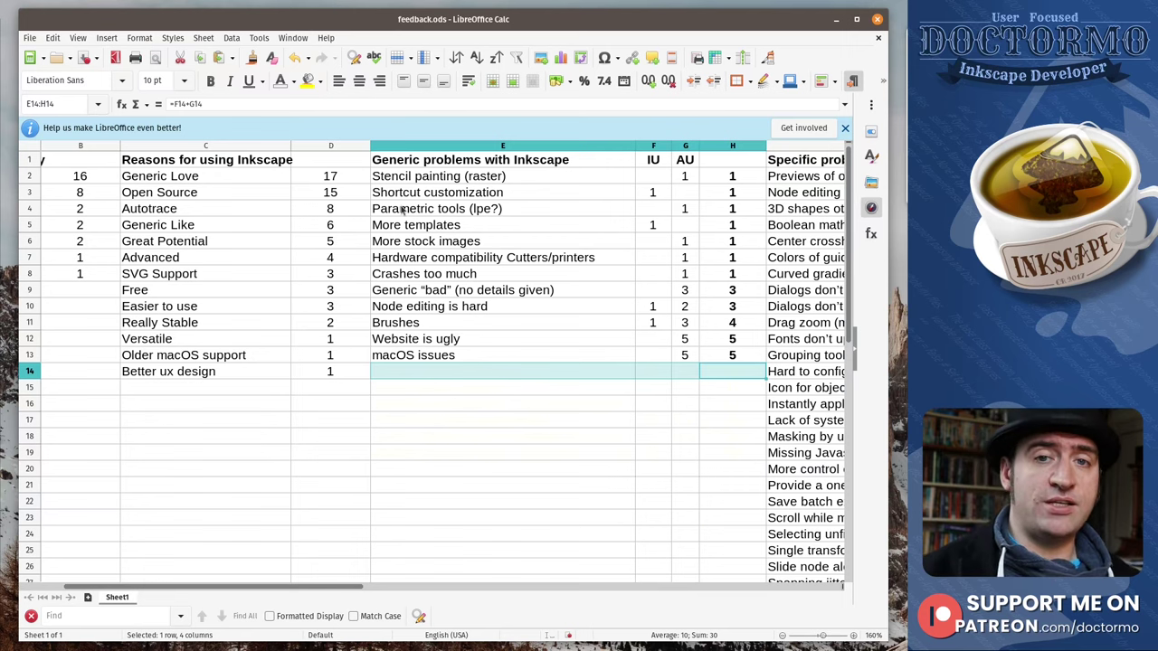
mouse_move(387, 224)
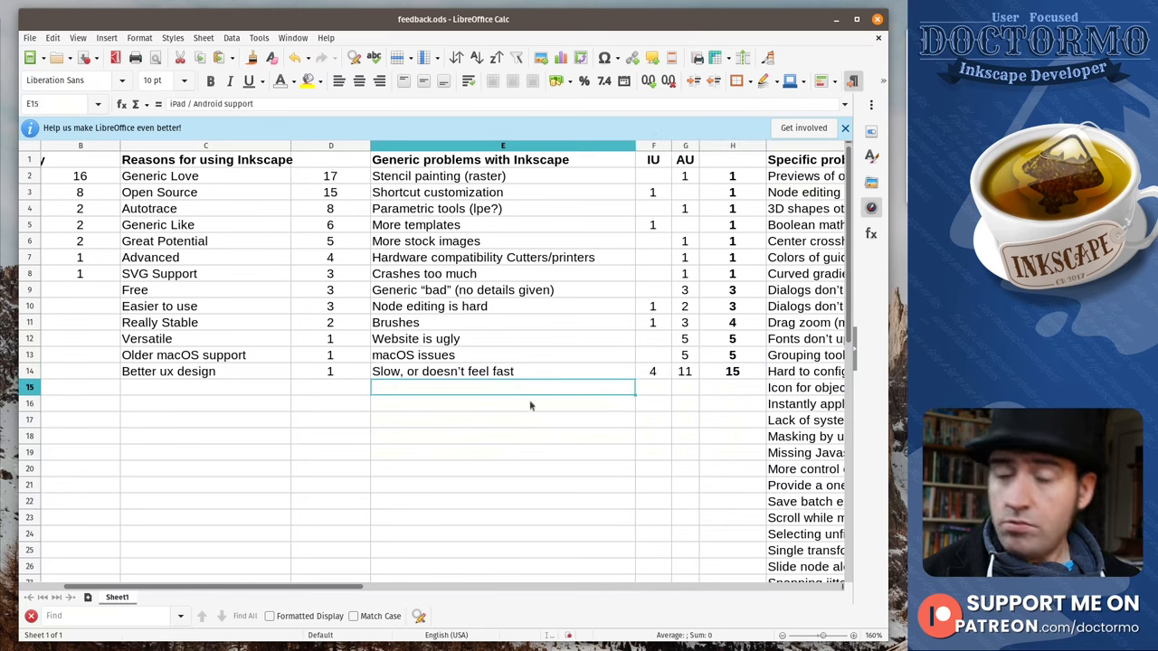
mouse_move(558, 387)
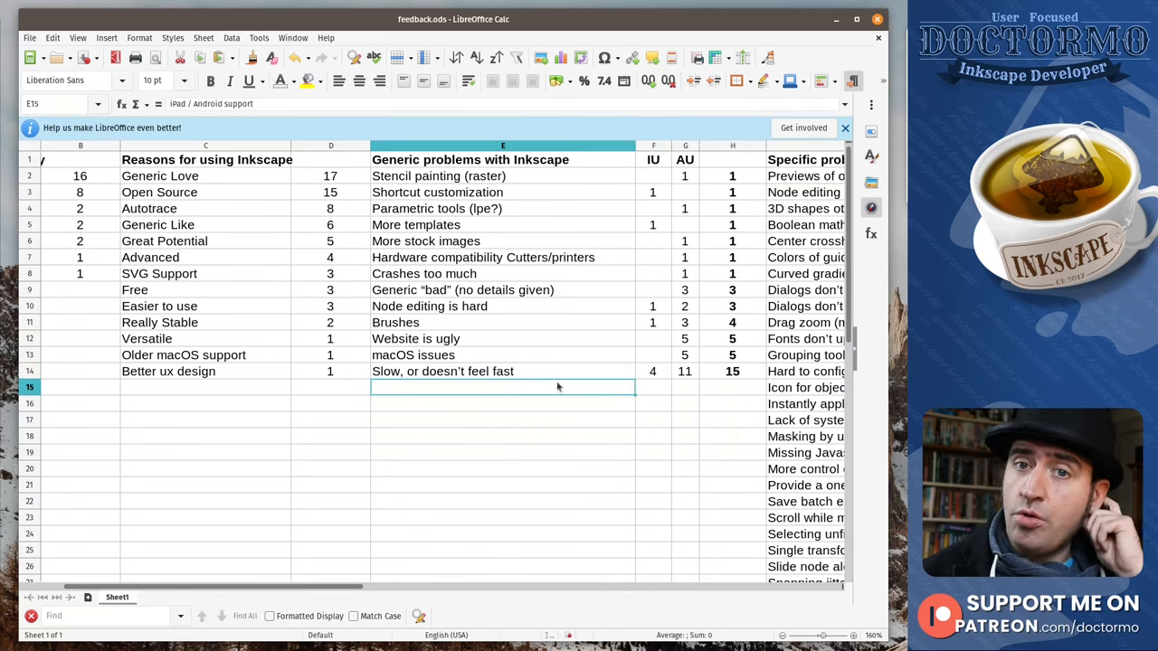
mouse_move(576, 398)
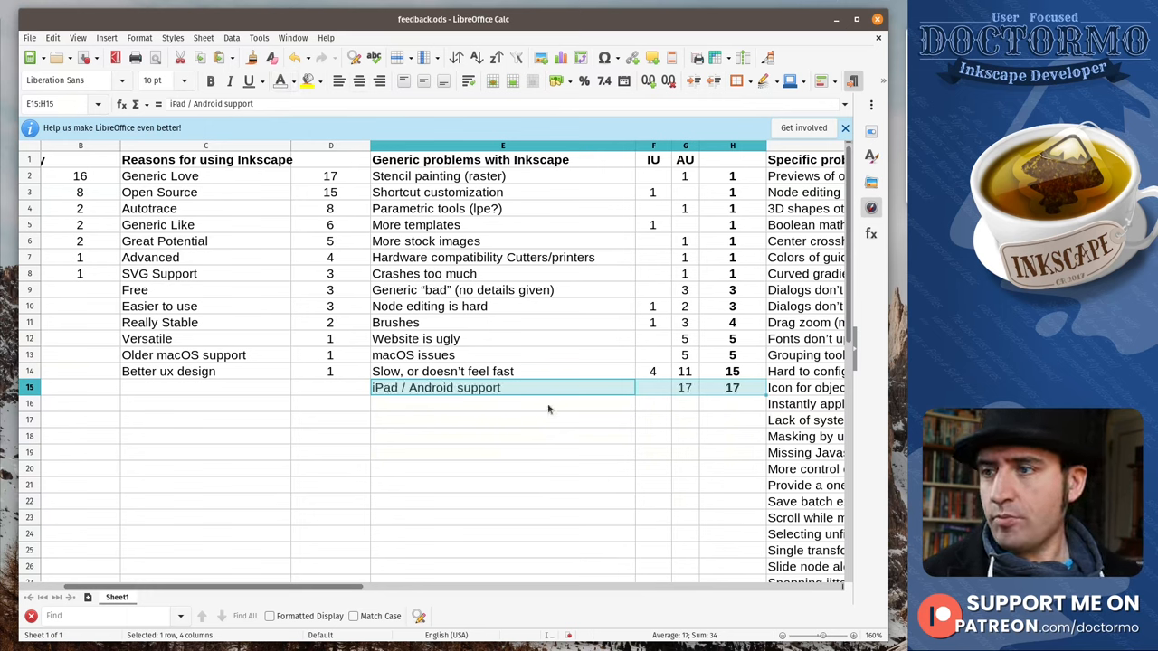
Step: Move to row 15 for the iPad / Android support entry with 17 AU
left_click(503, 388)
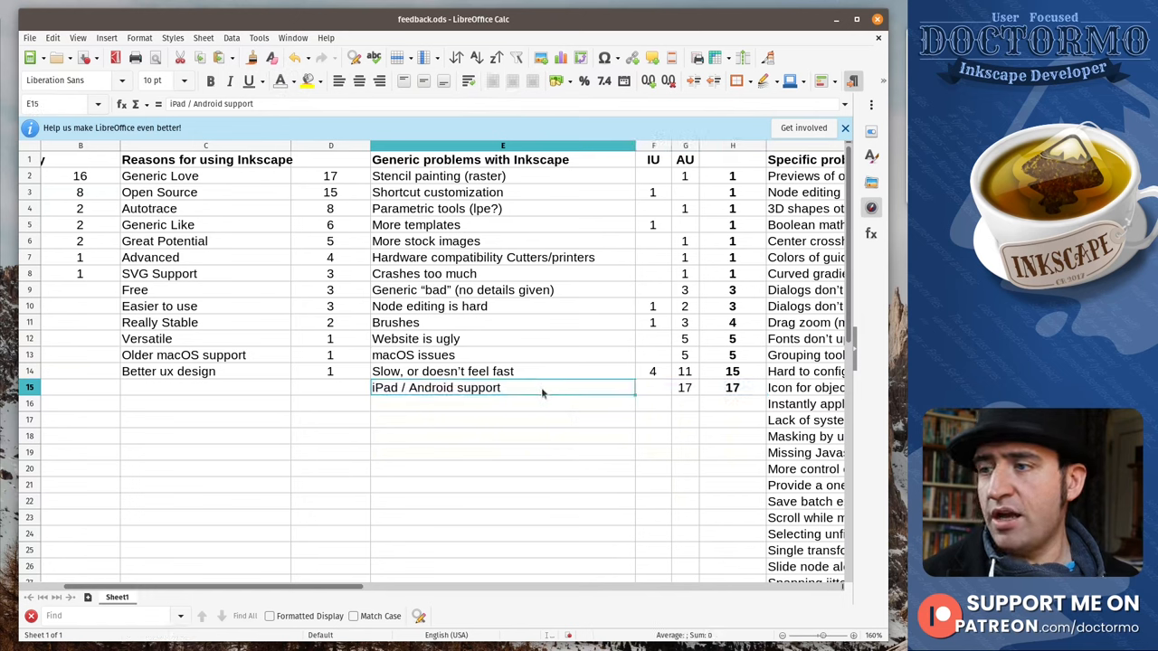
mouse_move(570, 410)
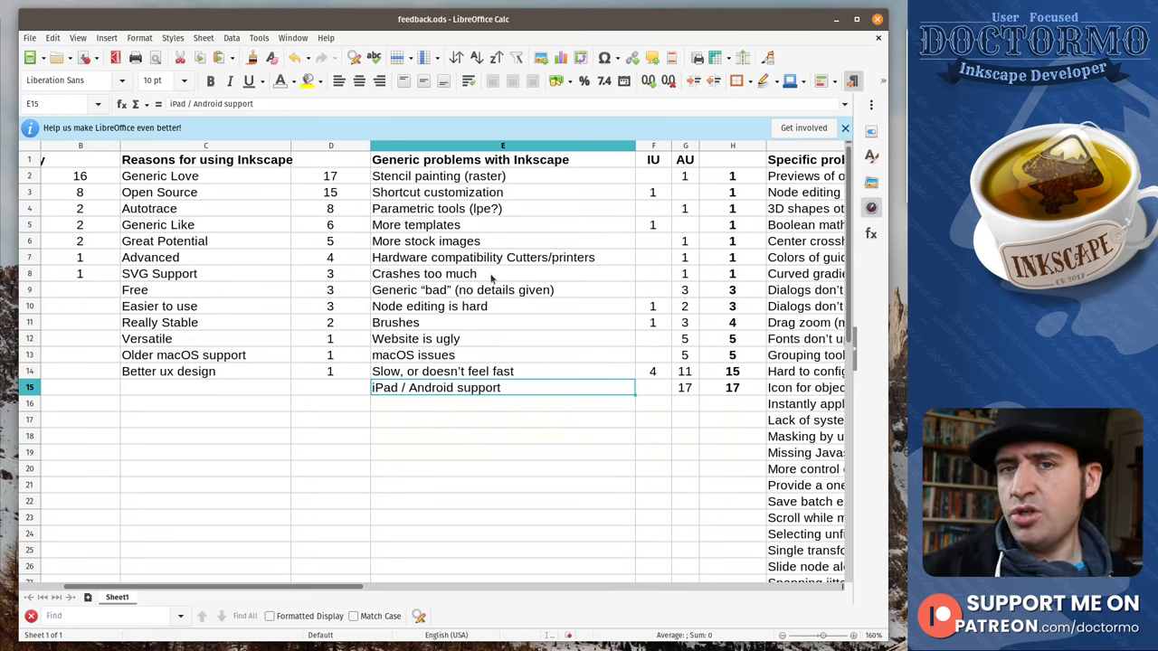
mouse_move(537, 405)
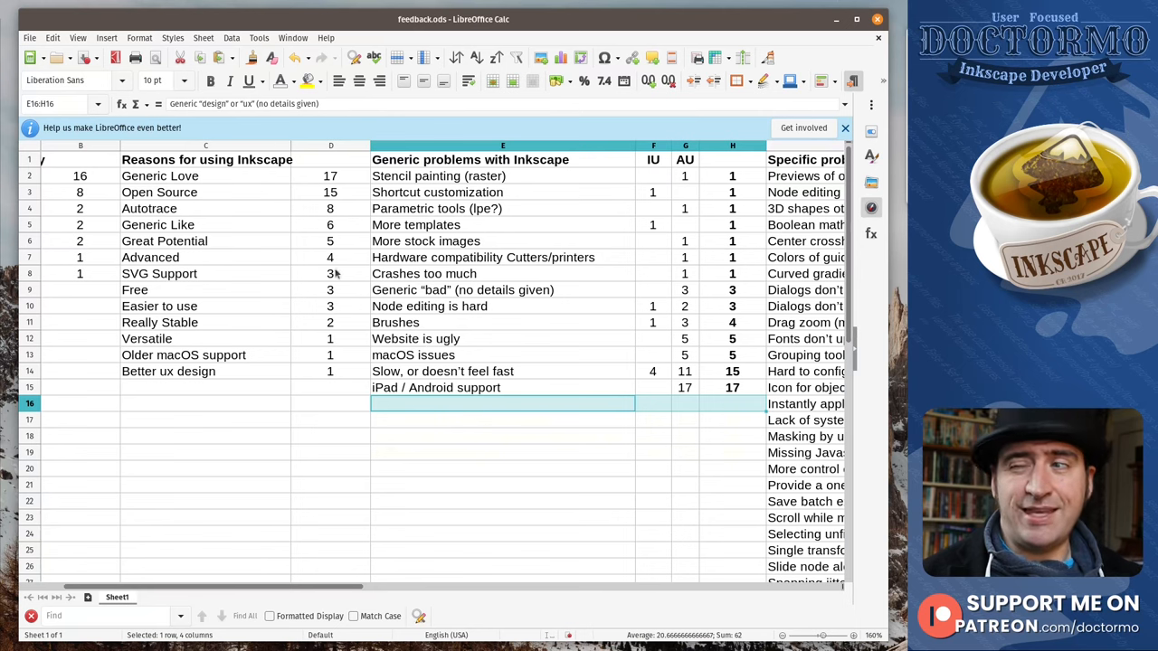
mouse_move(331, 125)
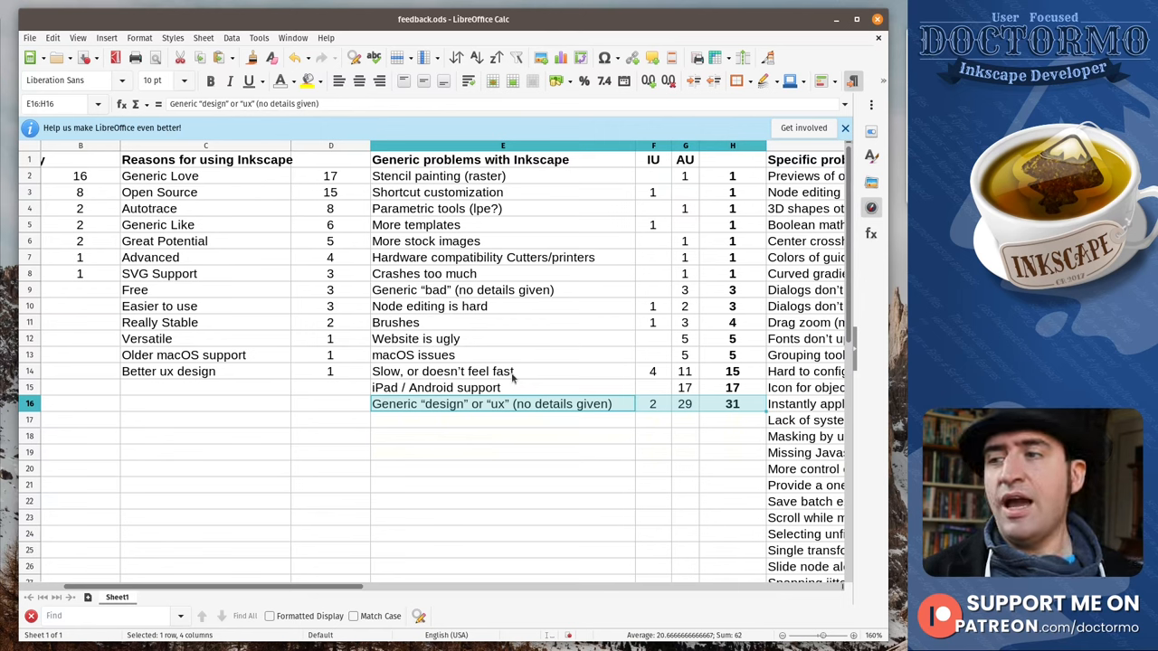
mouse_move(355, 403)
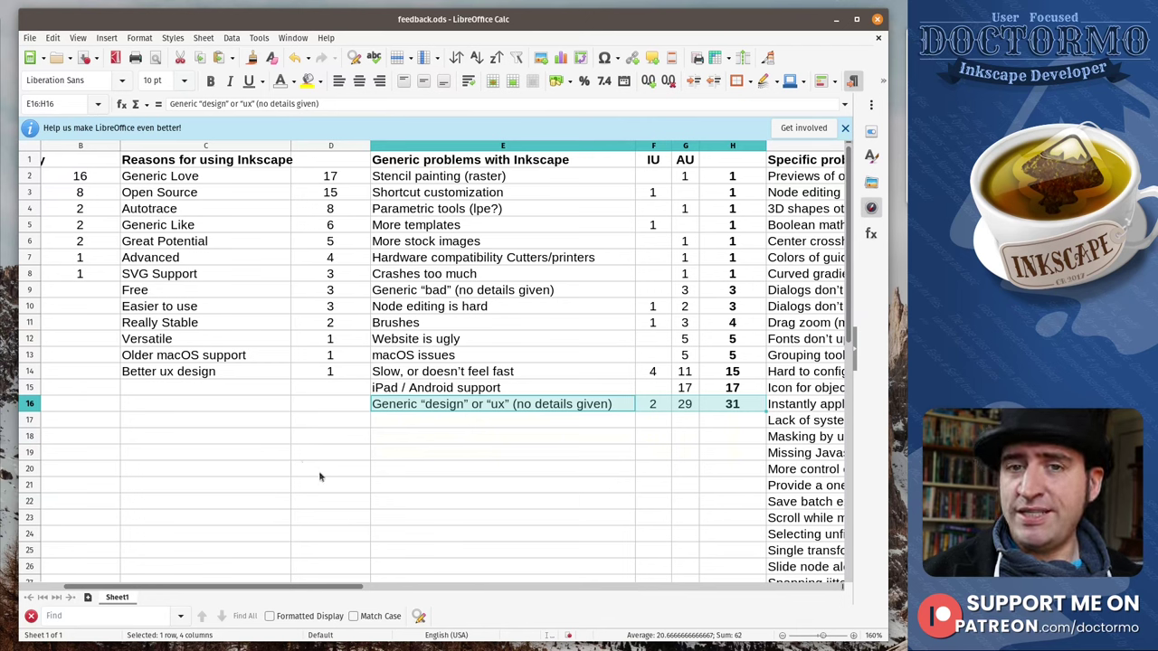
mouse_move(311, 420)
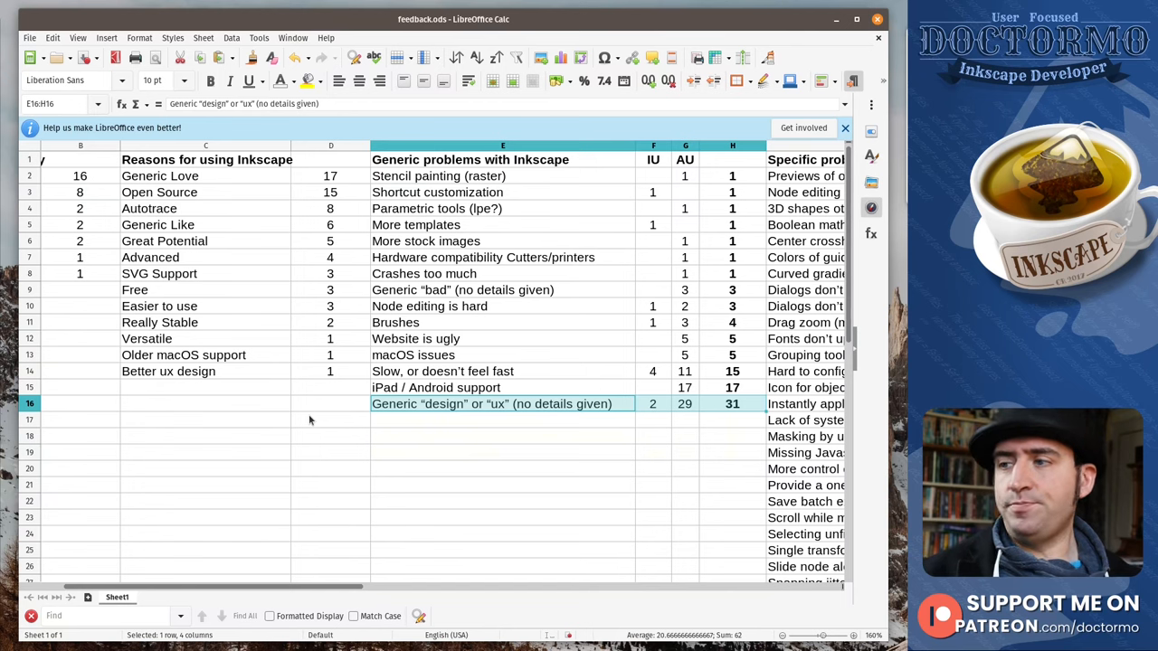
mouse_move(465, 514)
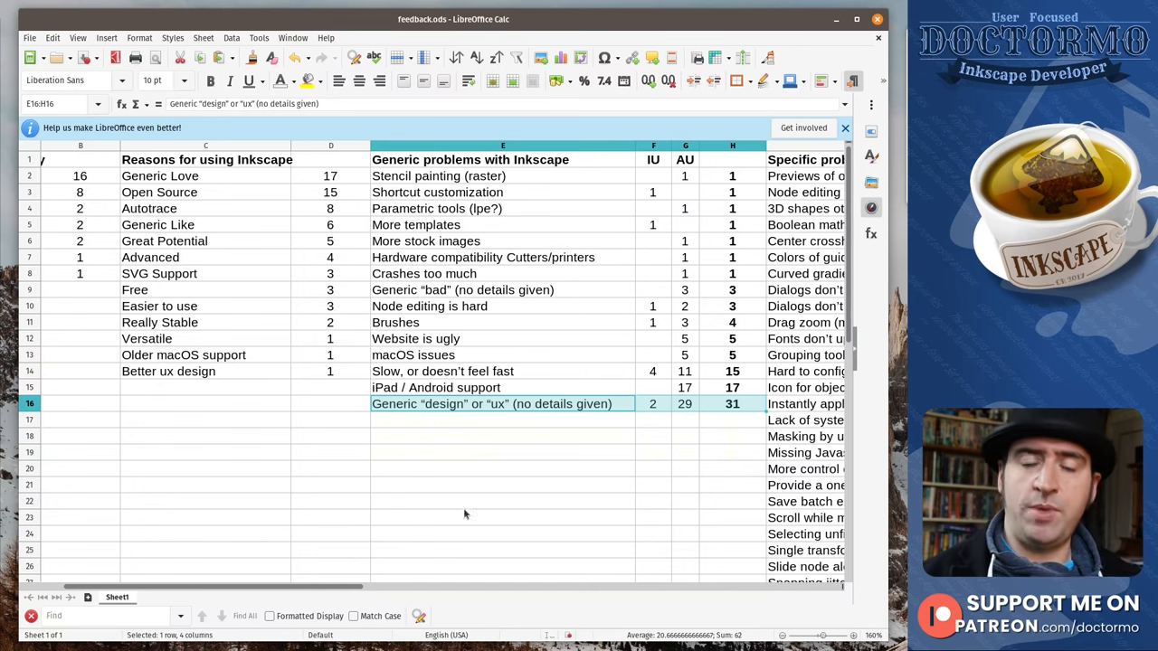
mouse_move(456, 535)
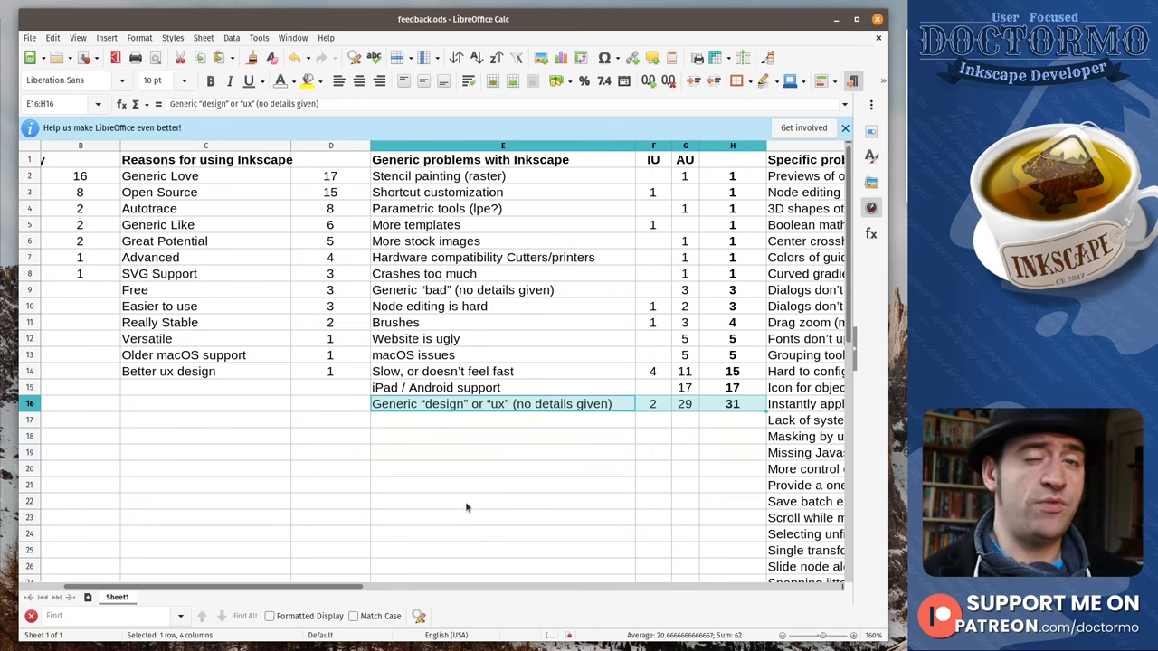
mouse_move(550, 419)
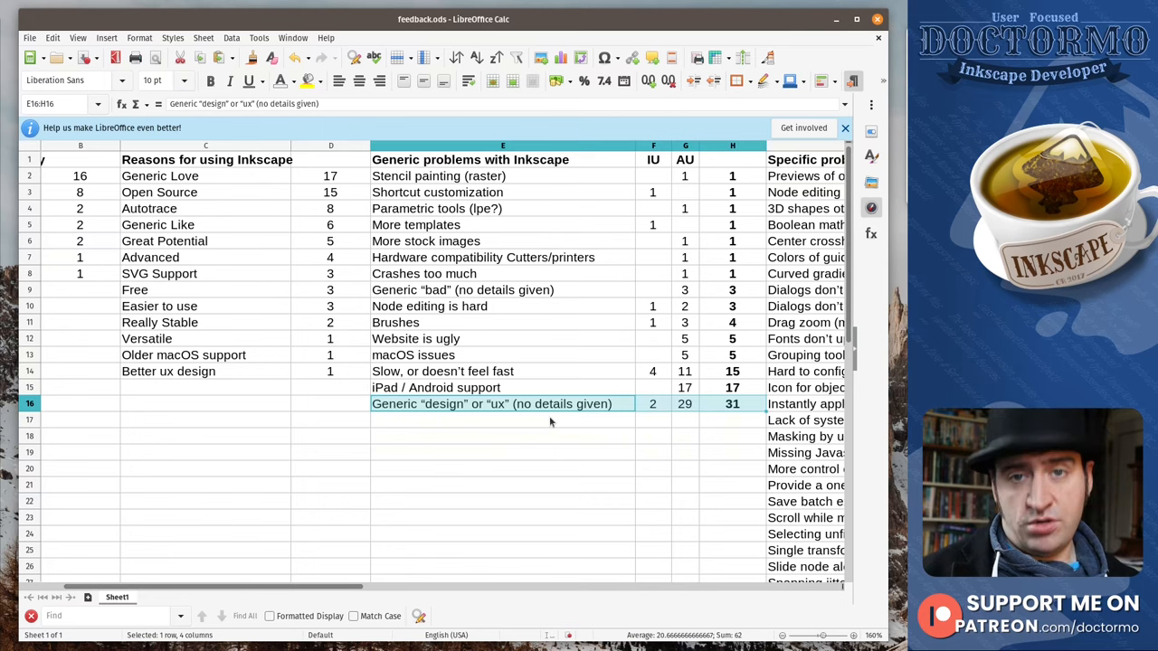
mouse_move(544, 460)
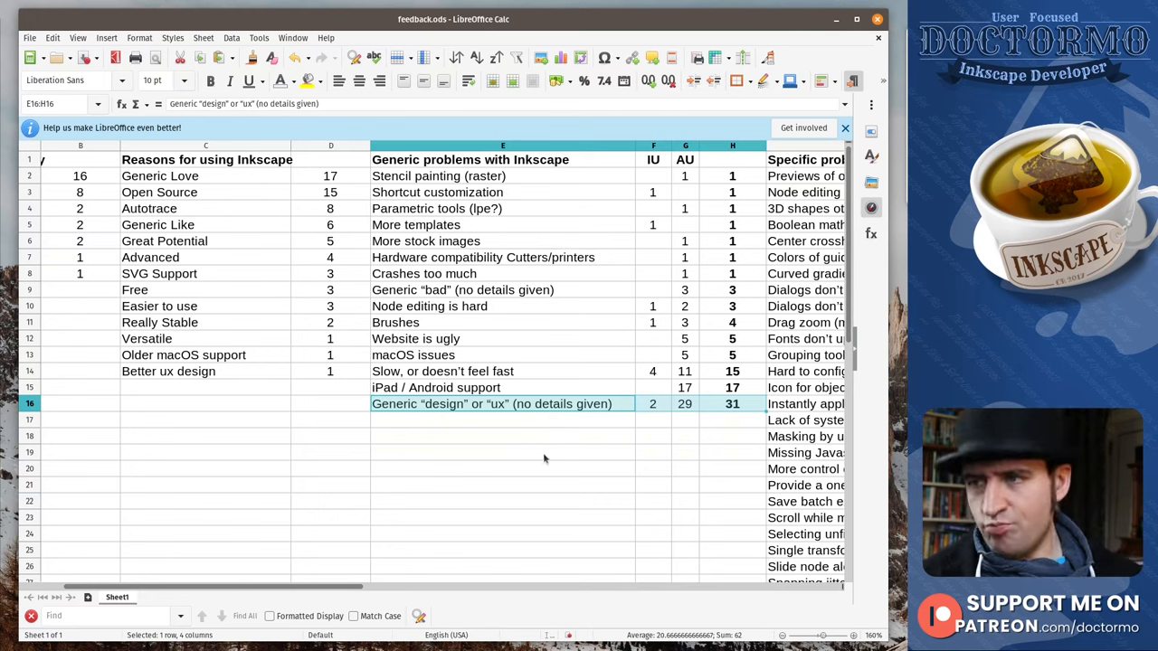
Step: Select rows 17 and 18 for the Text tool and FOSS Graphics Suite Integration entries
left_click(503, 420)
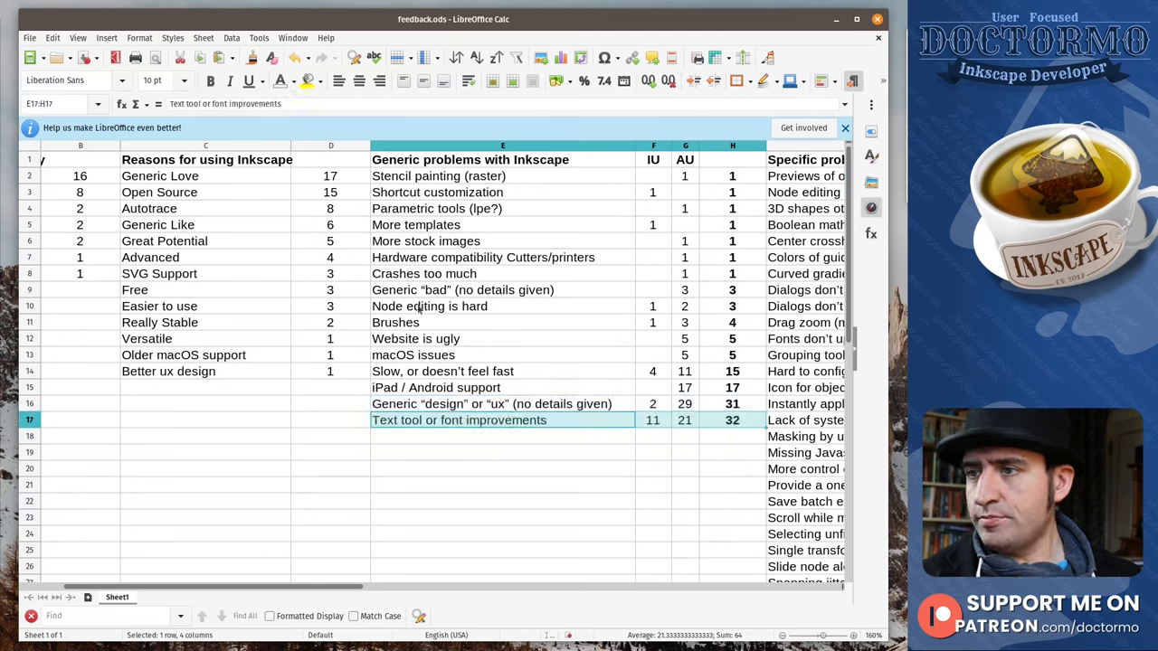
left_click(503, 436)
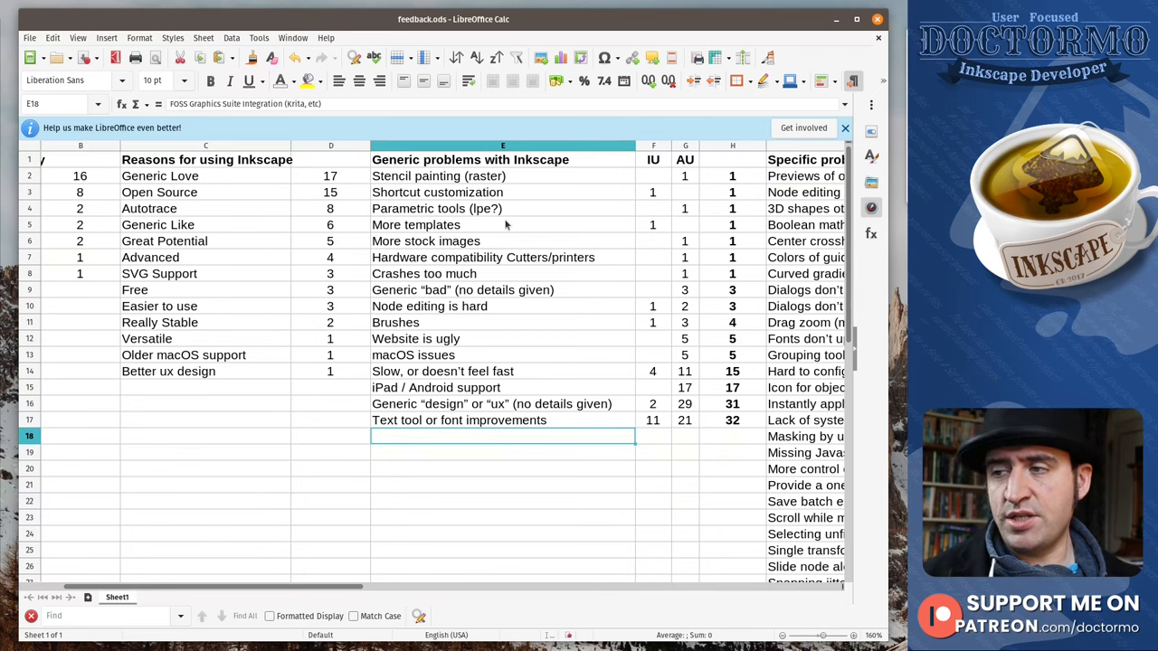
mouse_move(497, 213)
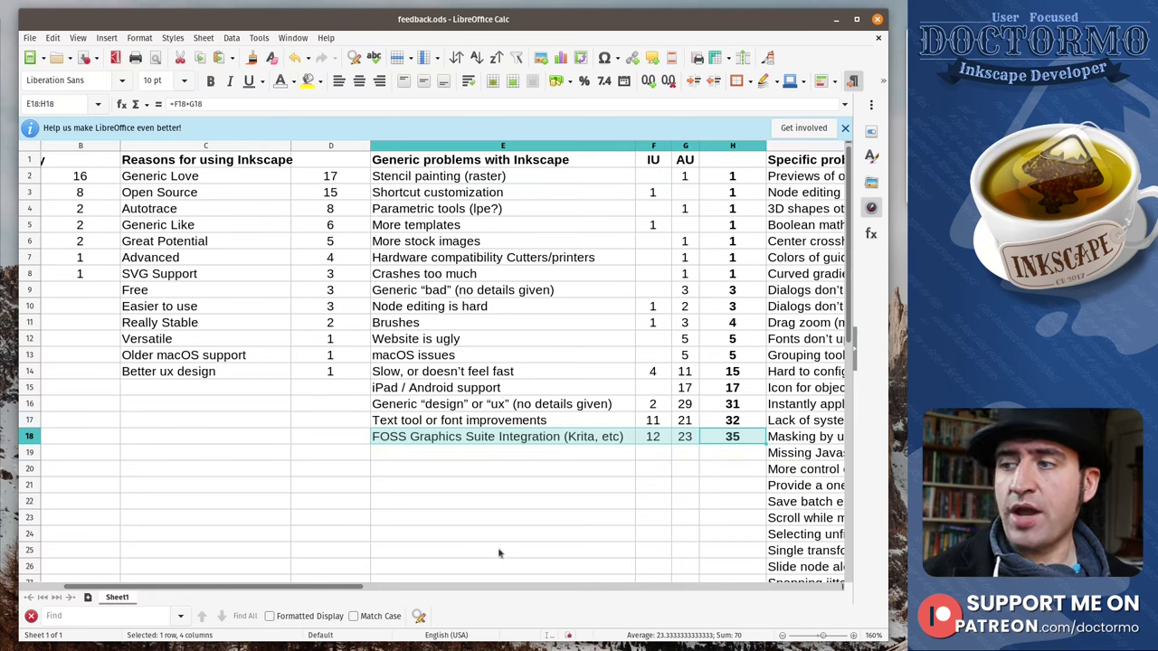
left_click(503, 453)
type("CMYK / Color Support")
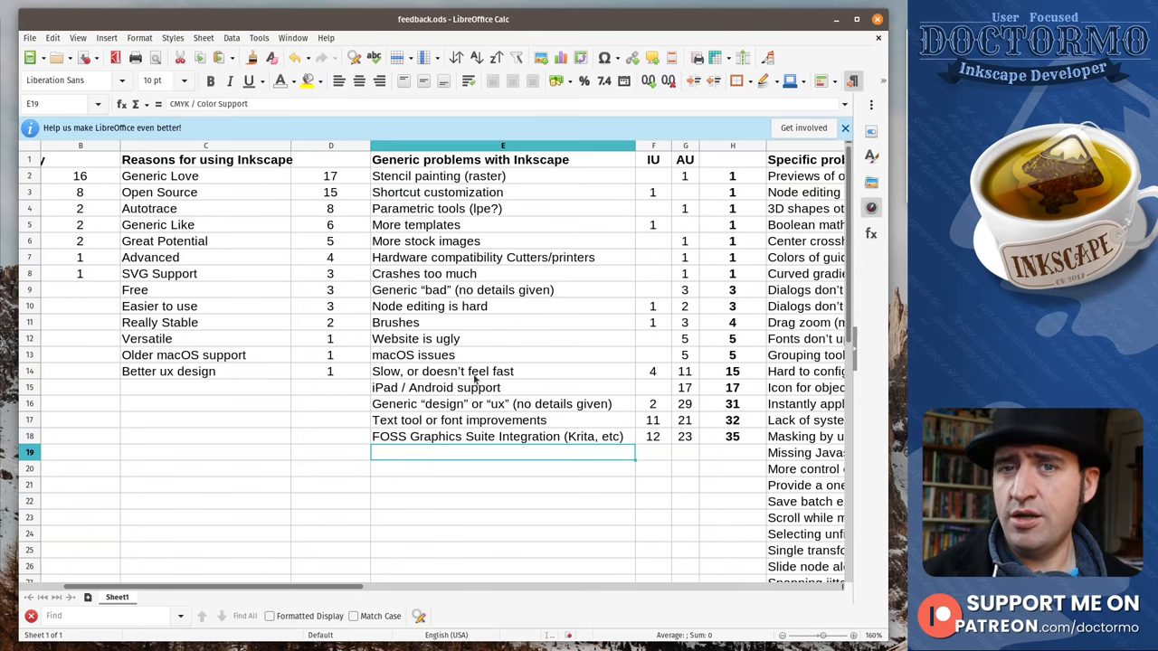
mouse_move(576, 474)
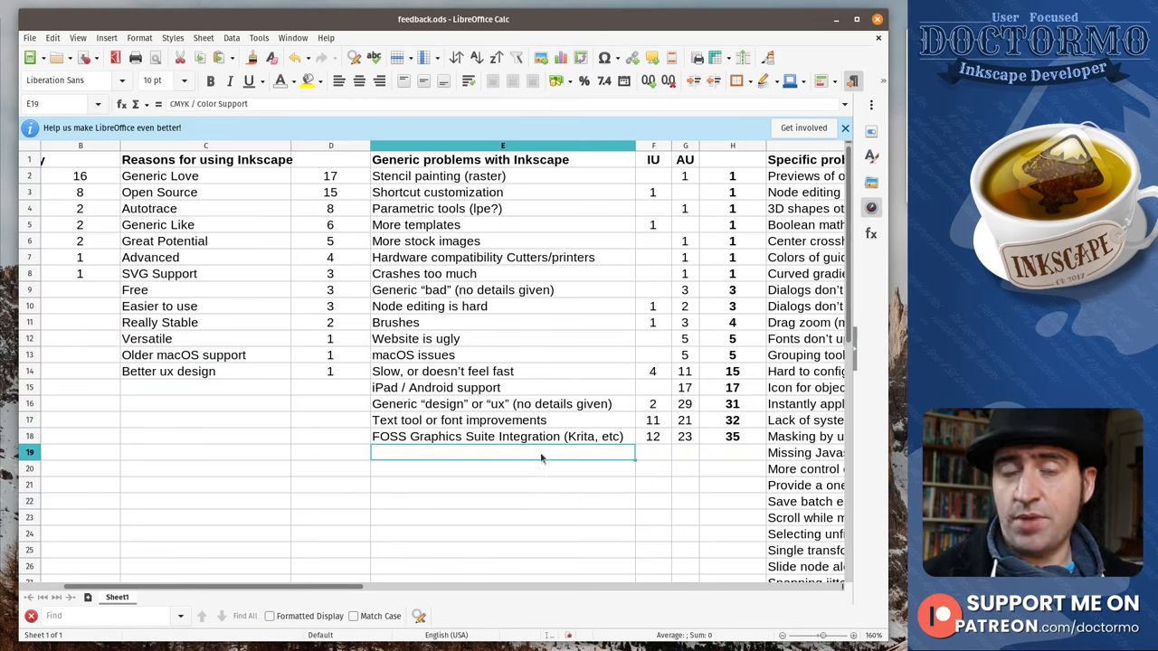
mouse_move(489, 543)
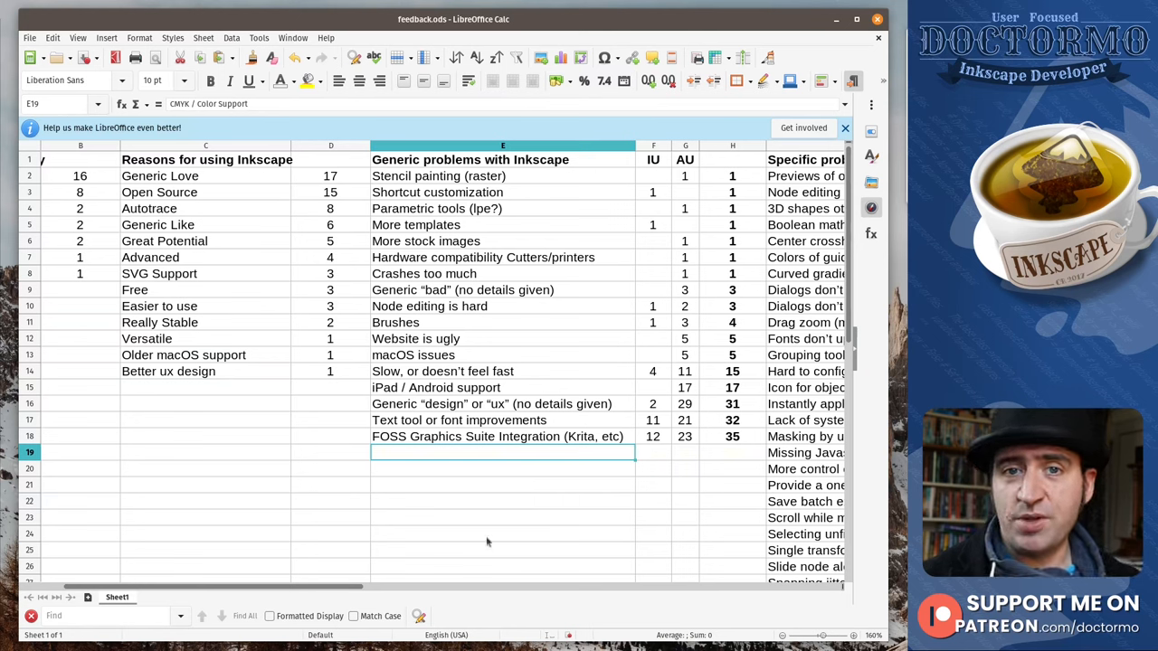
mouse_move(594, 464)
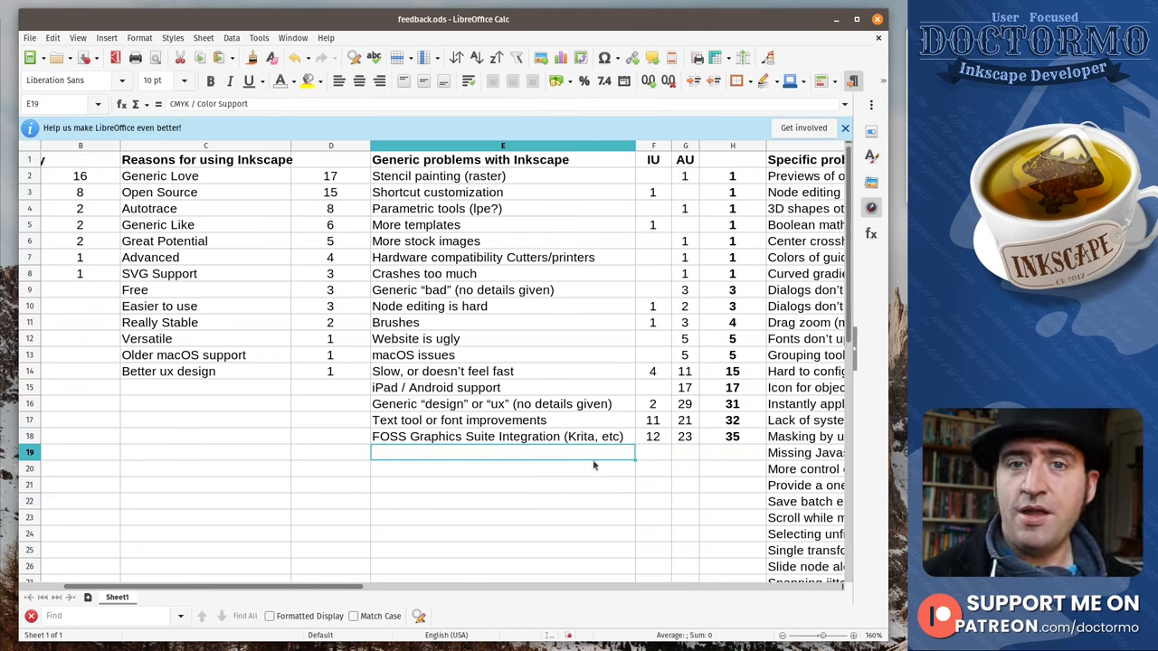
Step: Mark row 19, CMYK / Color Support, across its IU, AU and total cells
left_click_drag(503, 452, 733, 452)
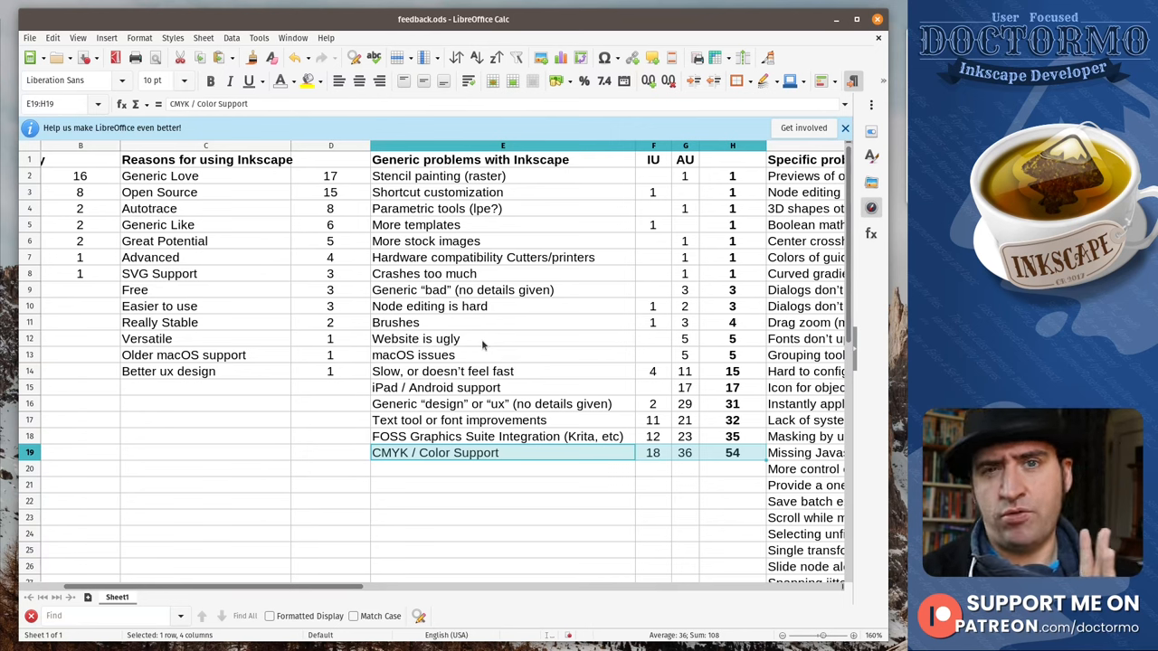
mouse_move(583, 419)
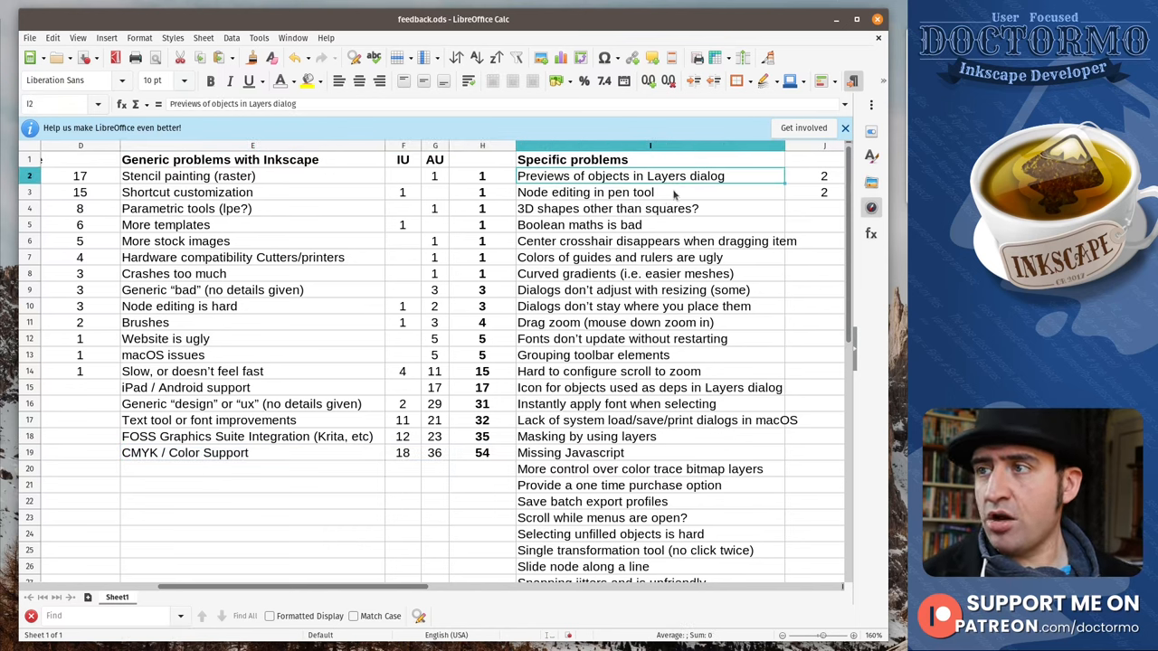
left_click(650, 192)
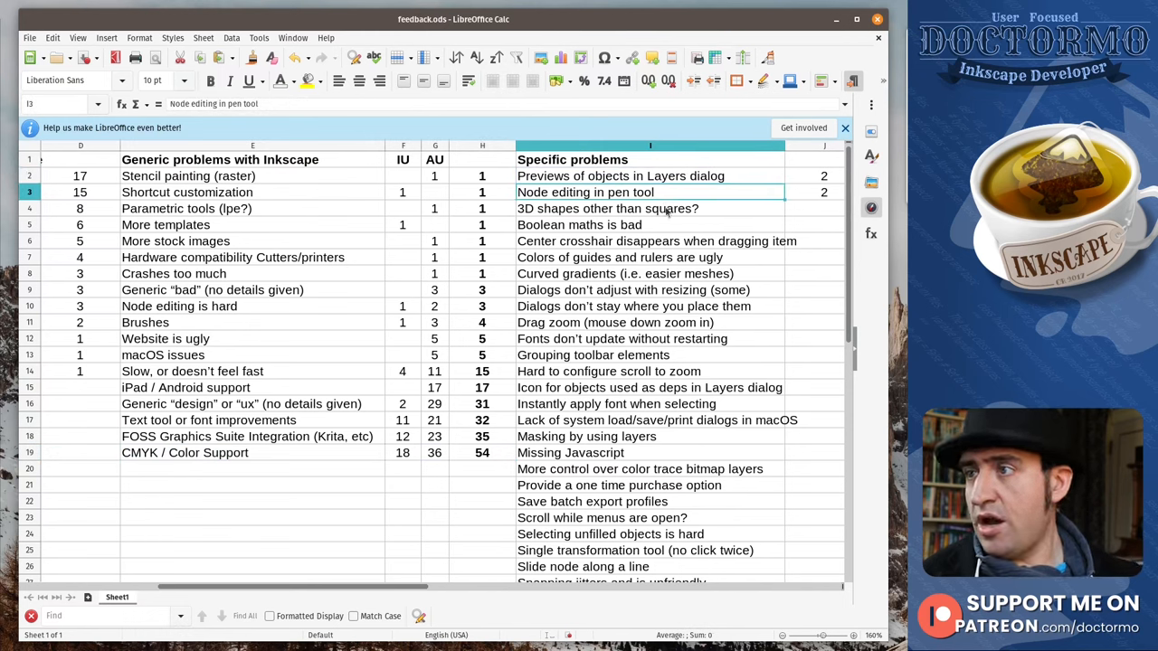
left_click(615, 225)
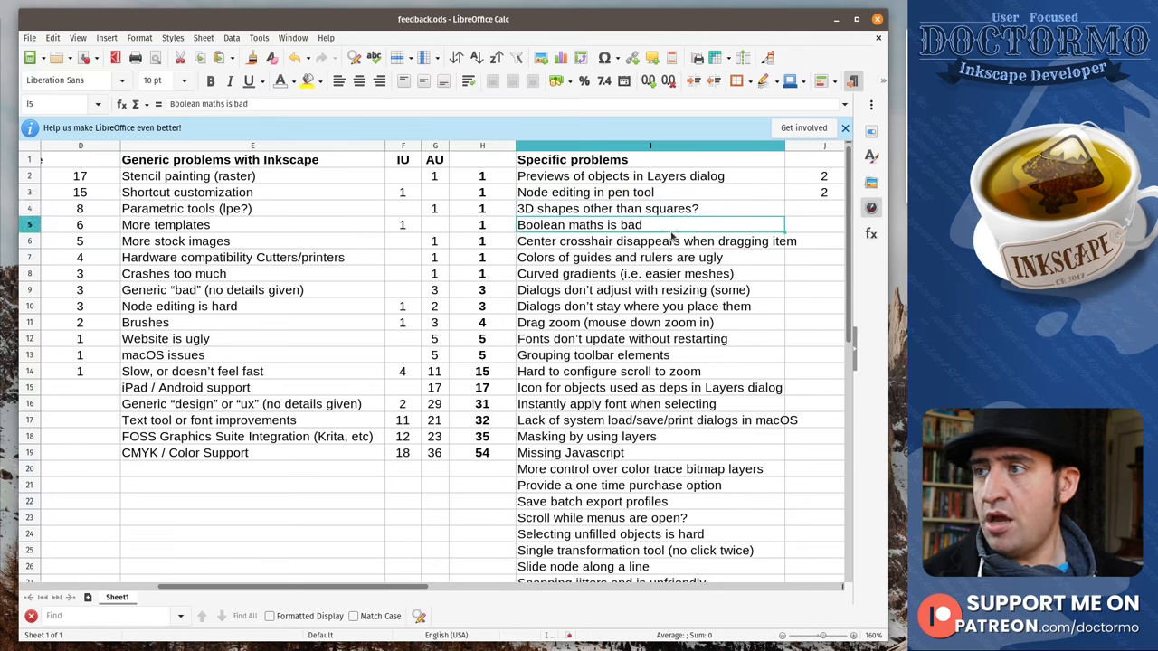
mouse_move(551, 170)
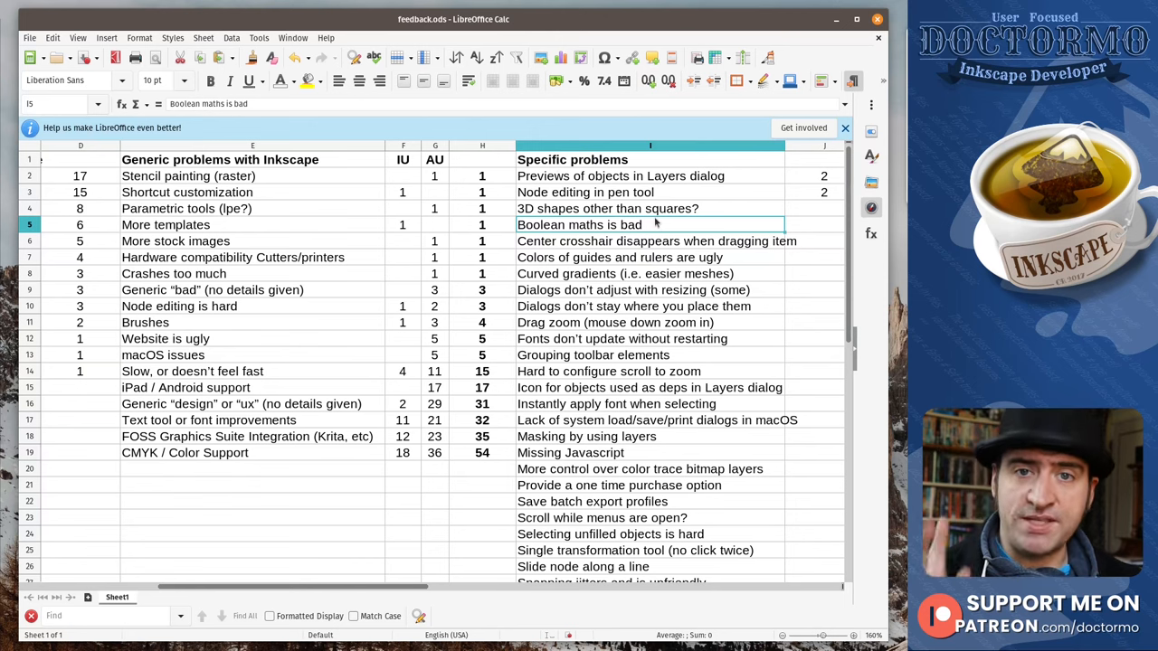
mouse_move(683, 246)
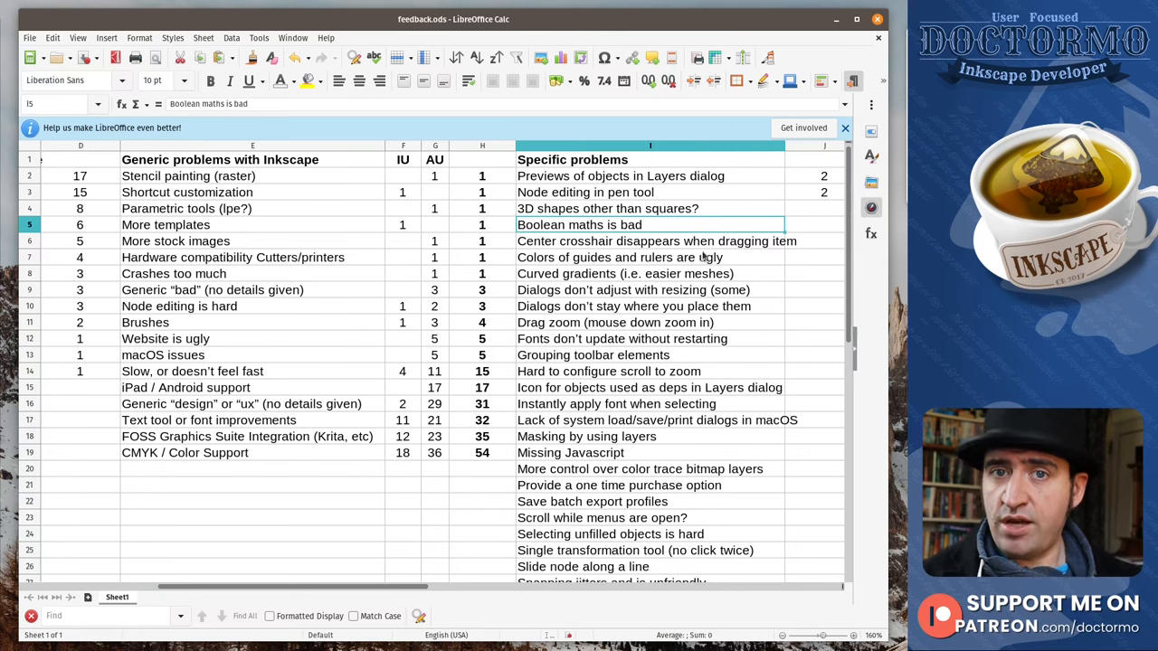
left_click(649, 240)
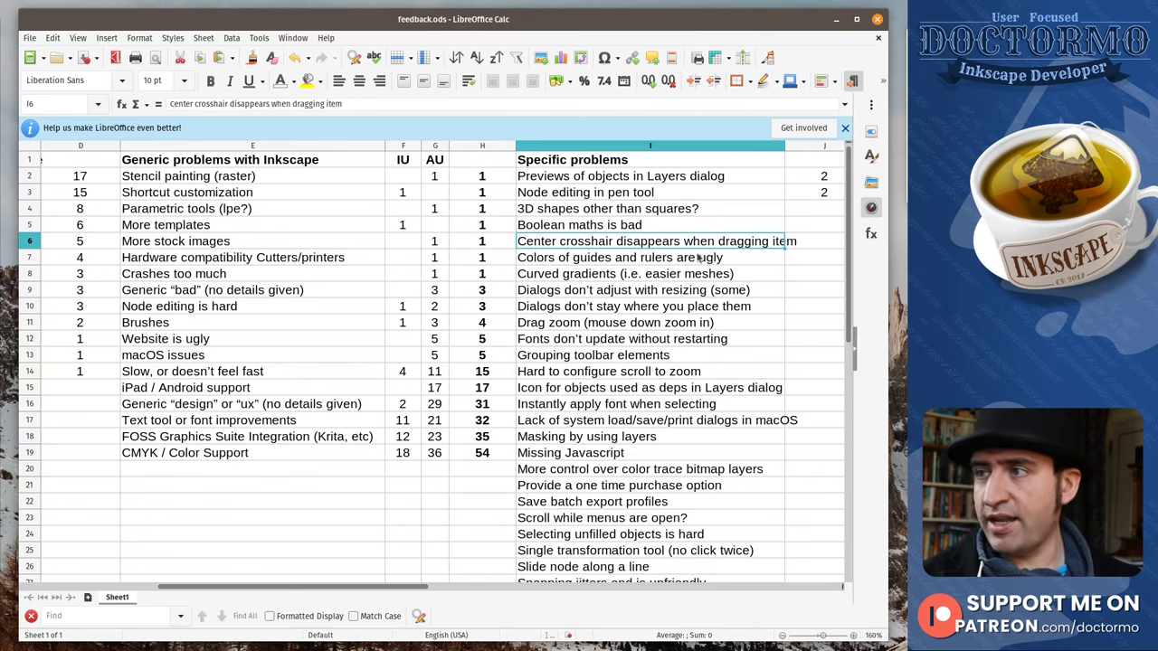
left_click(650, 256)
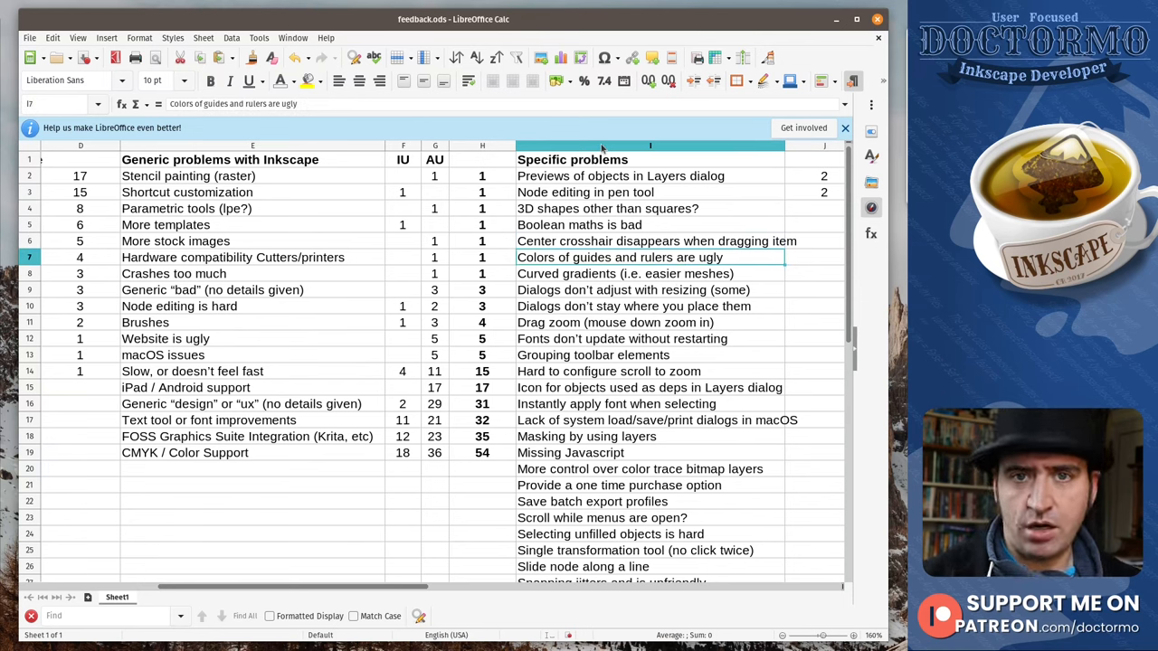
mouse_move(597, 279)
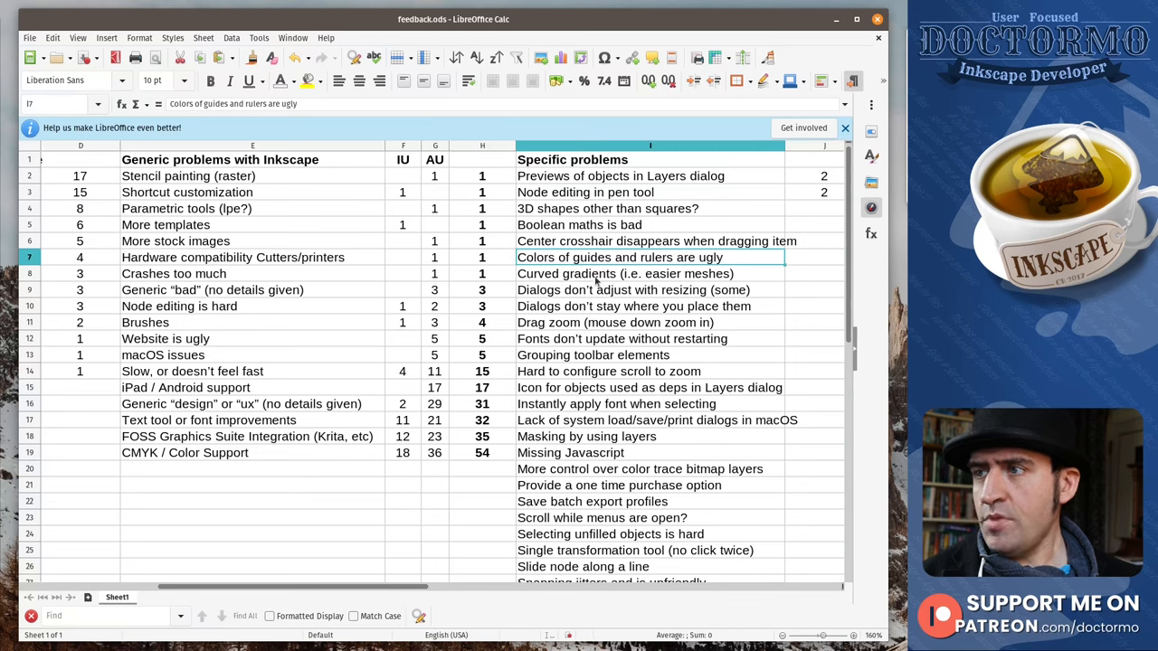
left_click(624, 273)
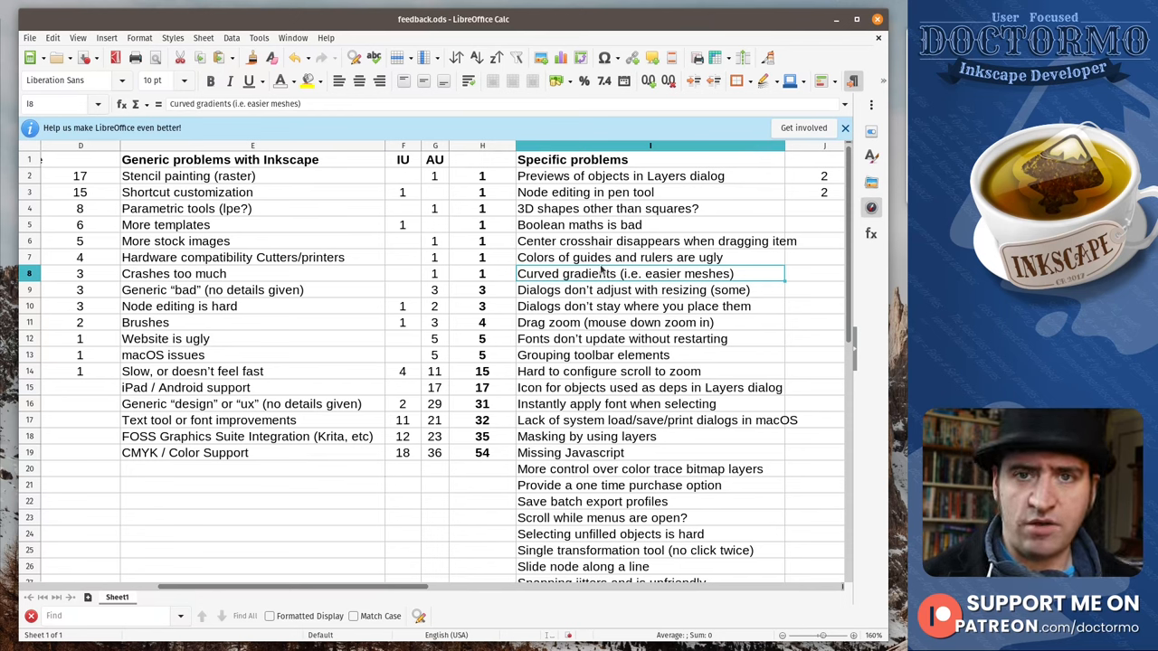
mouse_move(707, 289)
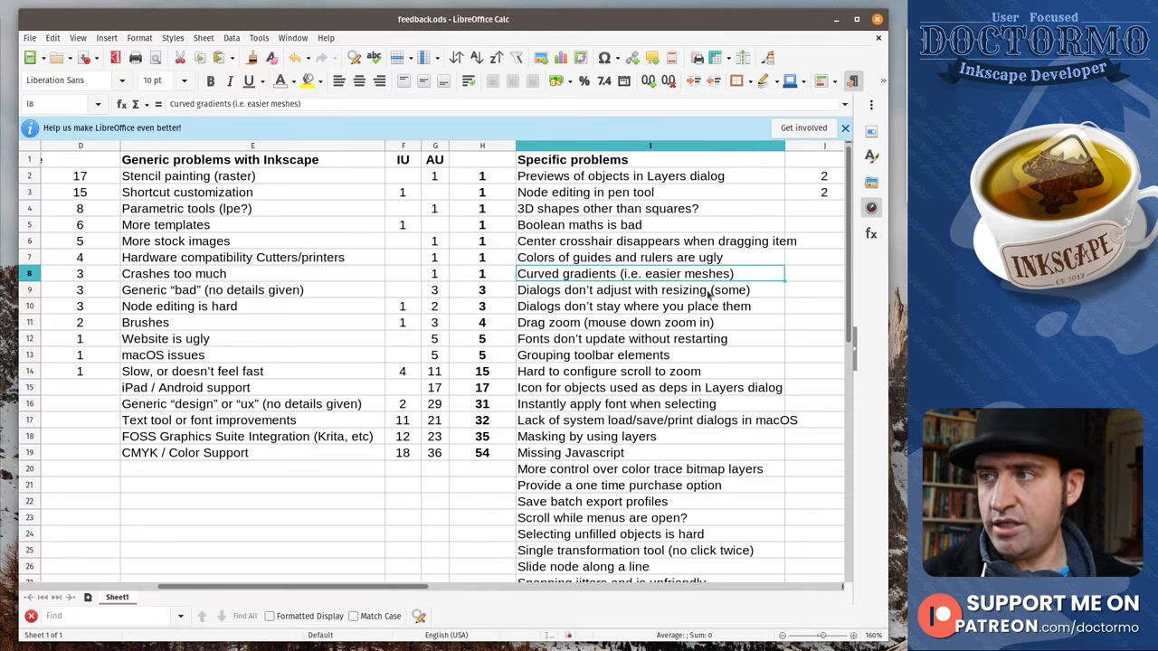
left_click(634, 290)
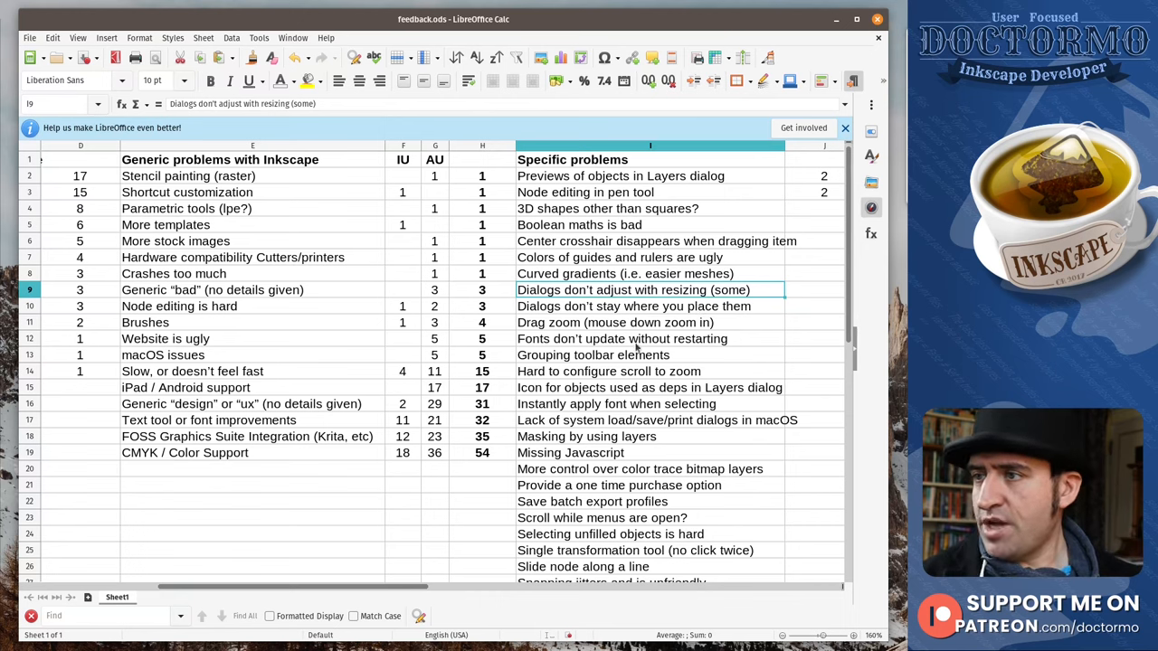
left_click(649, 306)
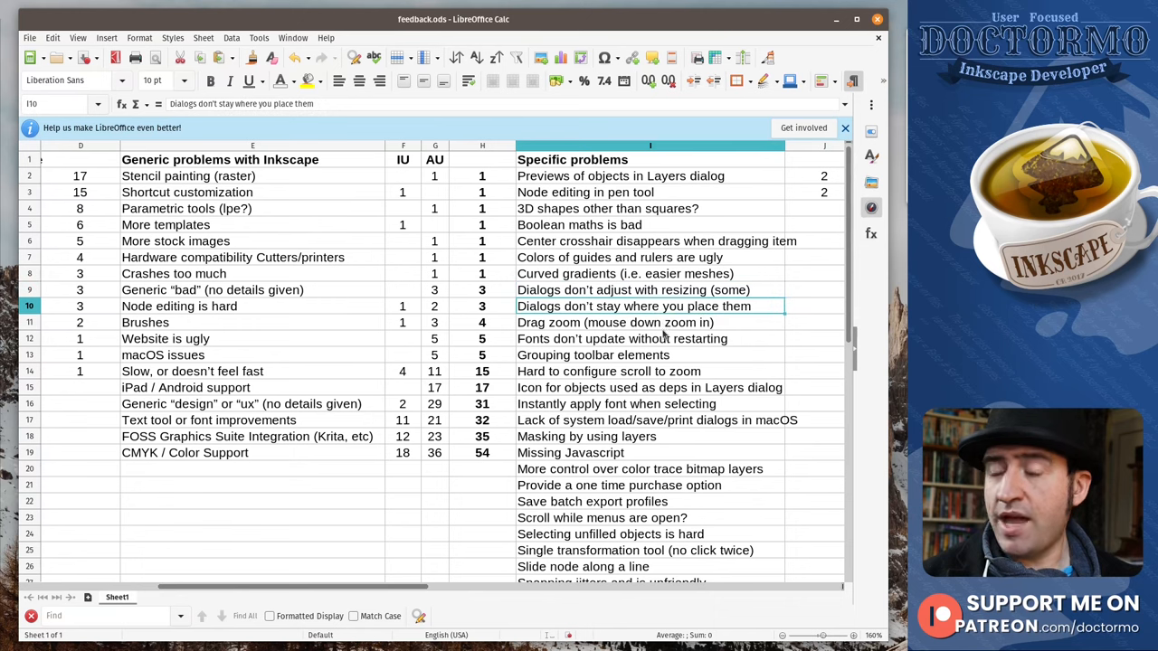
left_click(650, 322)
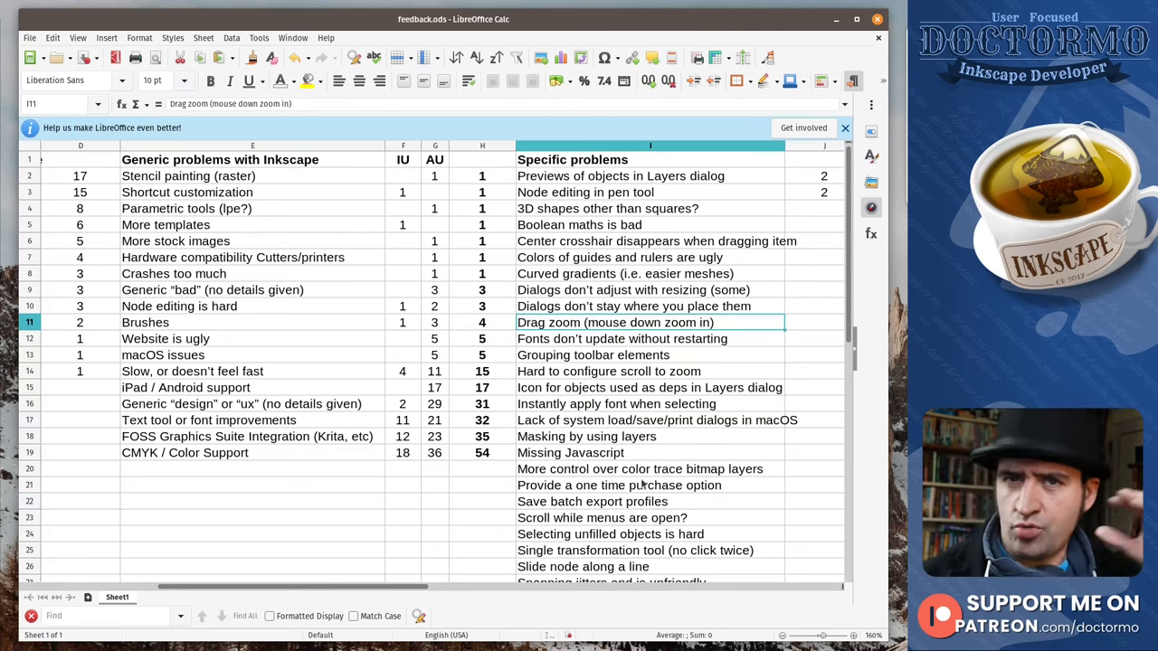
left_click(648, 338)
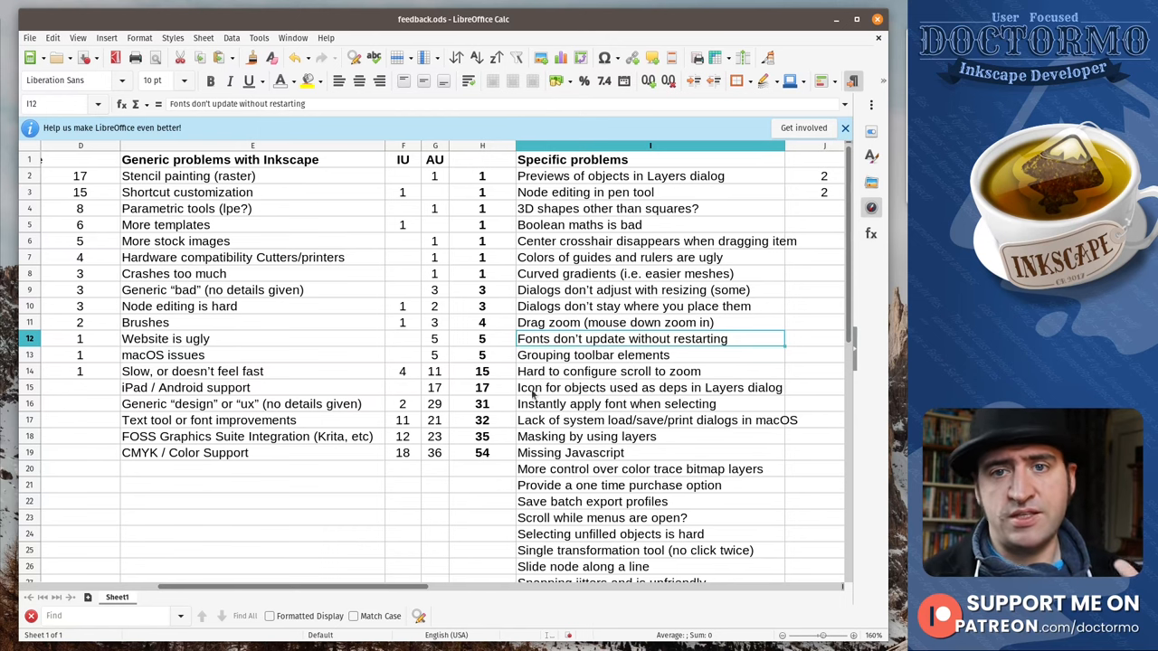
mouse_move(688, 354)
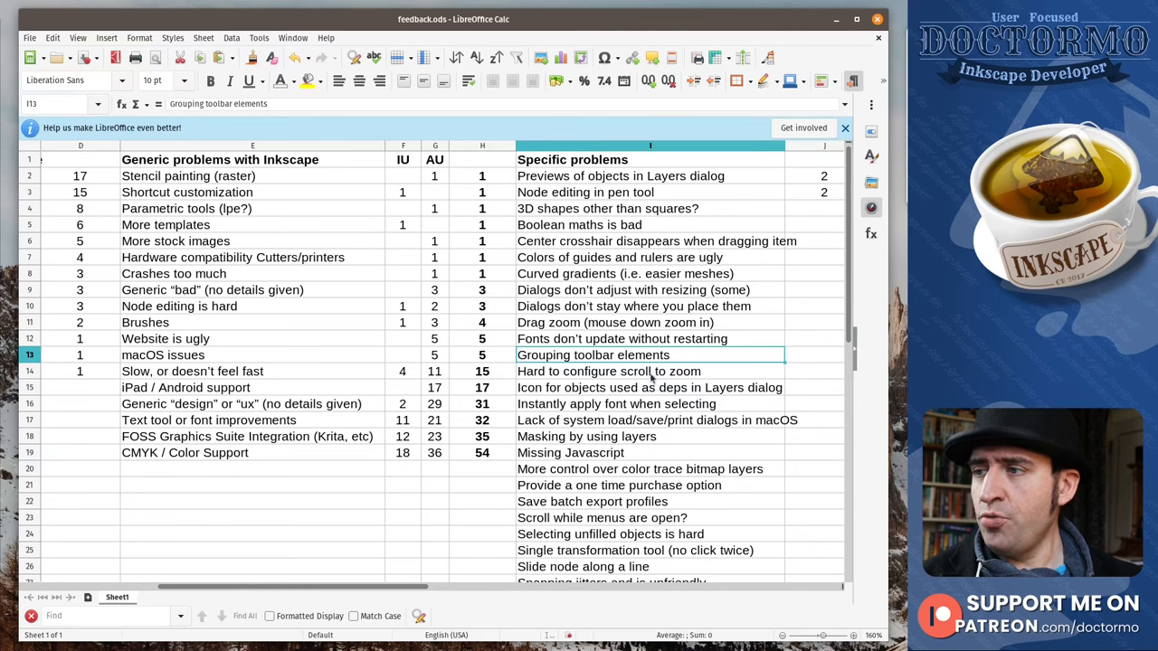
mouse_move(727, 358)
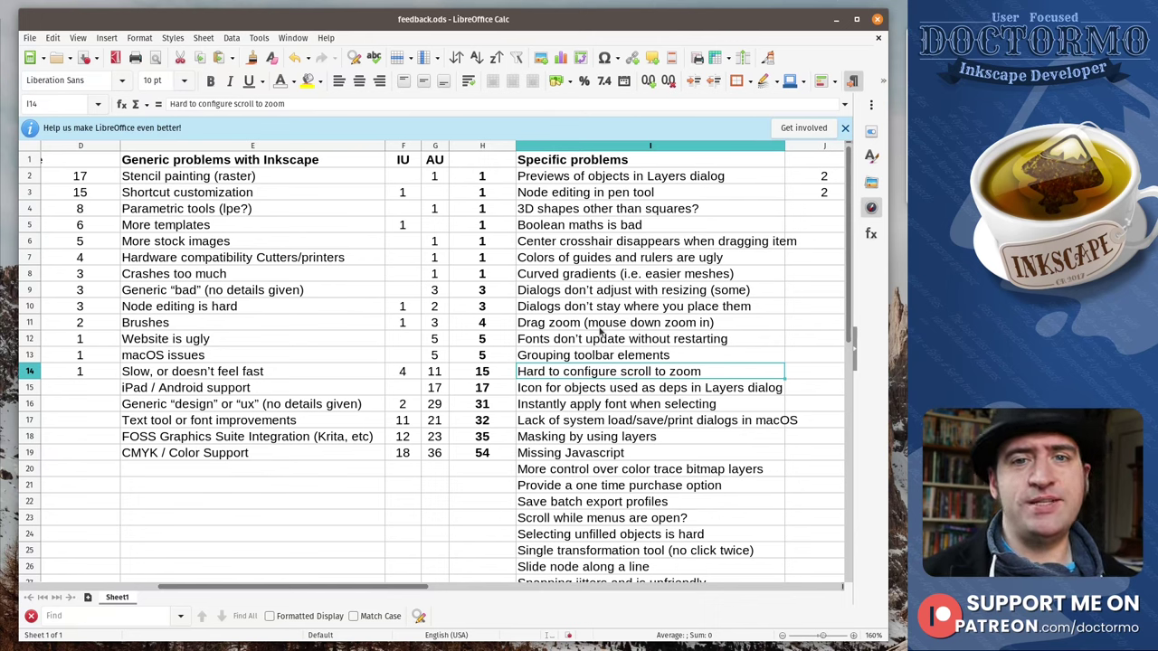
mouse_move(577, 419)
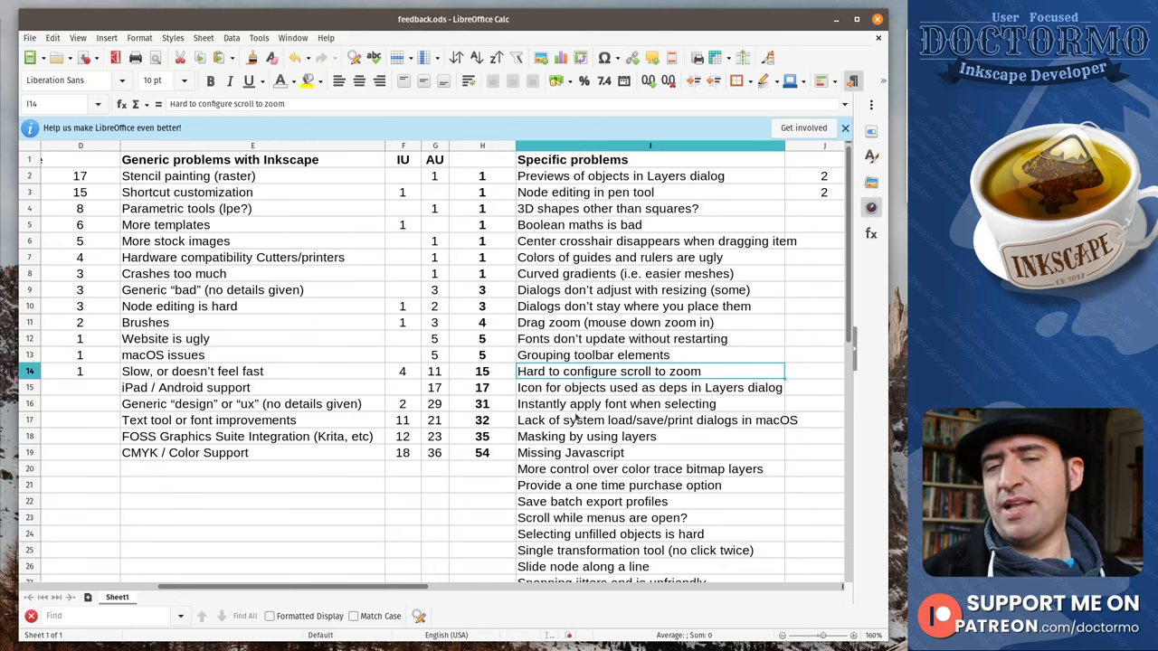
left_click(649, 387)
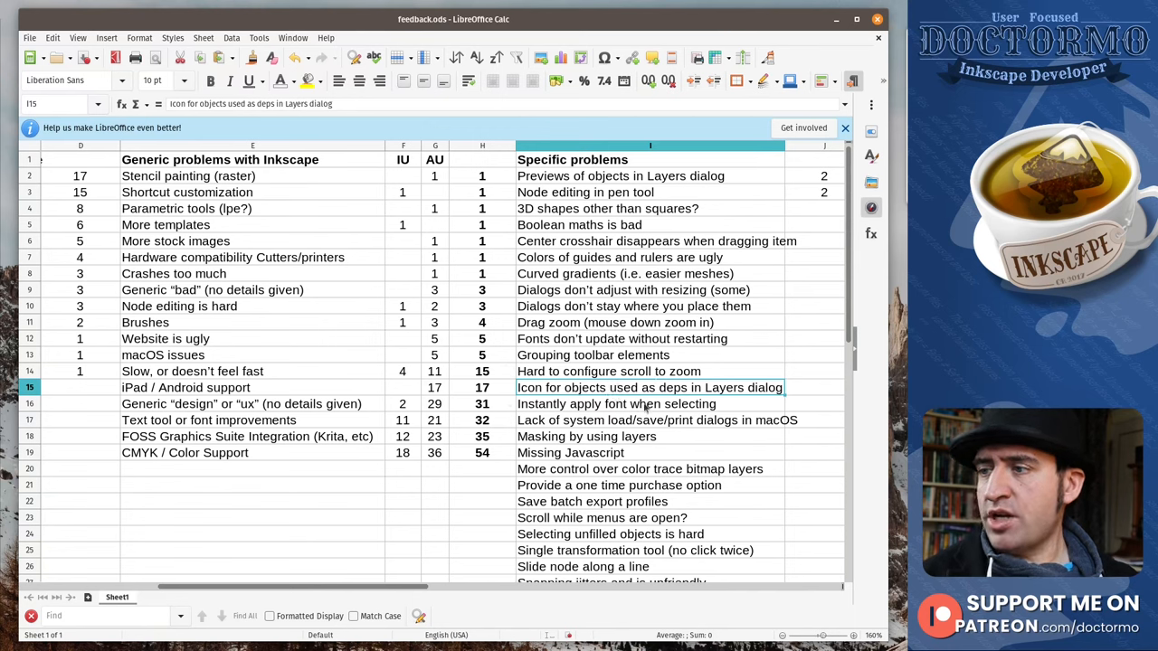
left_click(619, 403)
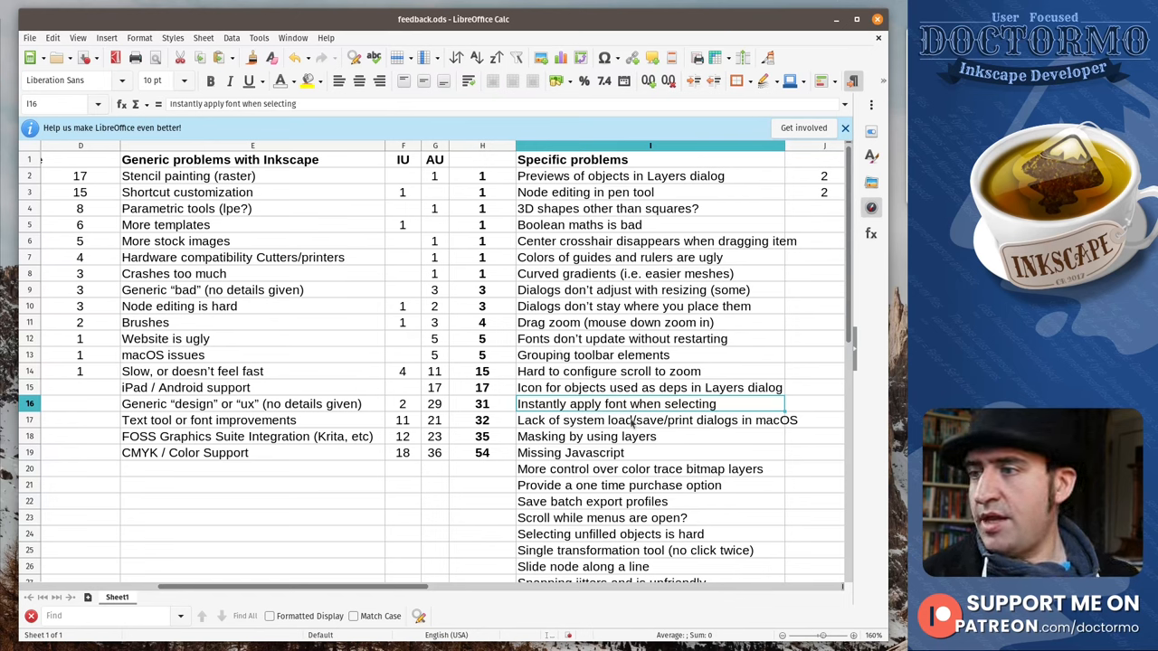
left_click(652, 420)
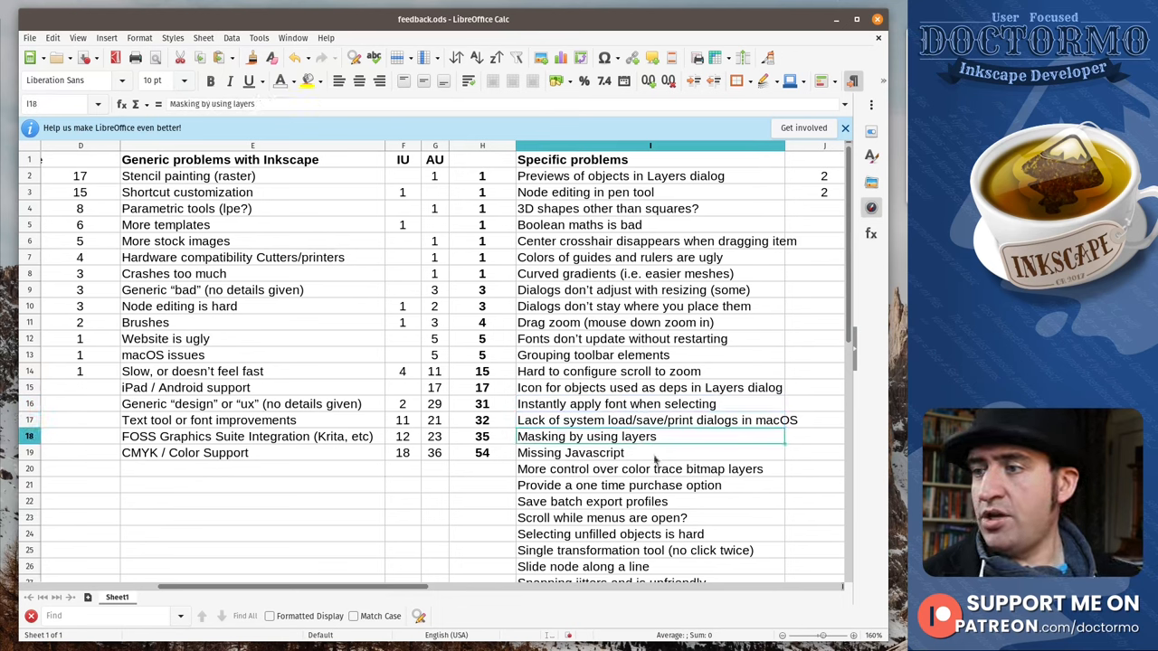
left_click(617, 485)
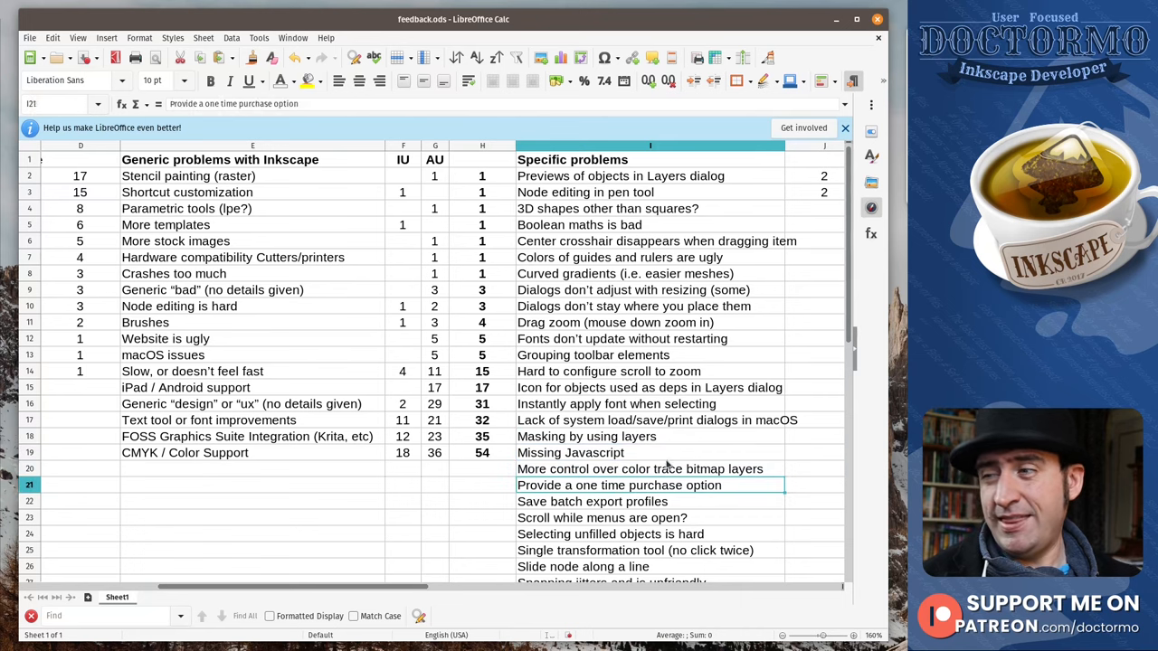
scroll("down", 3)
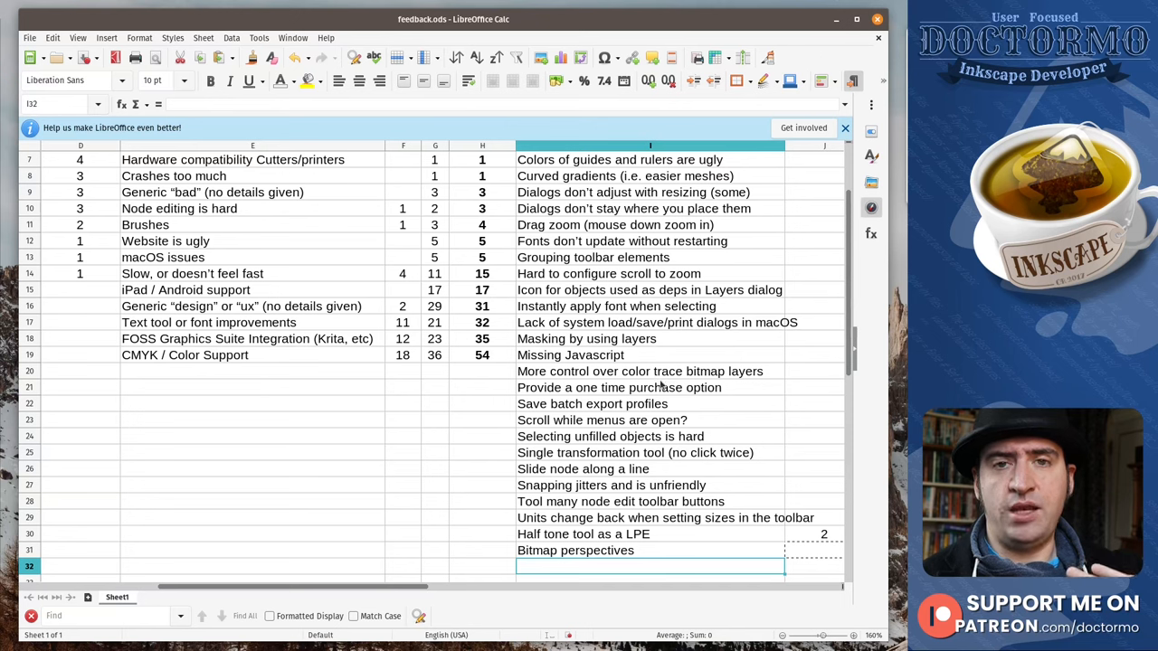
mouse_move(635, 328)
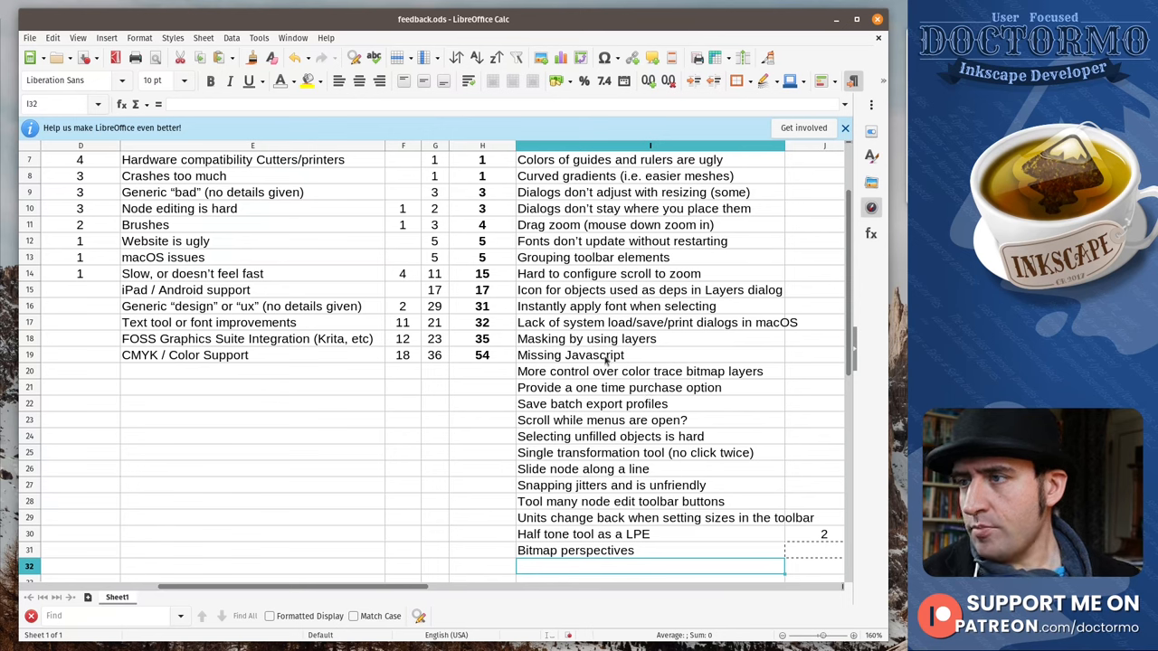
left_click(569, 355)
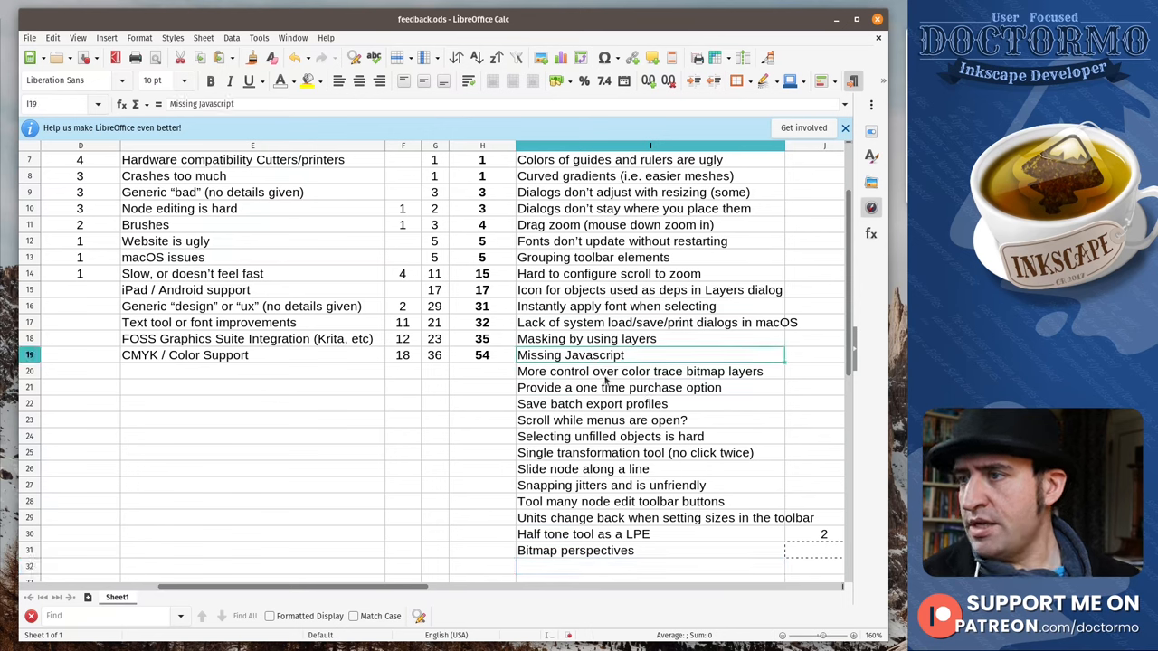
left_click(640, 371)
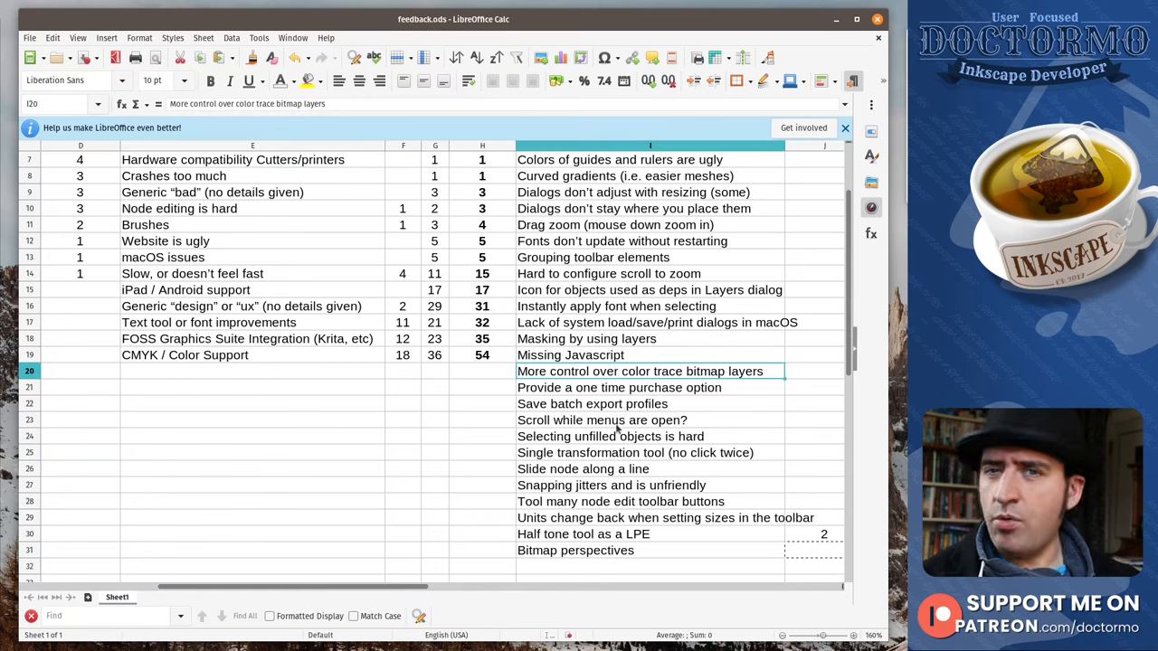
mouse_move(624, 400)
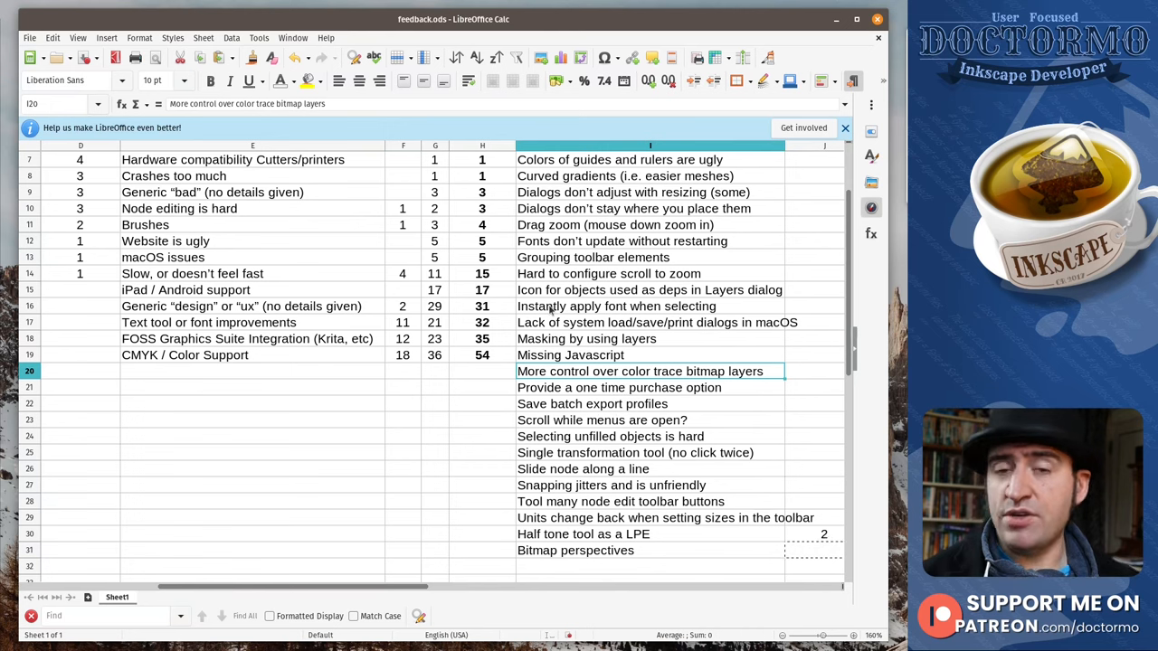
left_click(618, 387)
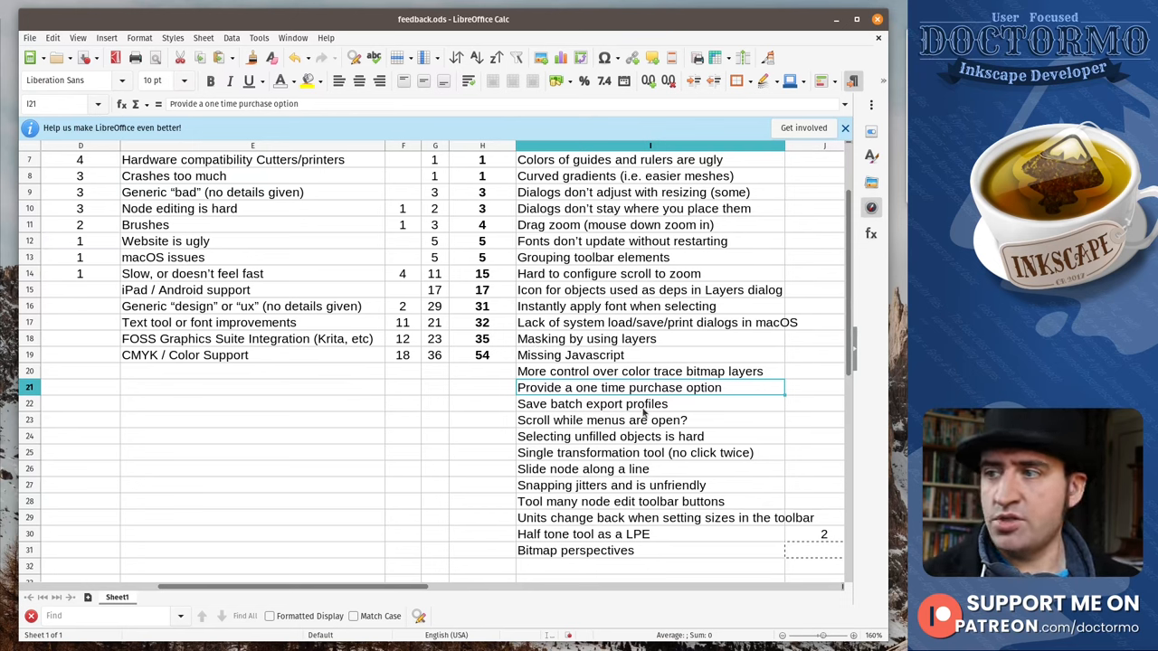
left_click(647, 404)
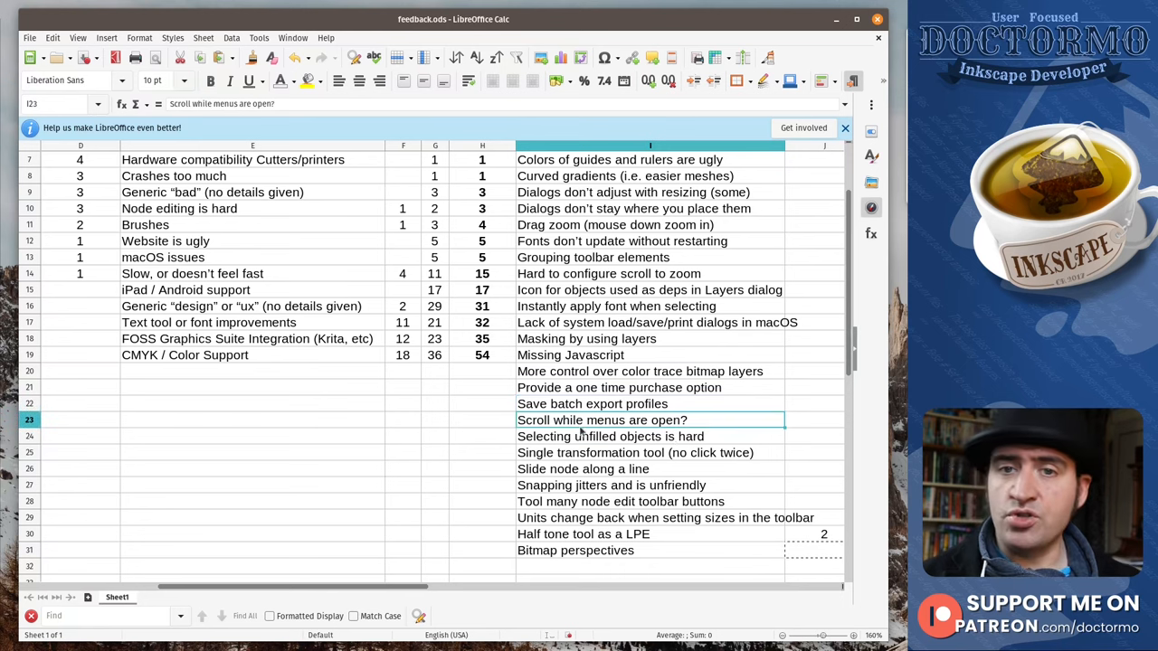
mouse_move(458, 341)
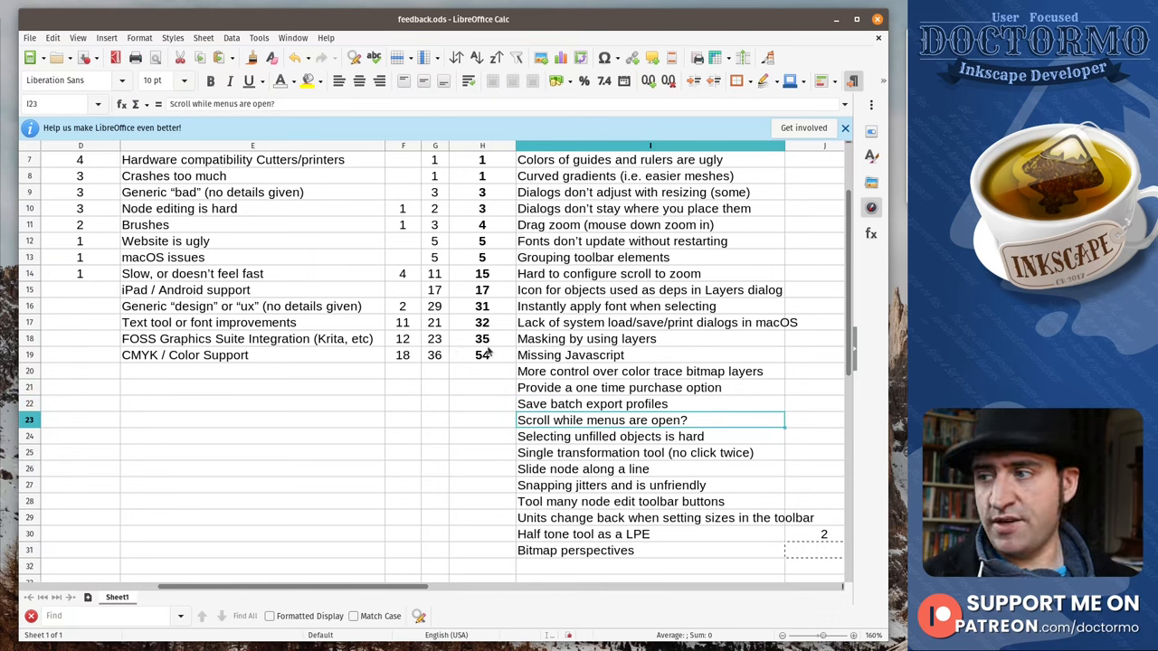
mouse_move(624, 452)
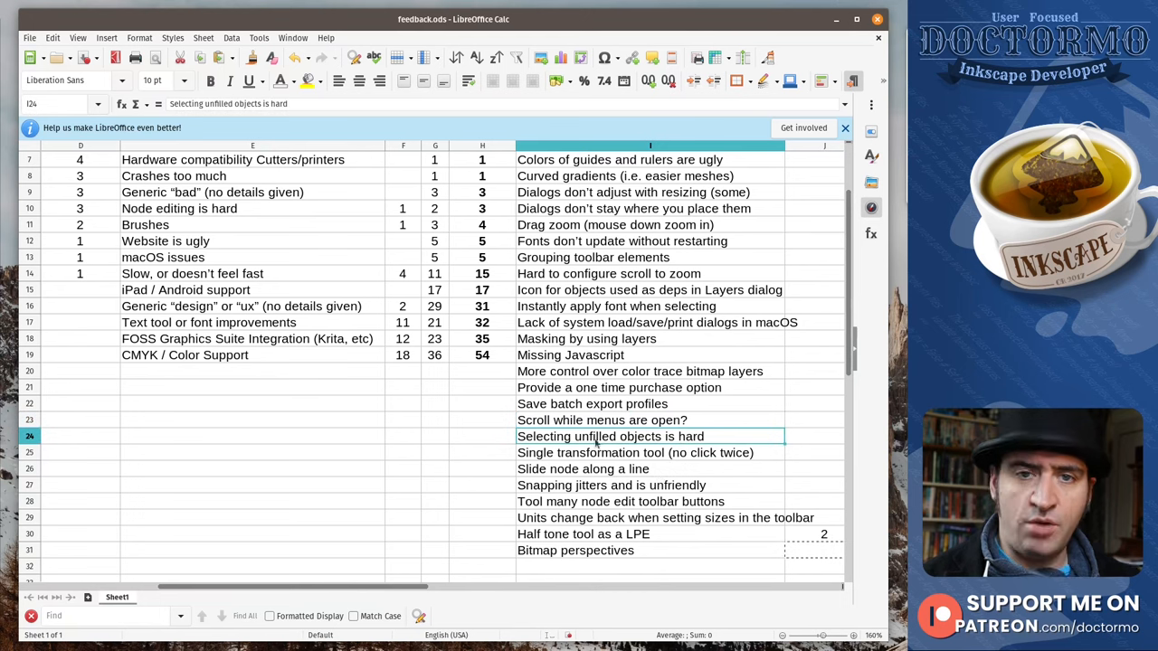
mouse_move(593, 420)
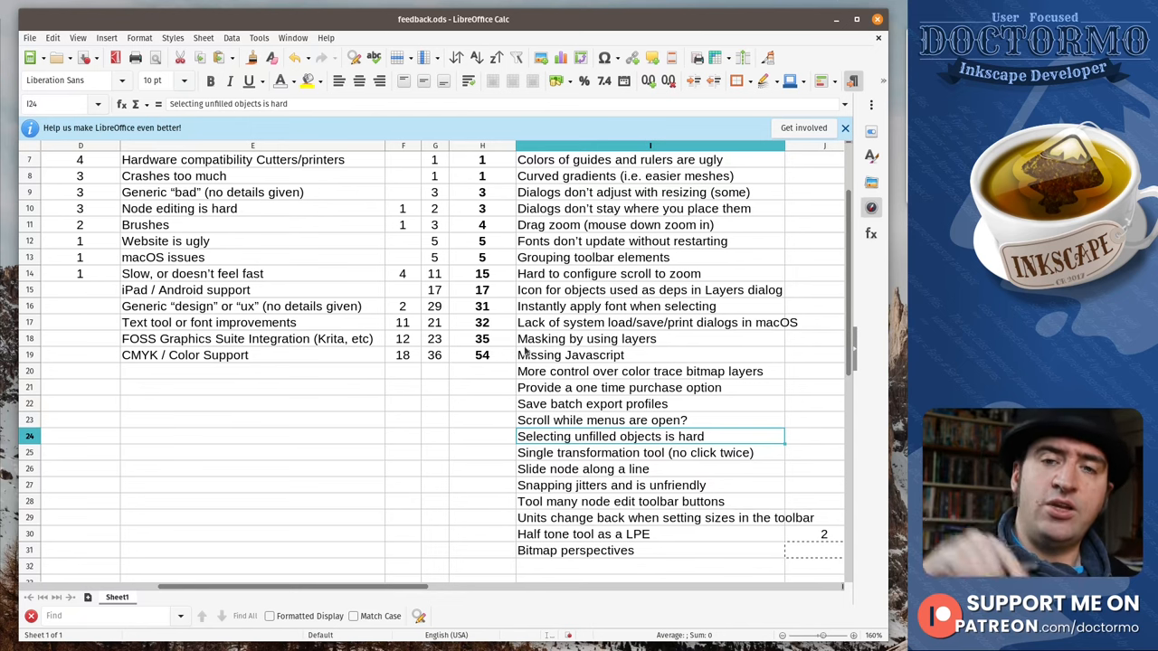
mouse_move(619, 471)
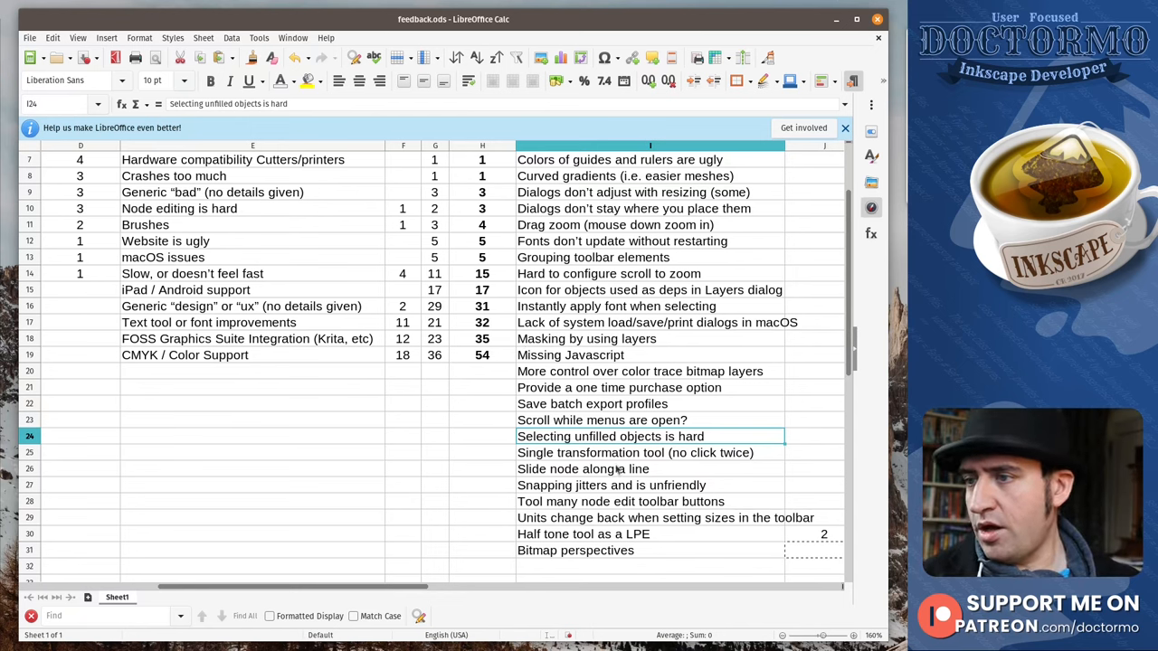
left_click(633, 452)
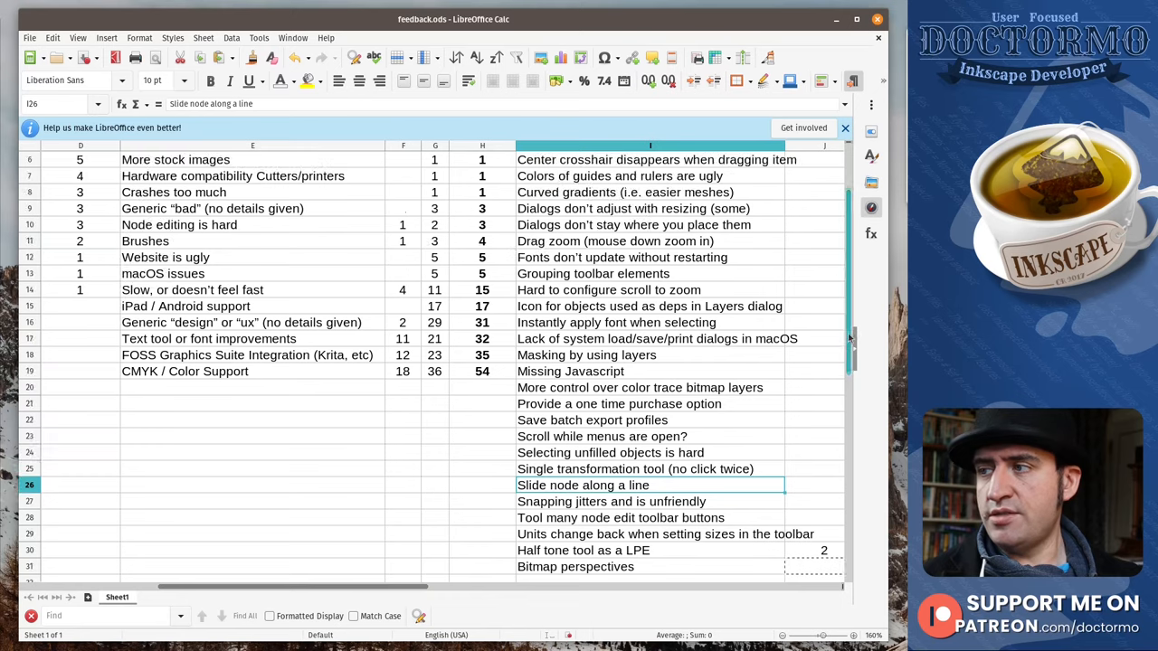
scroll("down", 3)
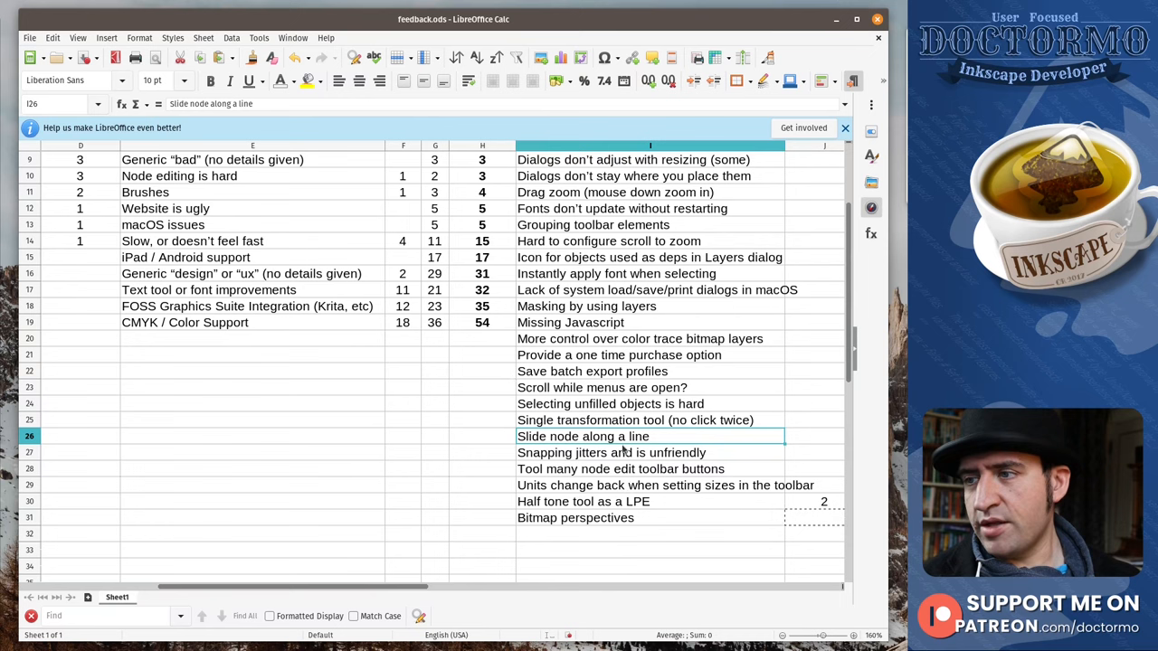
left_click(649, 452)
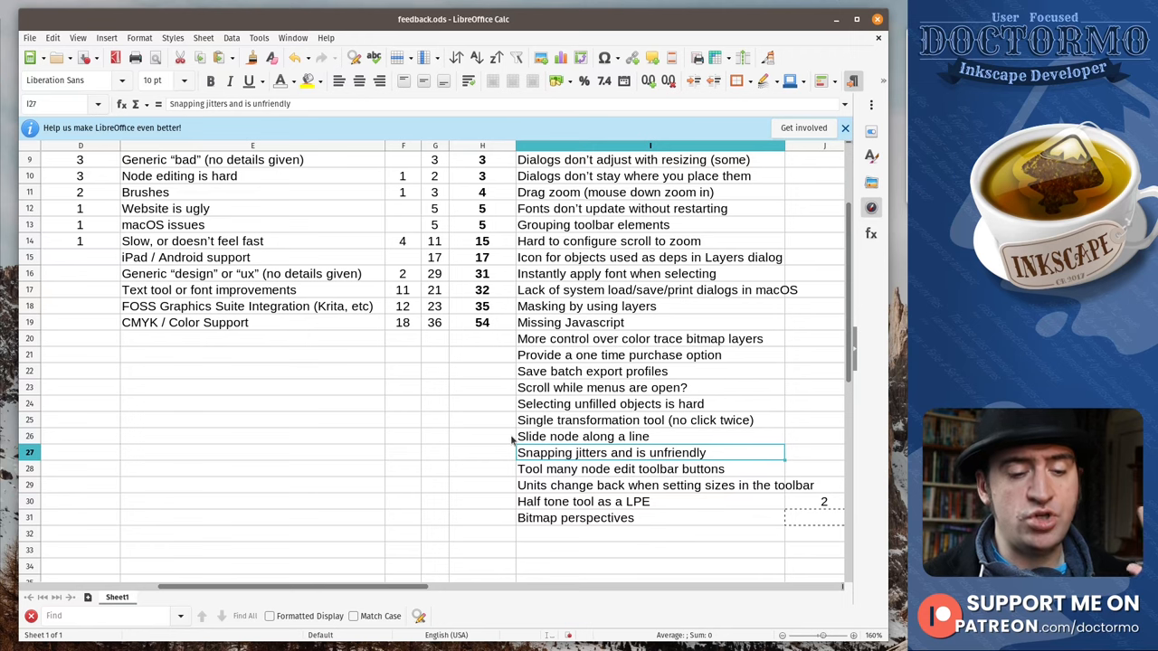
mouse_move(498, 382)
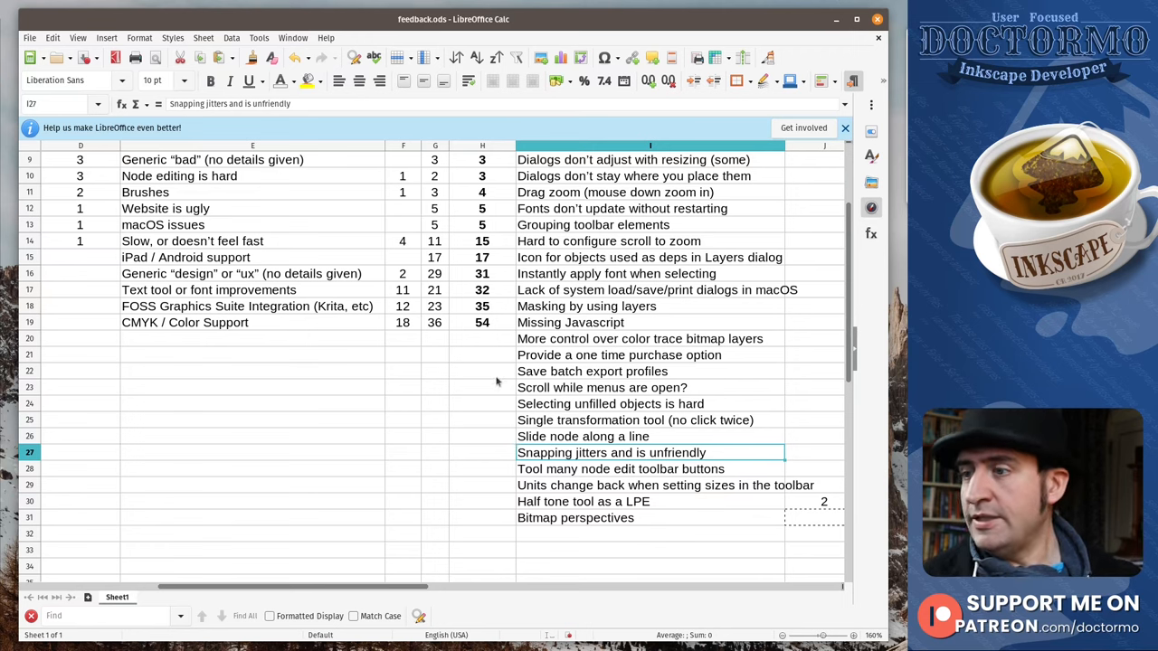
left_click(649, 468)
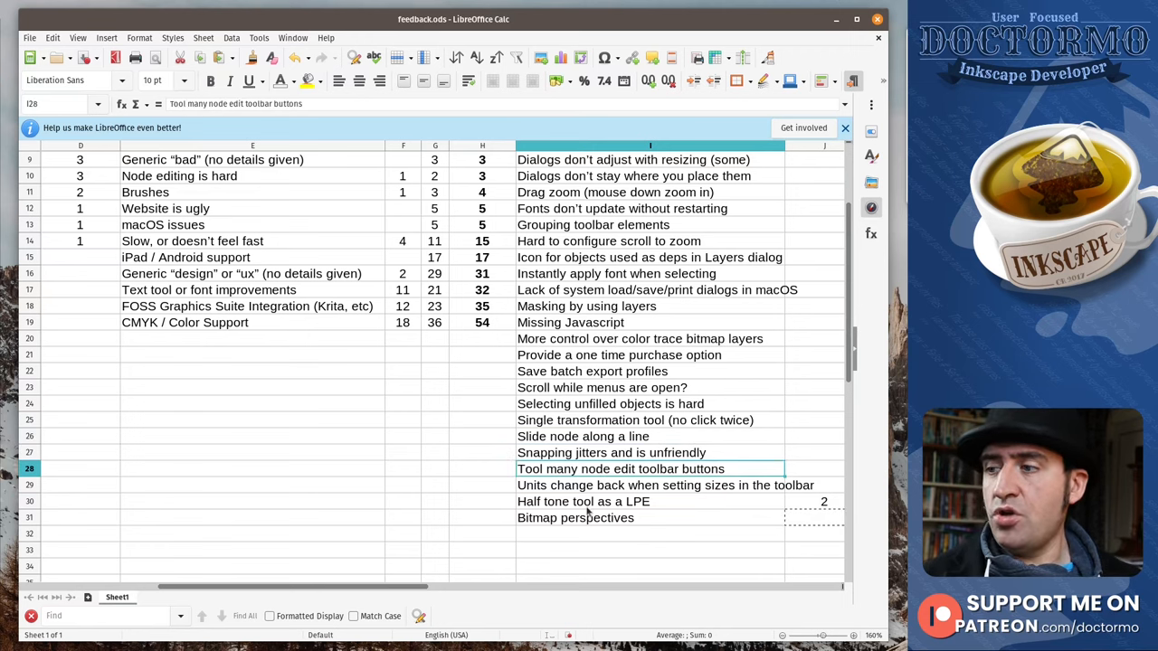
mouse_move(546, 488)
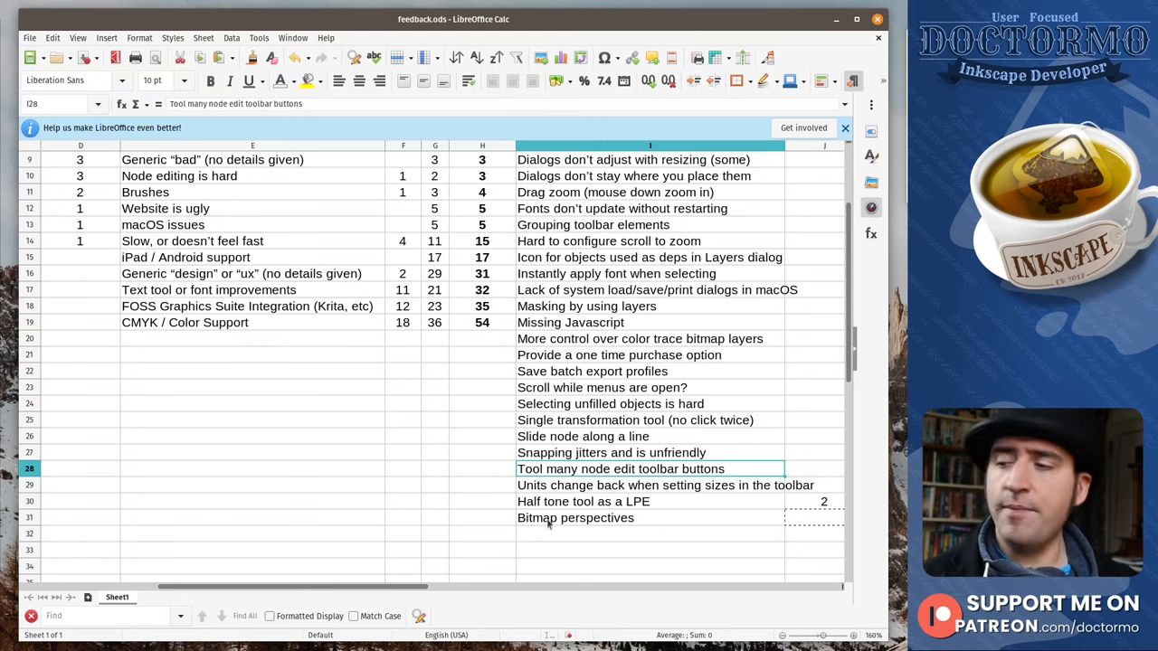
mouse_move(608, 499)
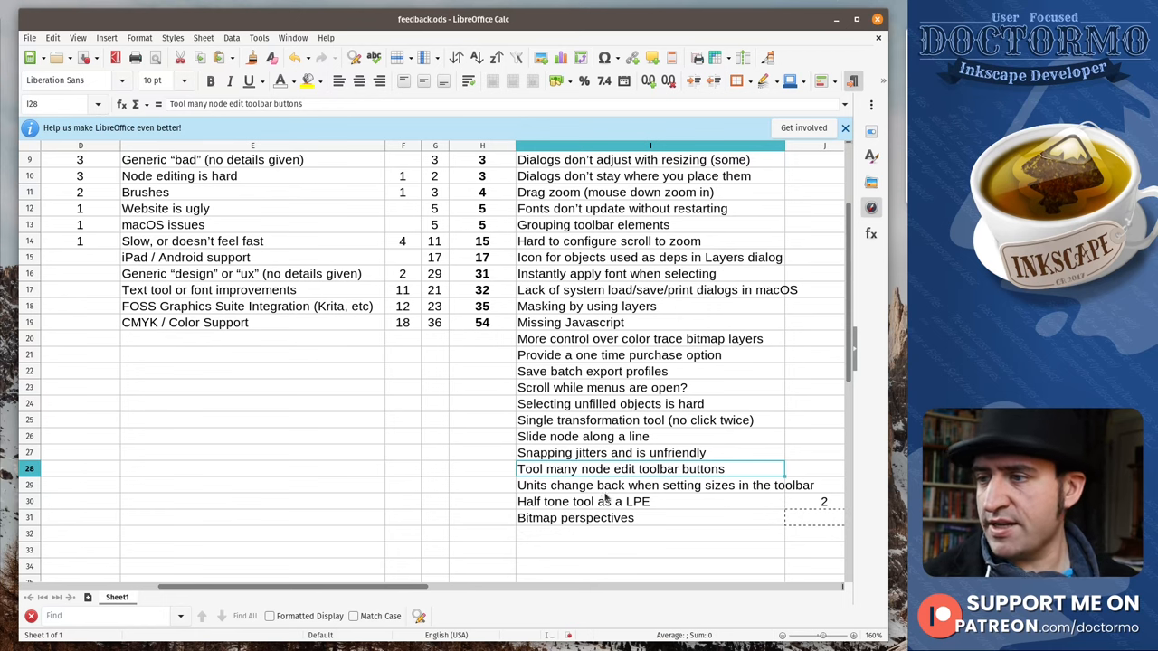
mouse_move(596, 441)
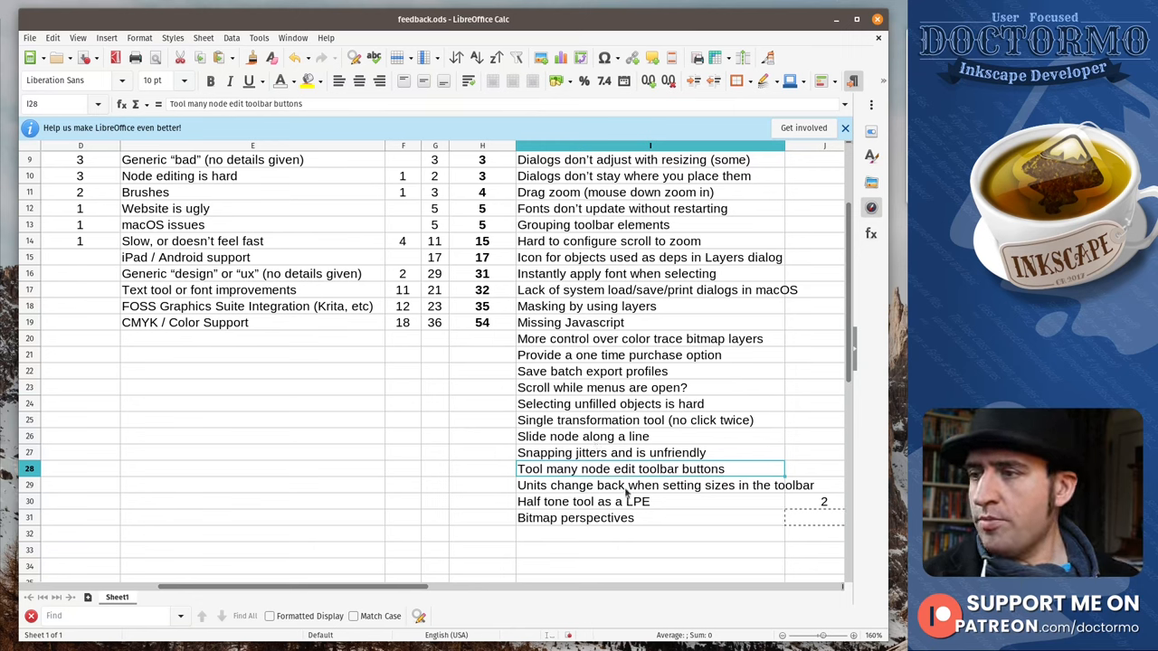
left_click(650, 484)
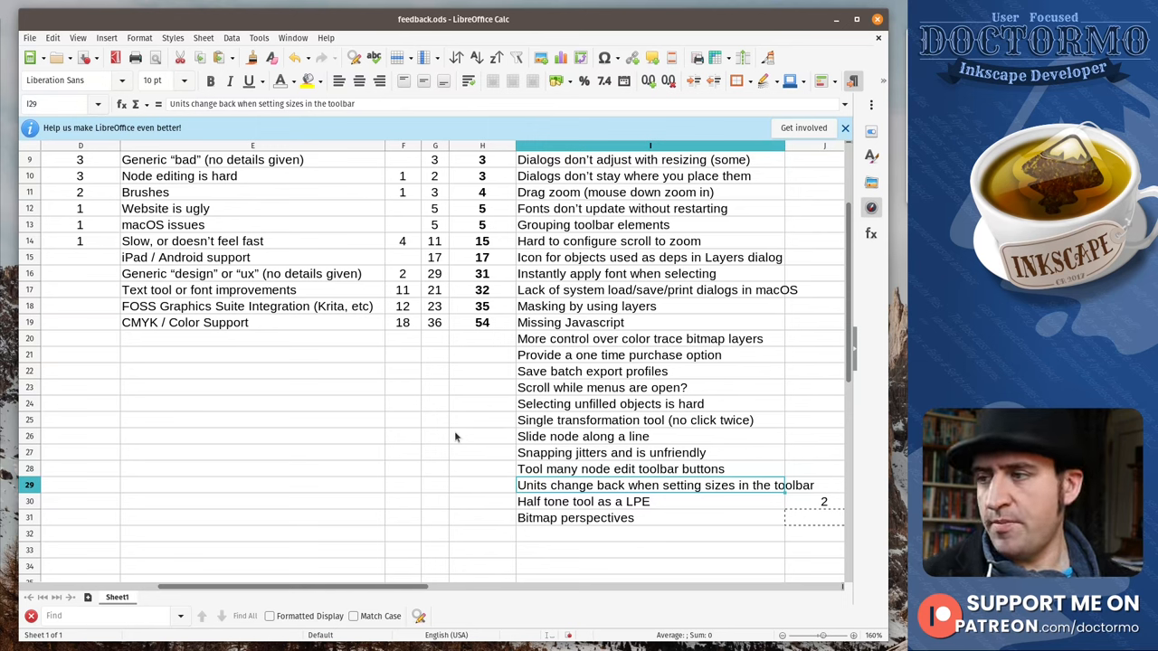
mouse_move(649, 506)
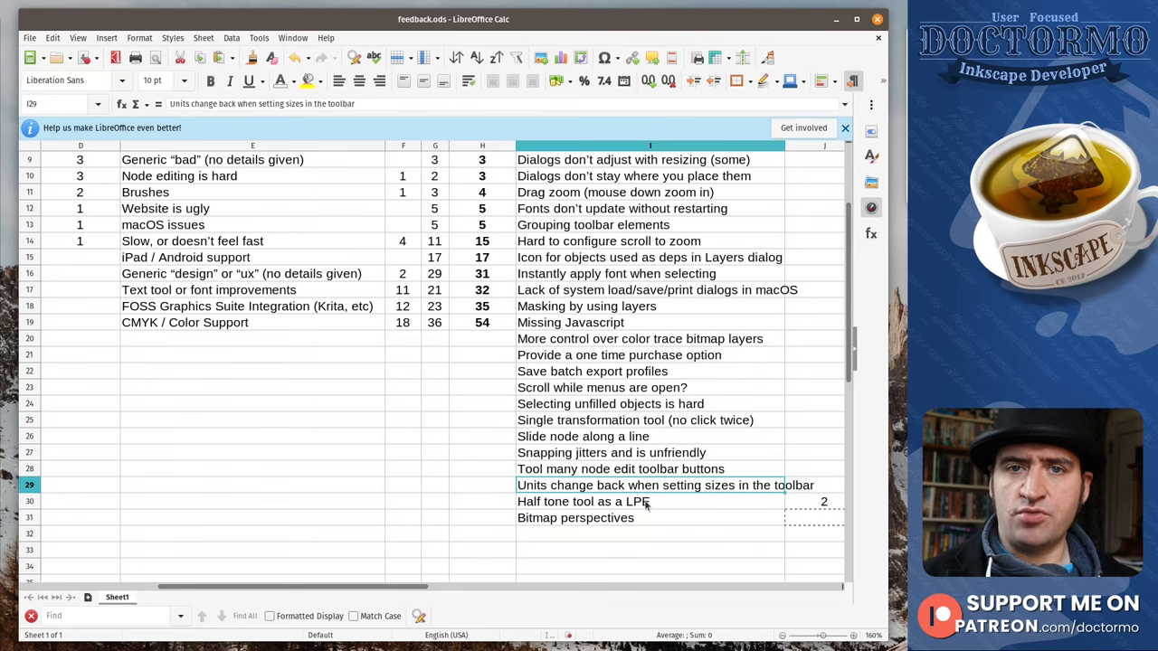
mouse_move(644, 506)
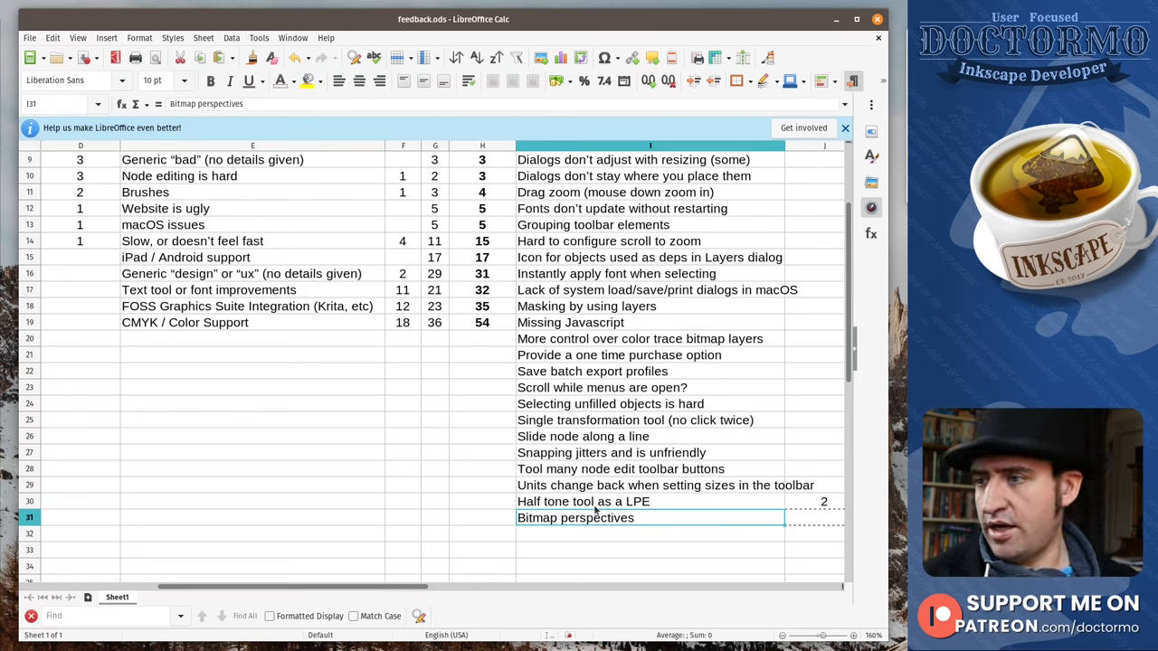
mouse_move(373, 599)
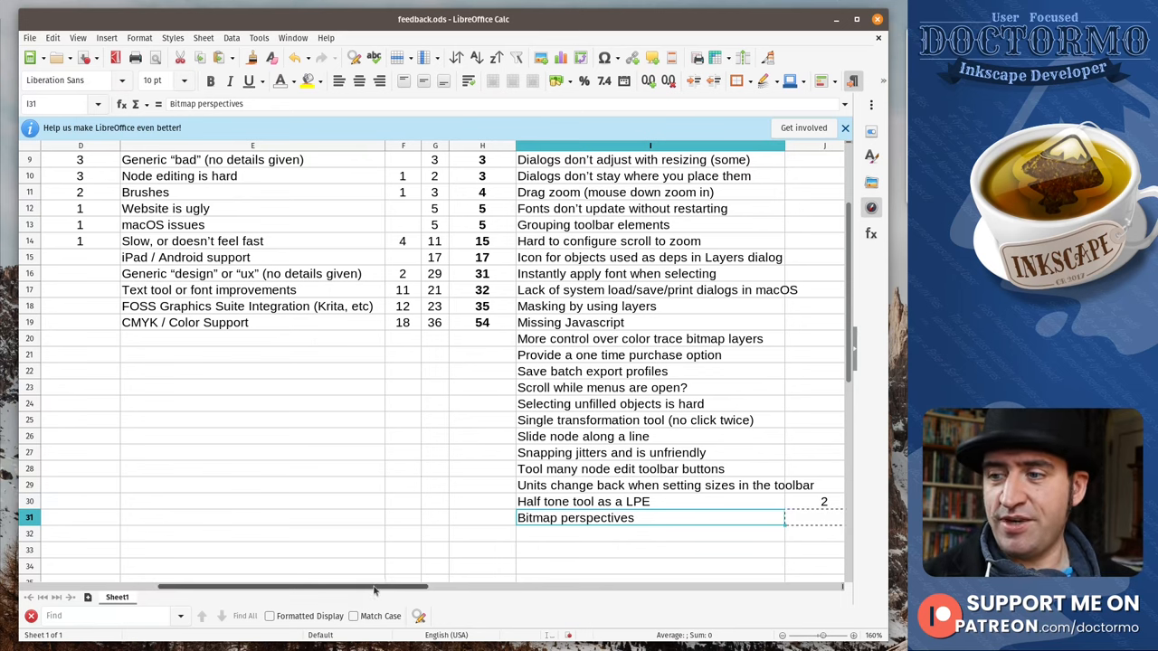
left_click_drag(376, 589, 419, 590)
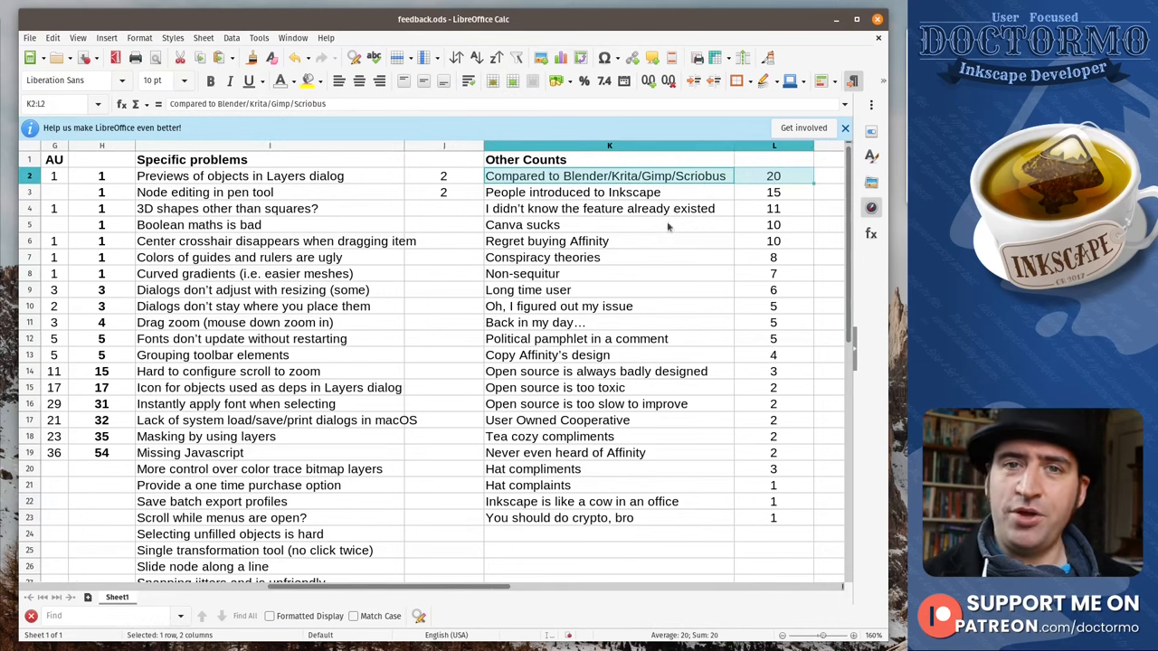
left_click(607, 192)
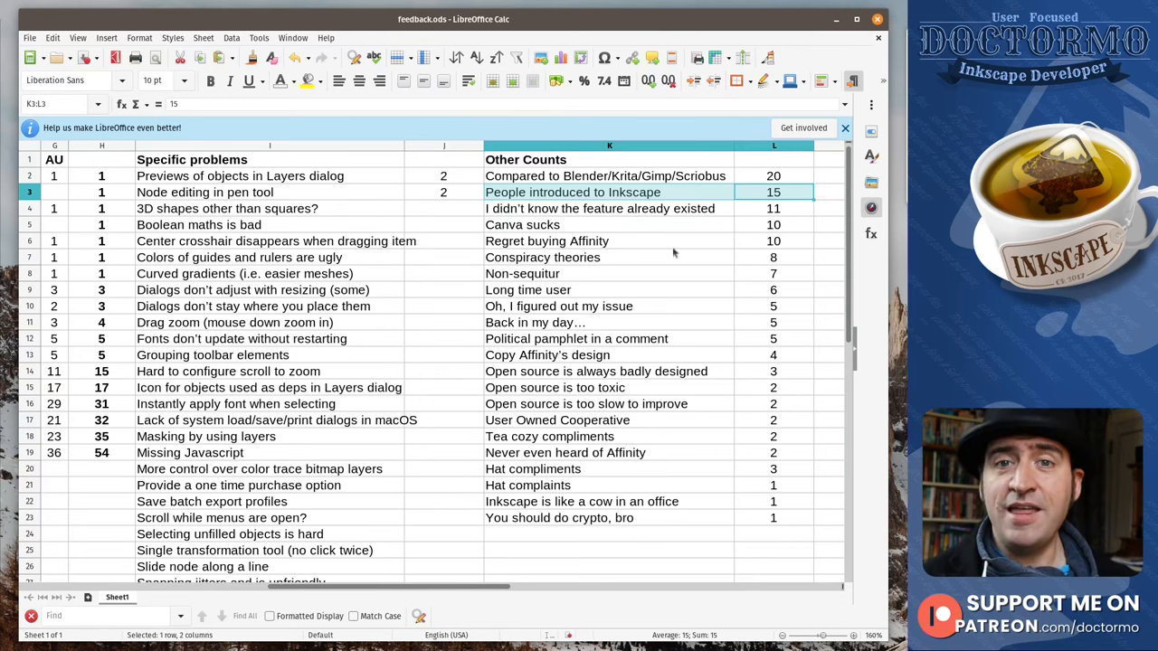
mouse_move(716, 224)
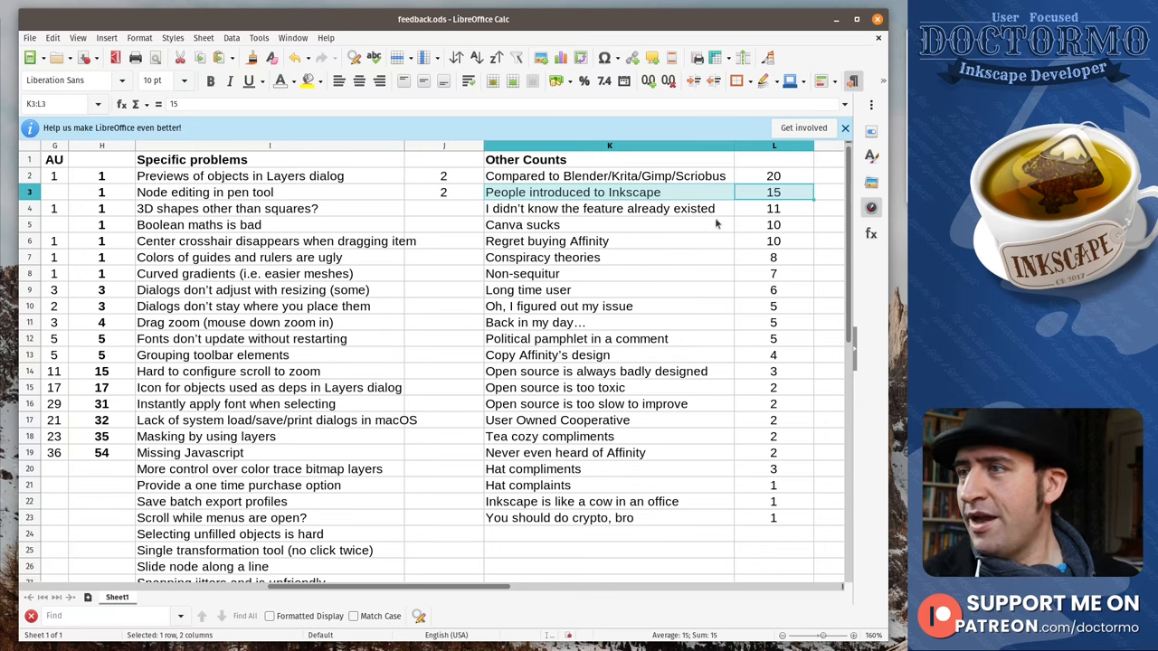
left_click(601, 208)
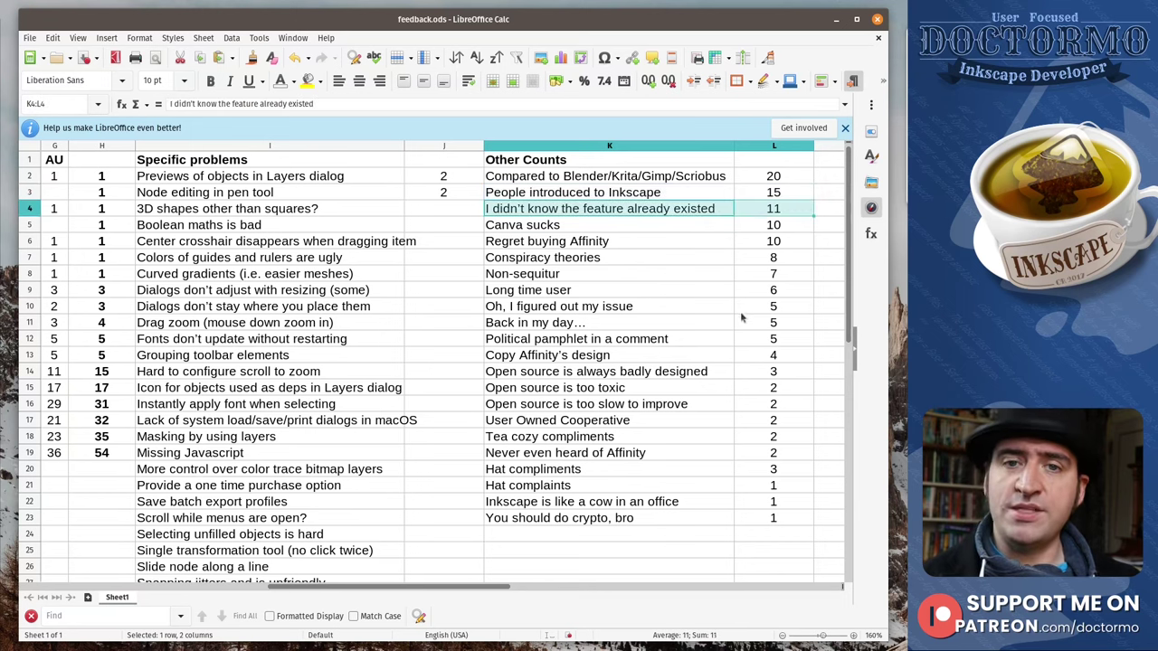
mouse_move(720, 322)
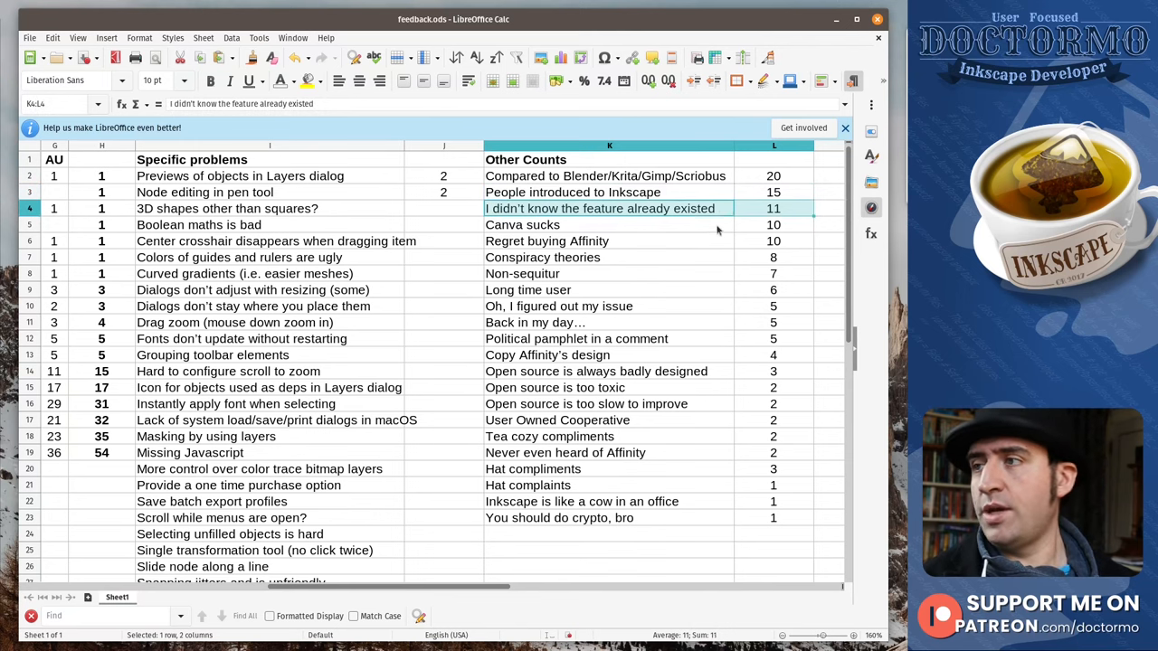
left_click(553, 224)
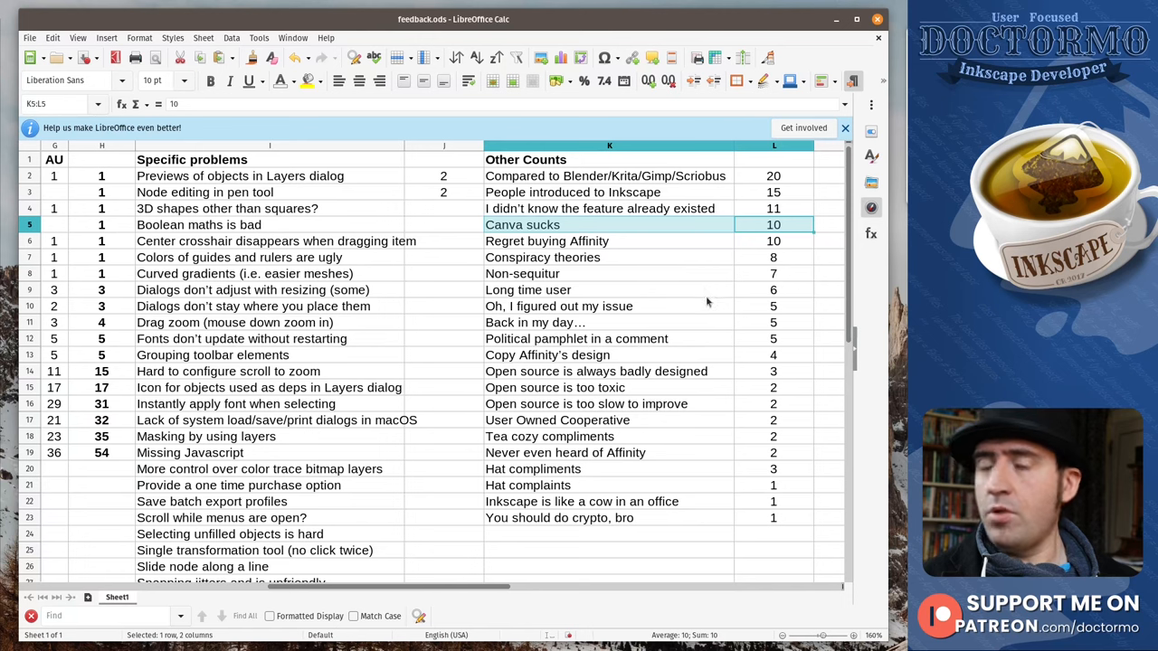
mouse_move(720, 244)
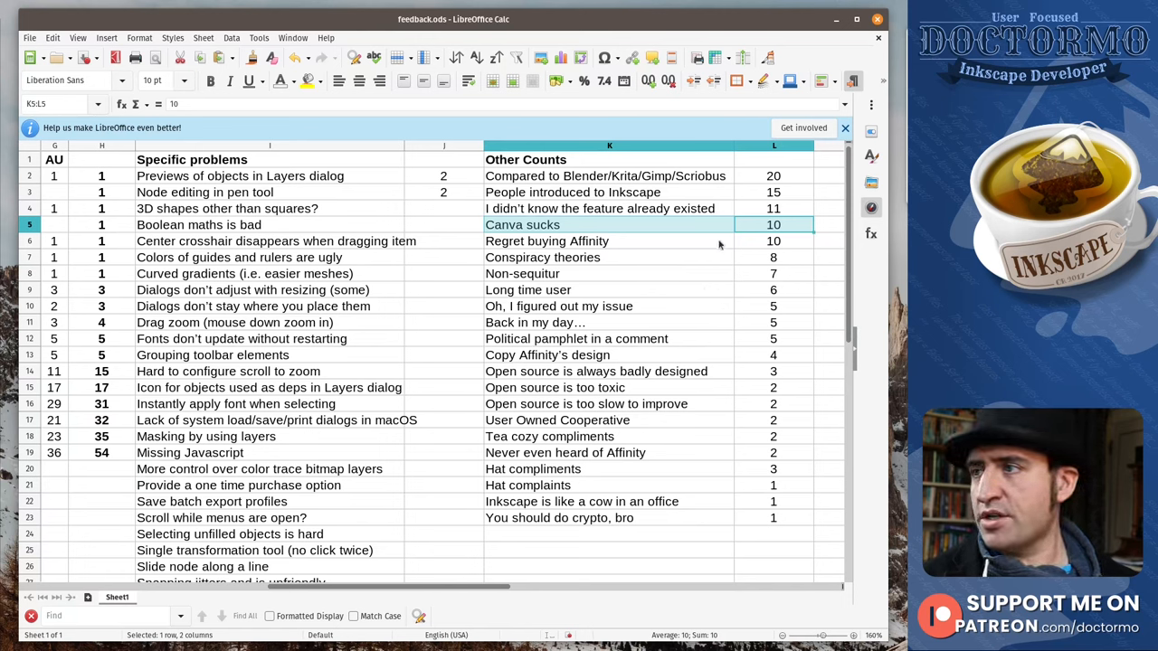
left_click(546, 241)
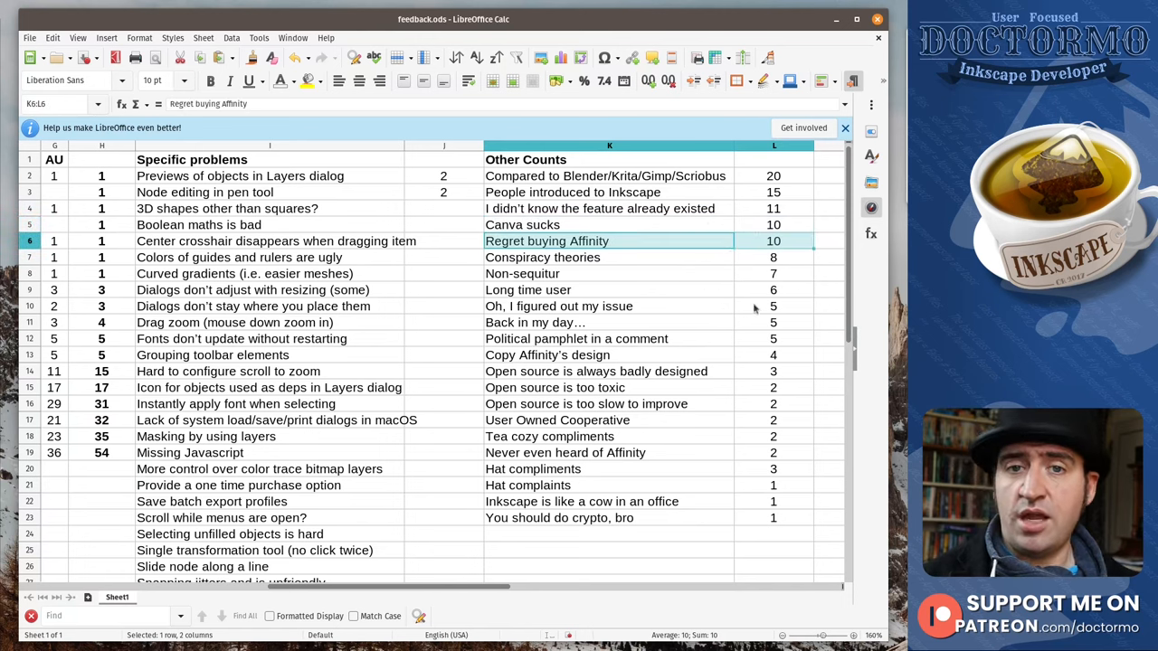
mouse_move(738, 313)
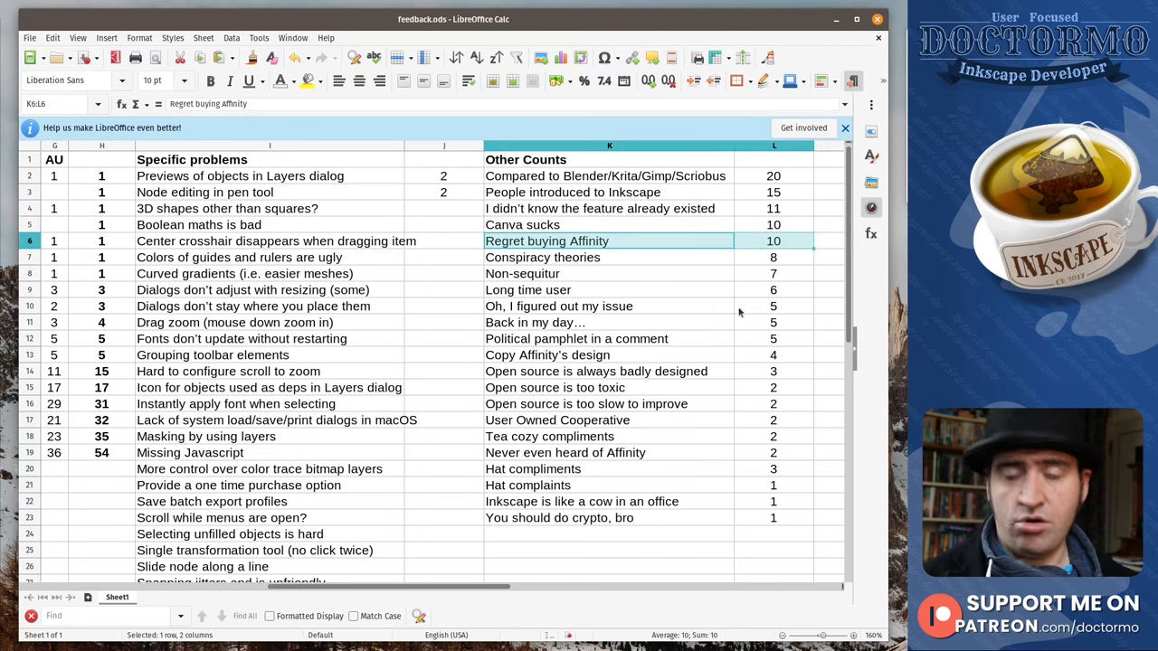
left_click(608, 256)
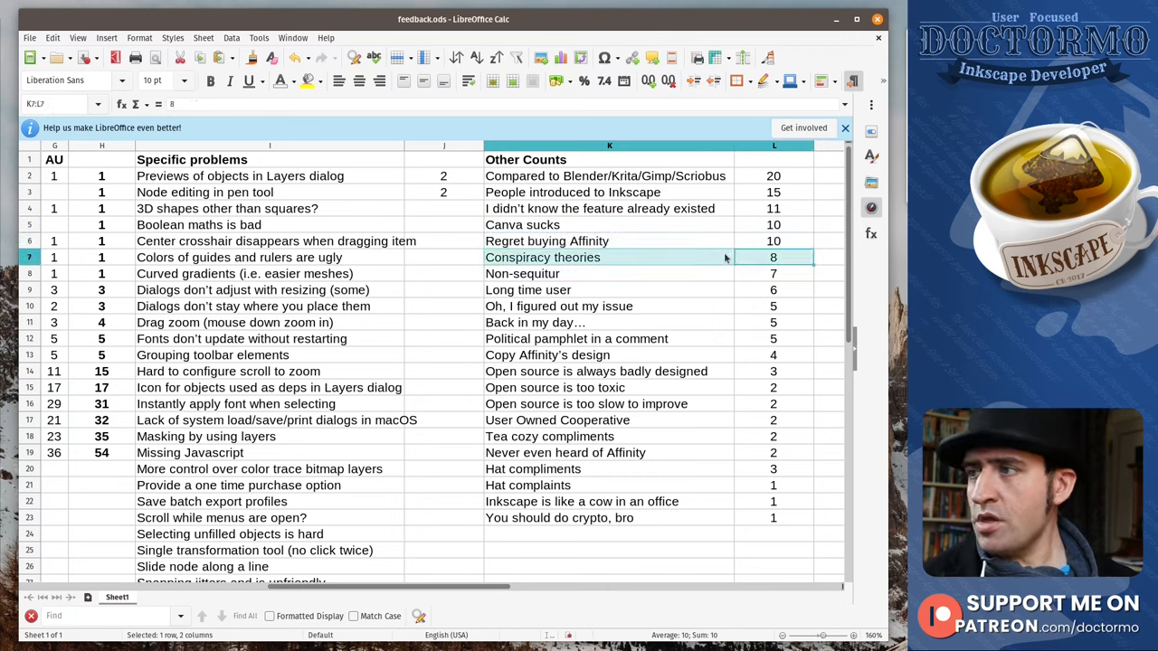
mouse_move(807, 306)
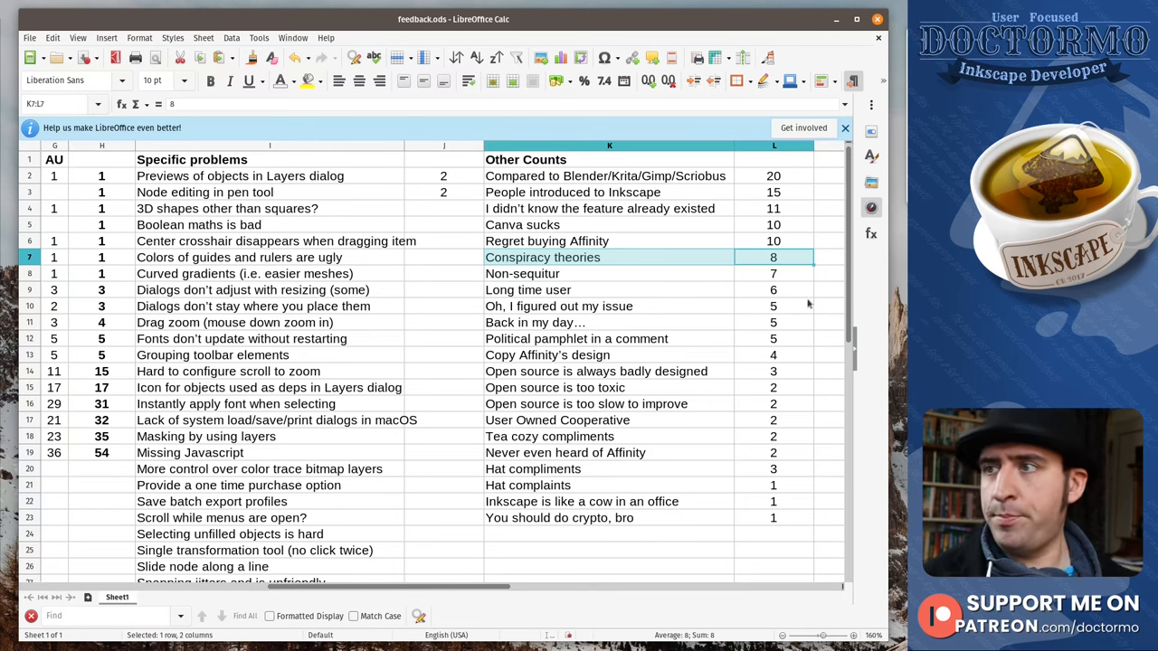
left_click(774, 273)
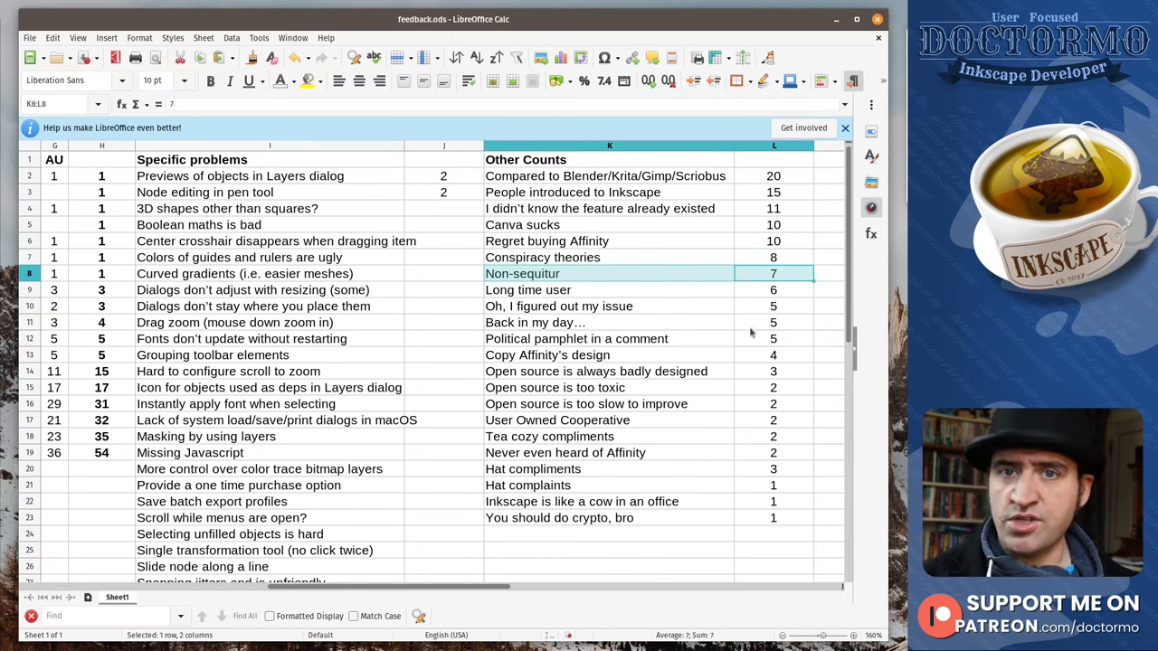
mouse_move(723, 300)
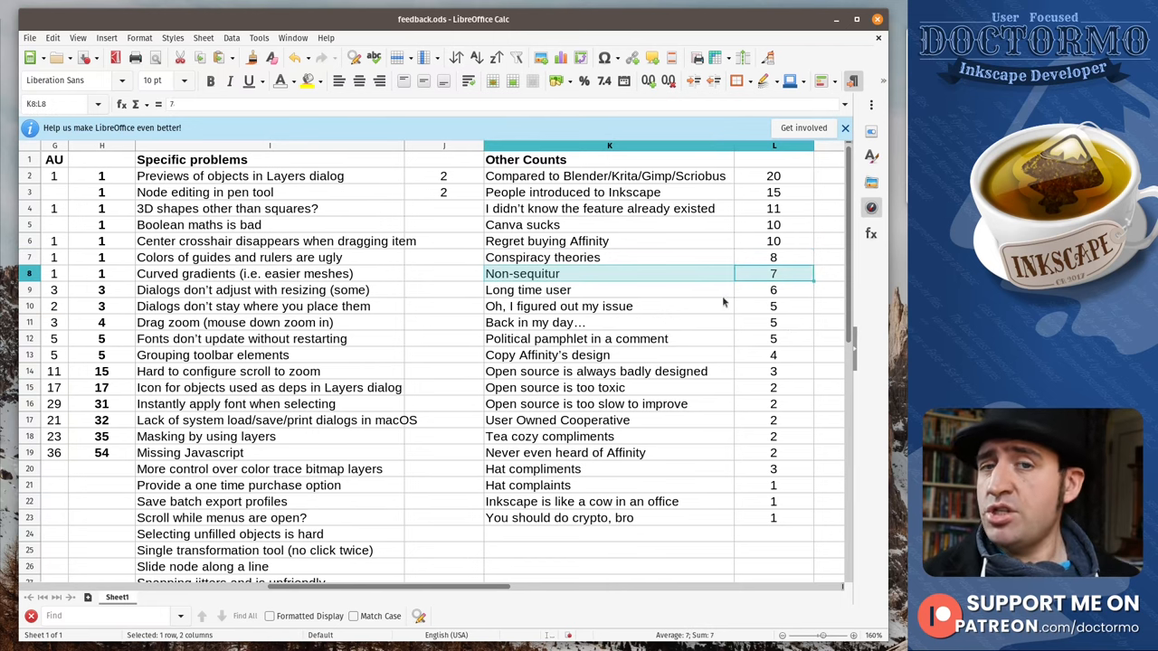
left_click(607, 289)
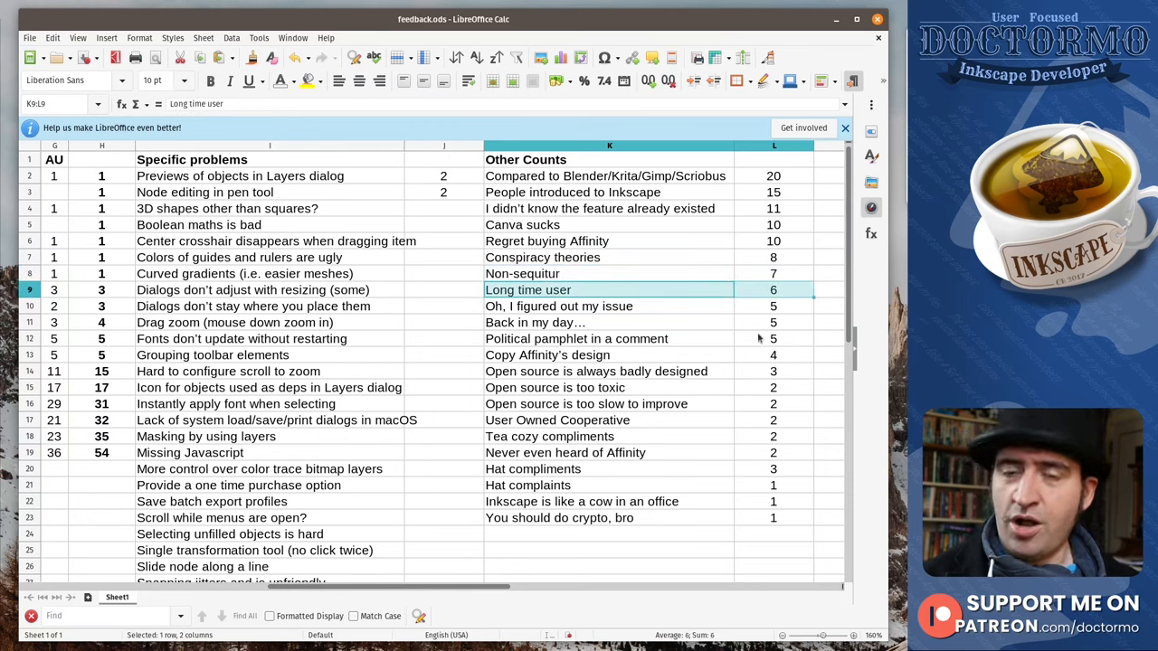
left_click(607, 306)
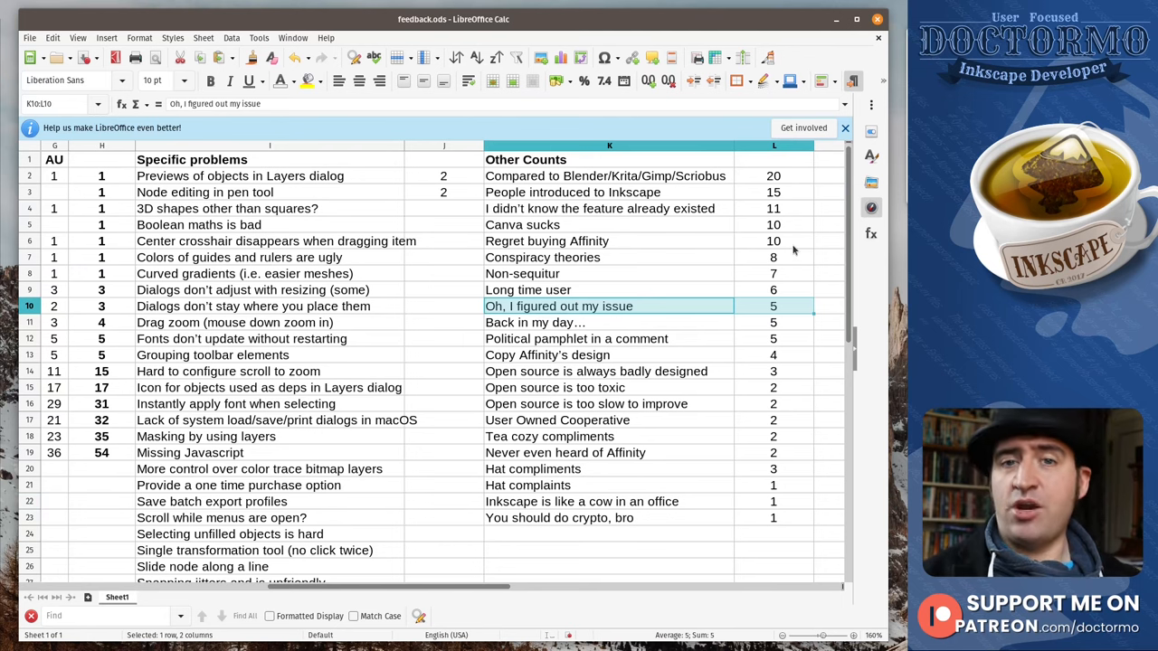
mouse_move(691, 338)
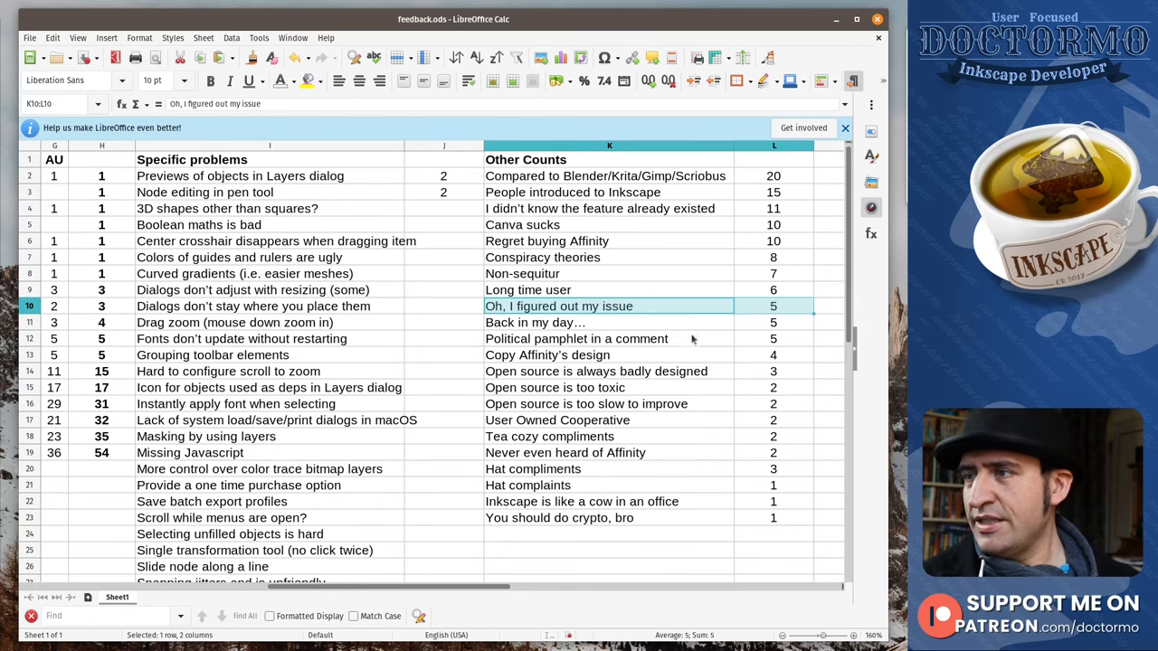
left_click(608, 322)
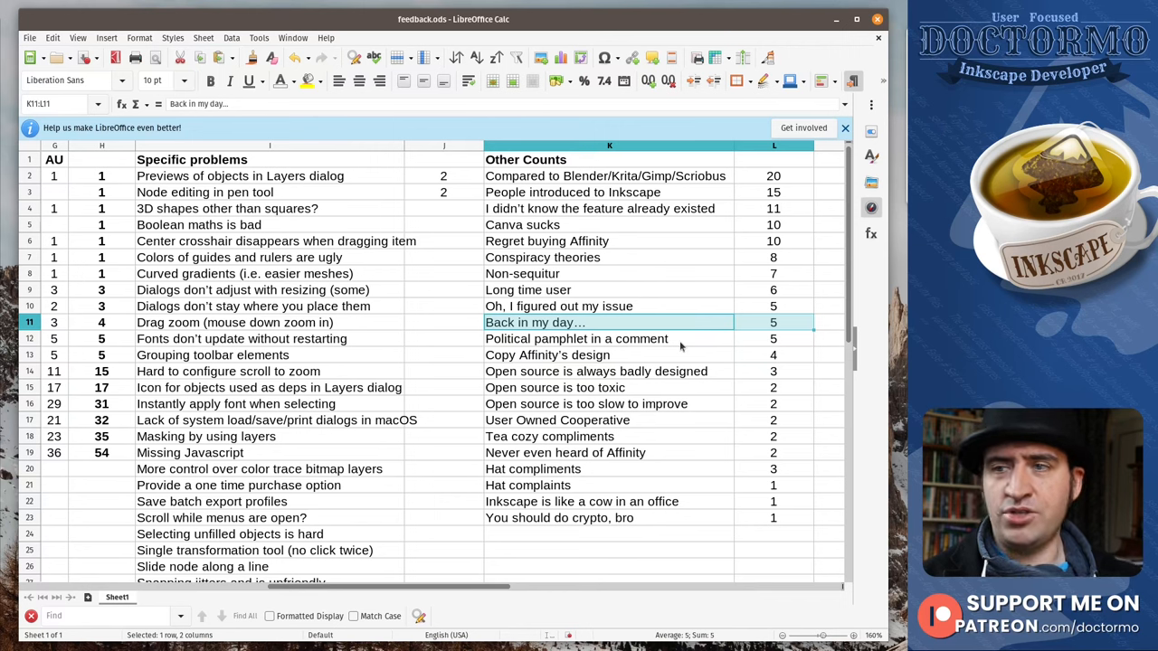
mouse_move(694, 340)
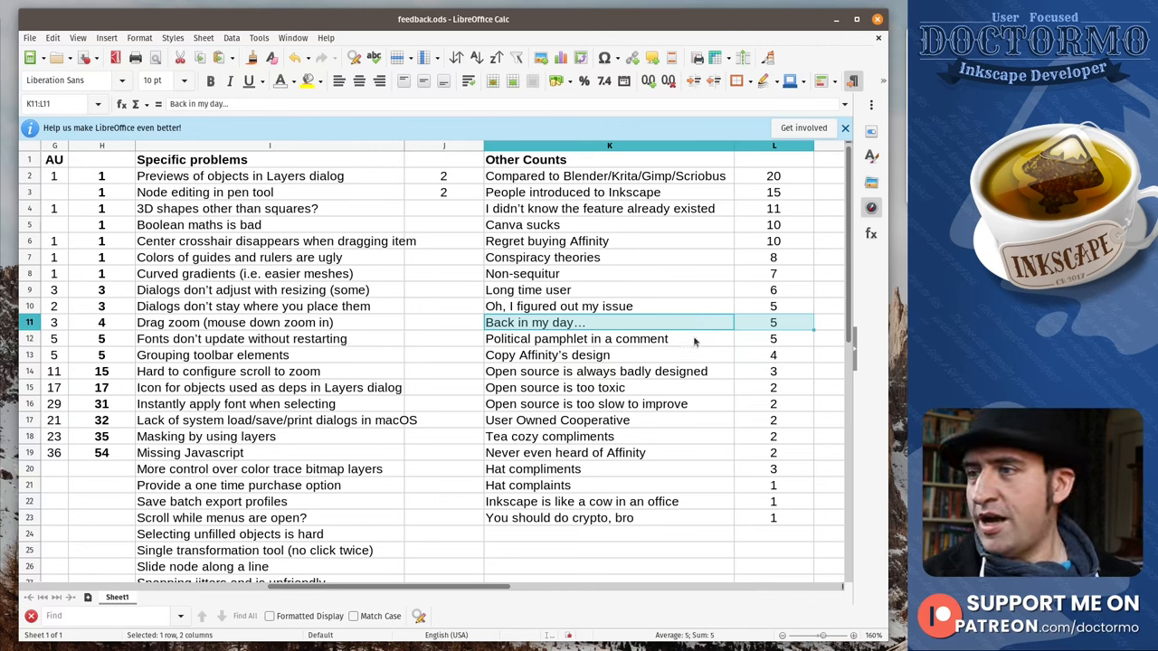
left_click(575, 338)
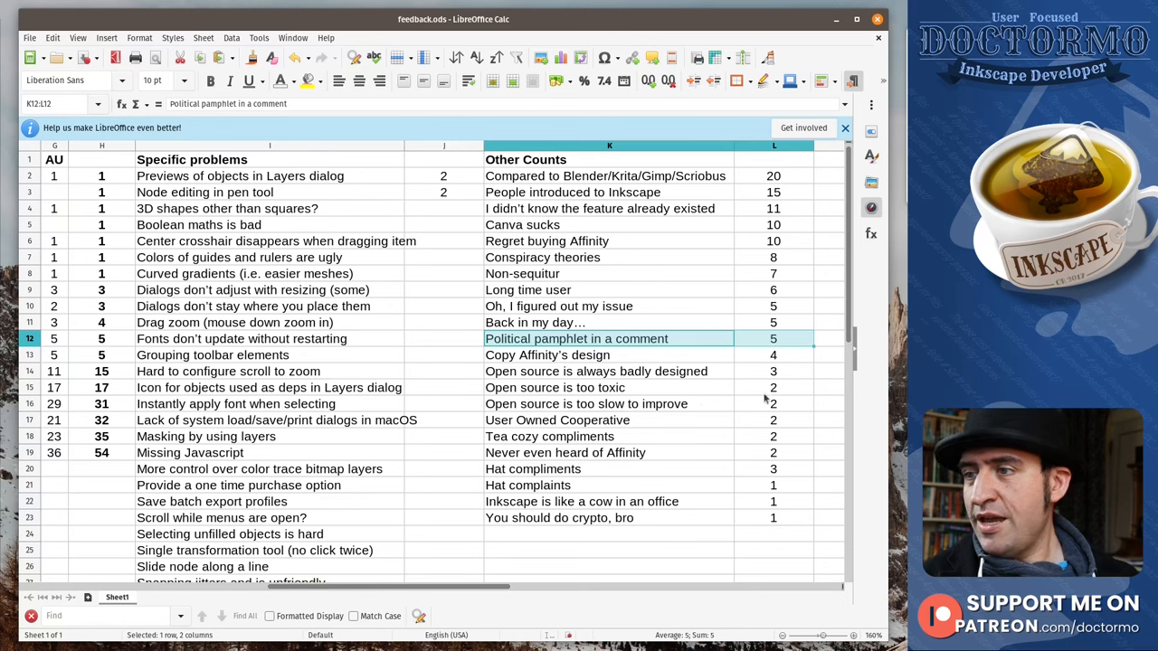
left_click(547, 355)
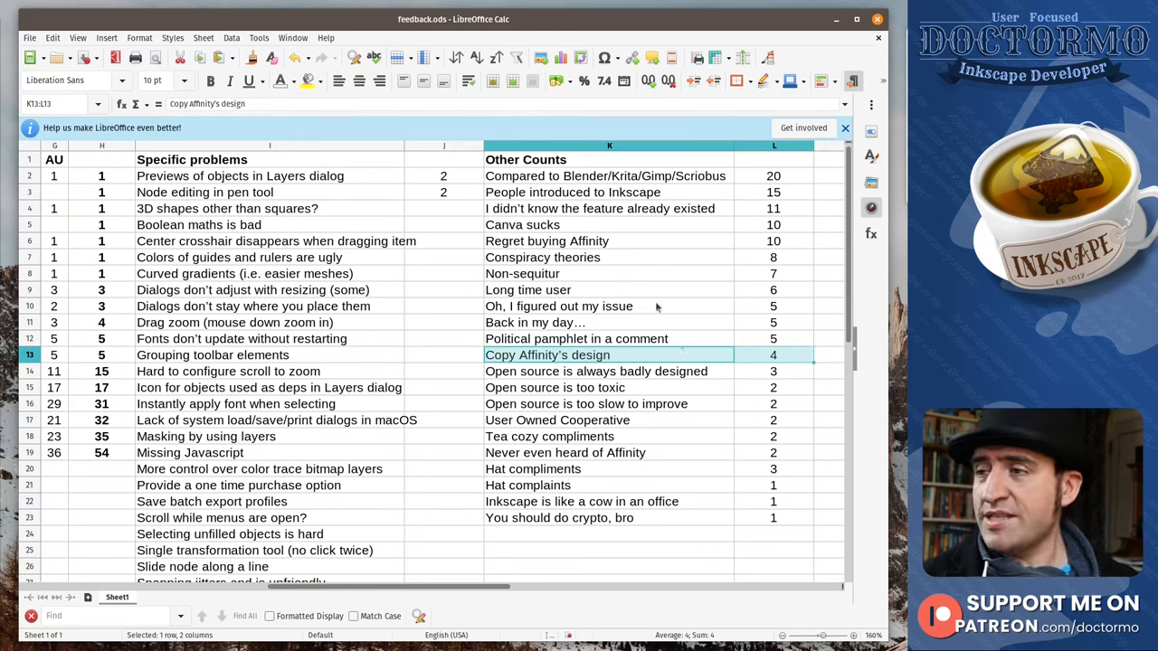
left_click(595, 371)
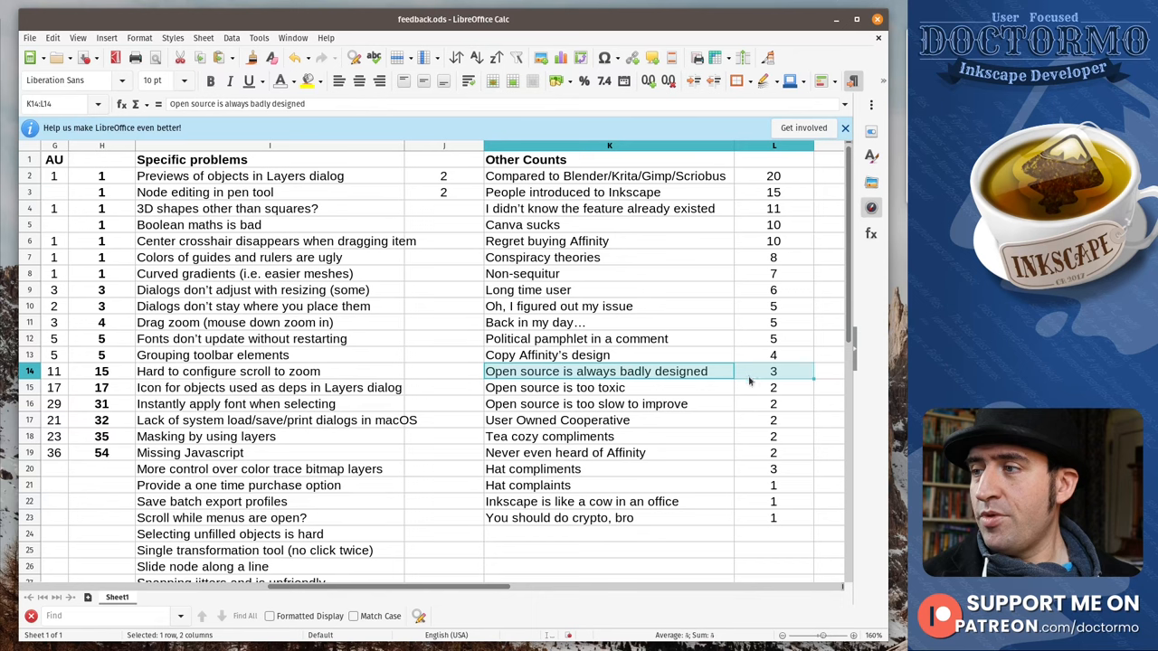
mouse_move(687, 434)
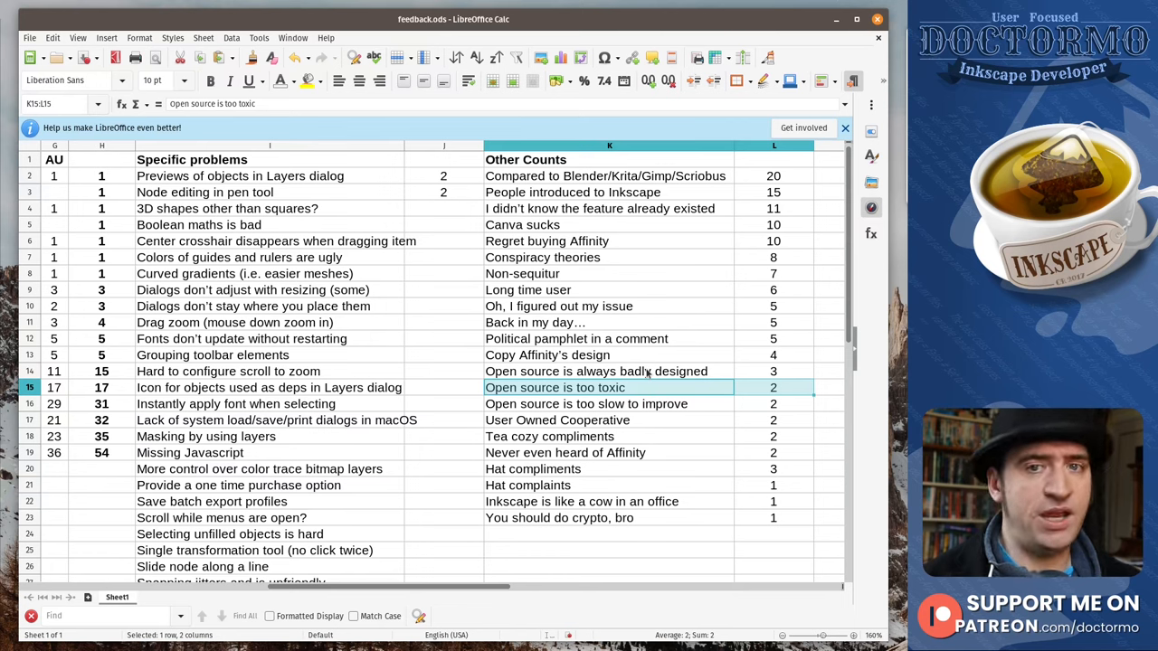
mouse_move(702, 413)
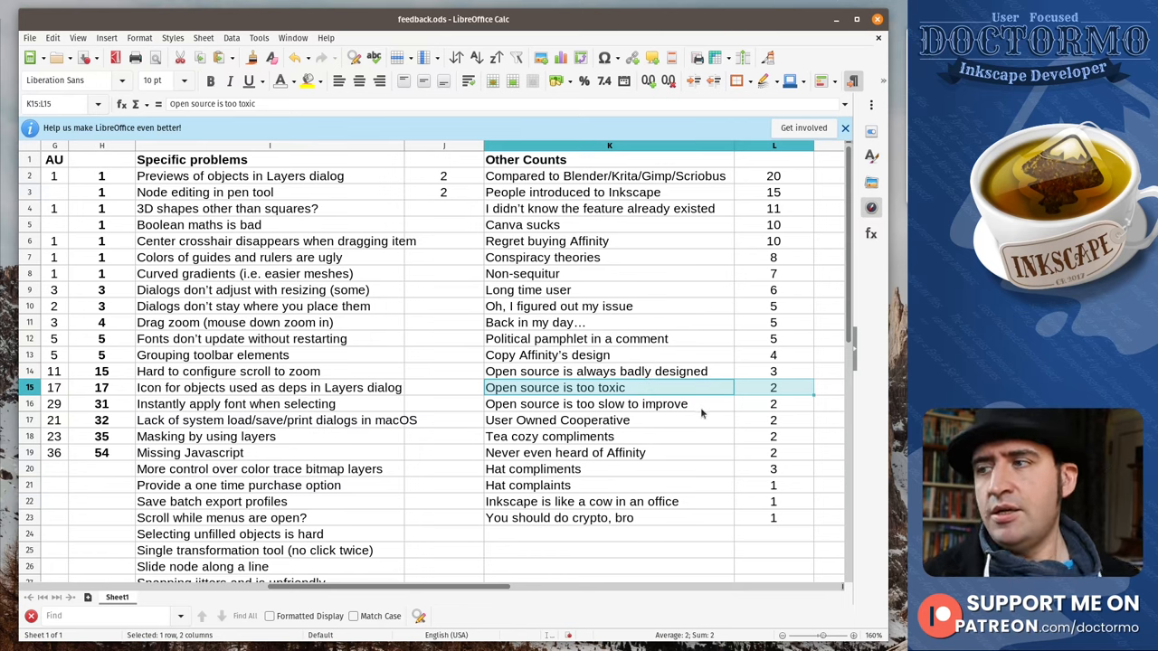
left_click(586, 403)
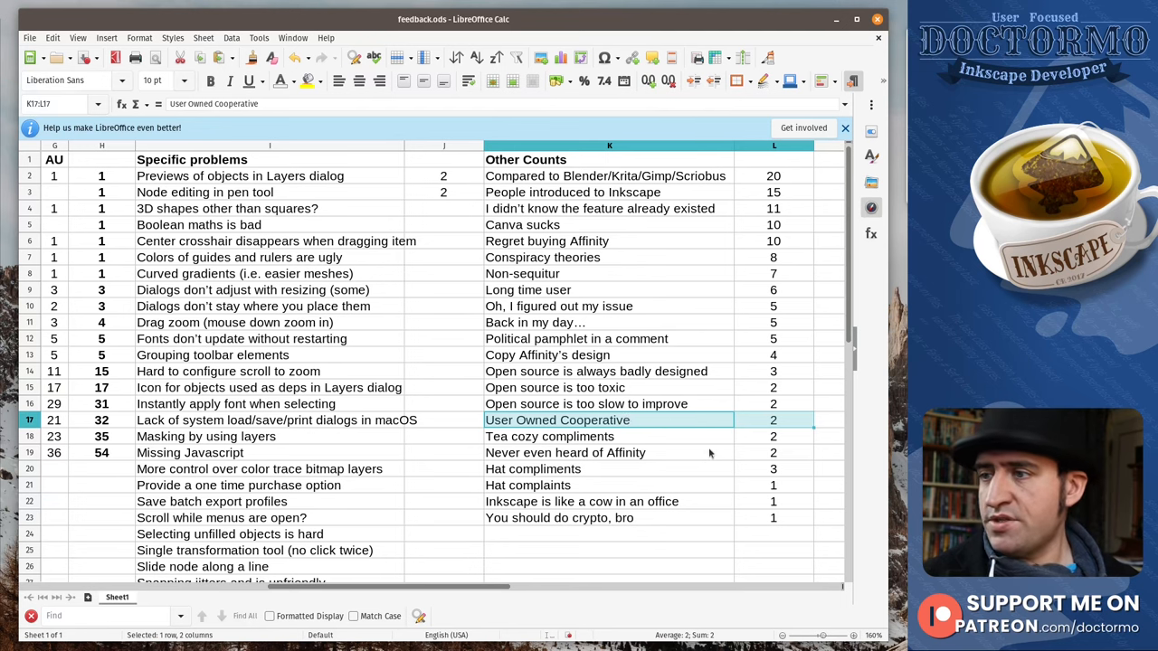
mouse_move(723, 445)
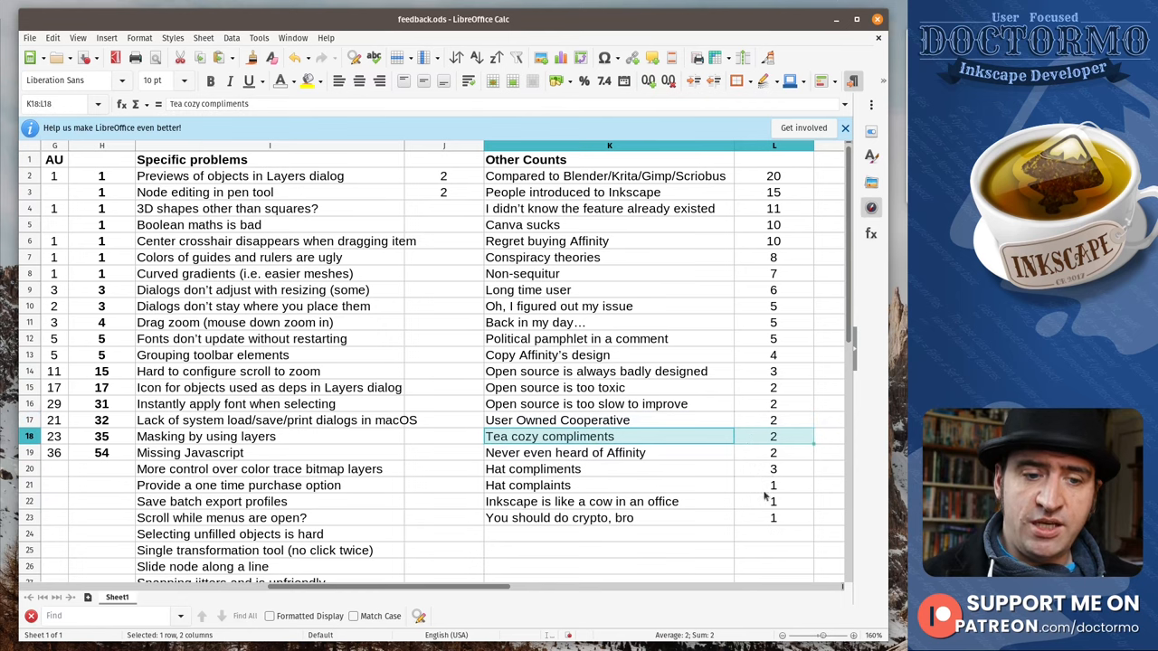
left_click(601, 453)
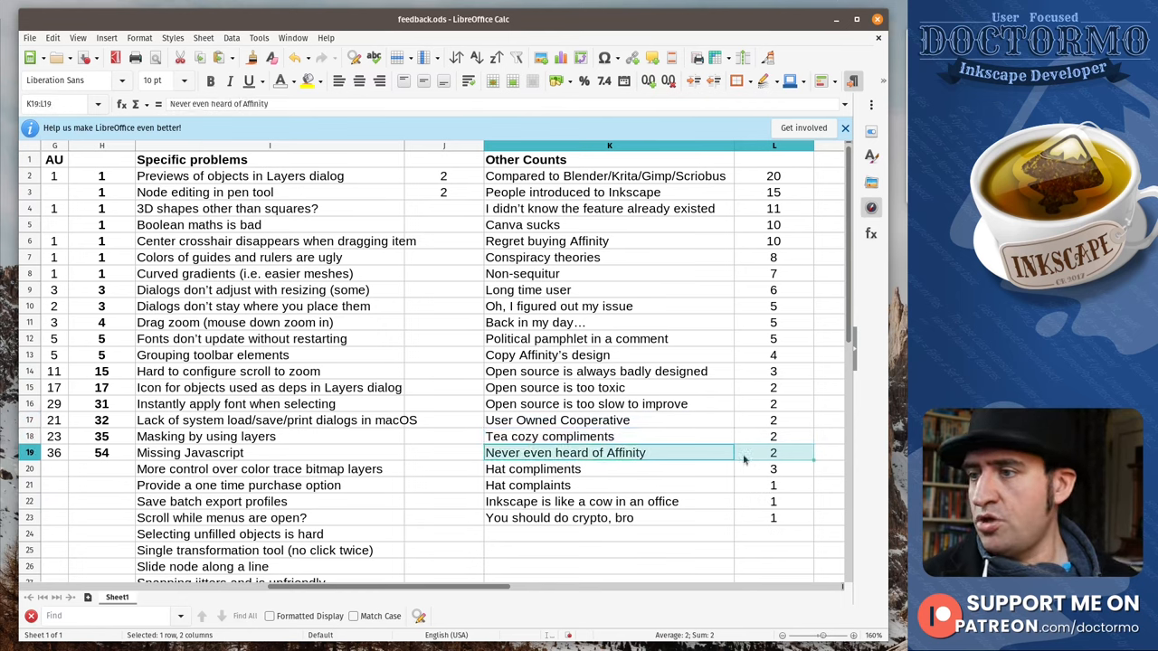
mouse_move(702, 485)
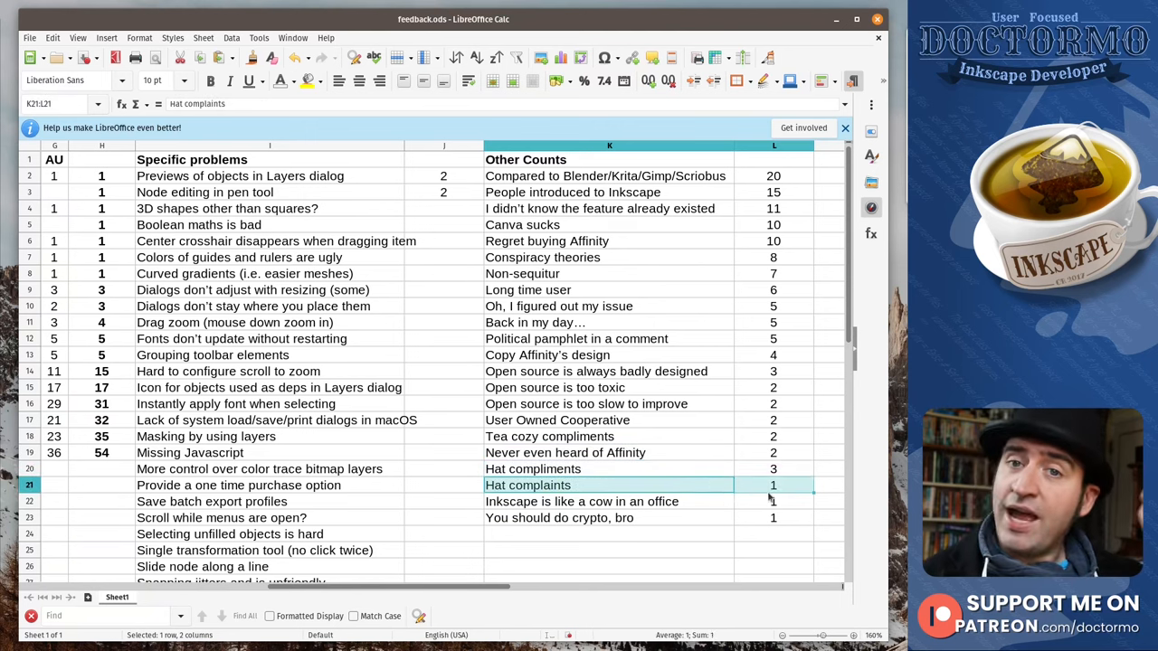
left_click(608, 501)
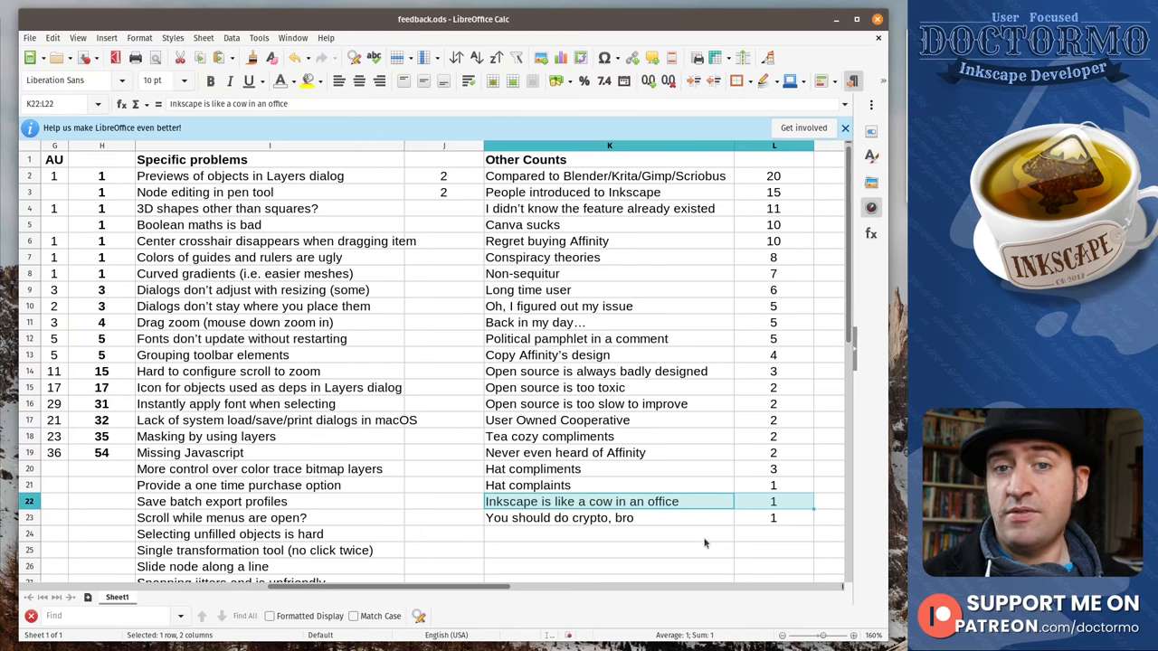
left_click(608, 517)
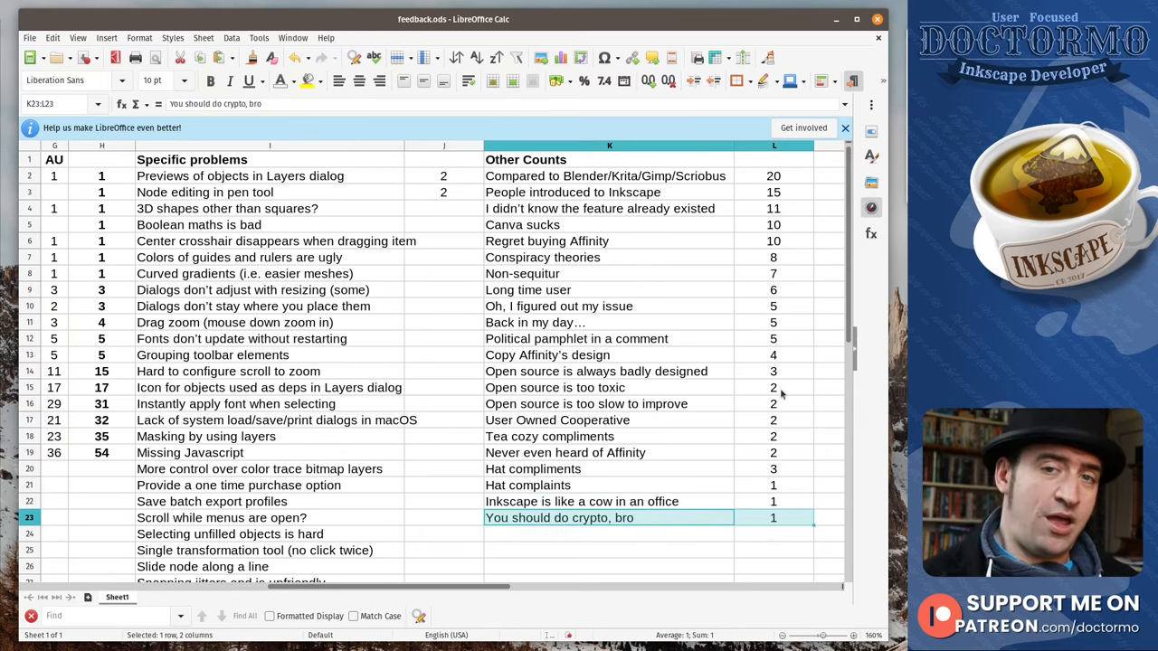
mouse_move(691, 339)
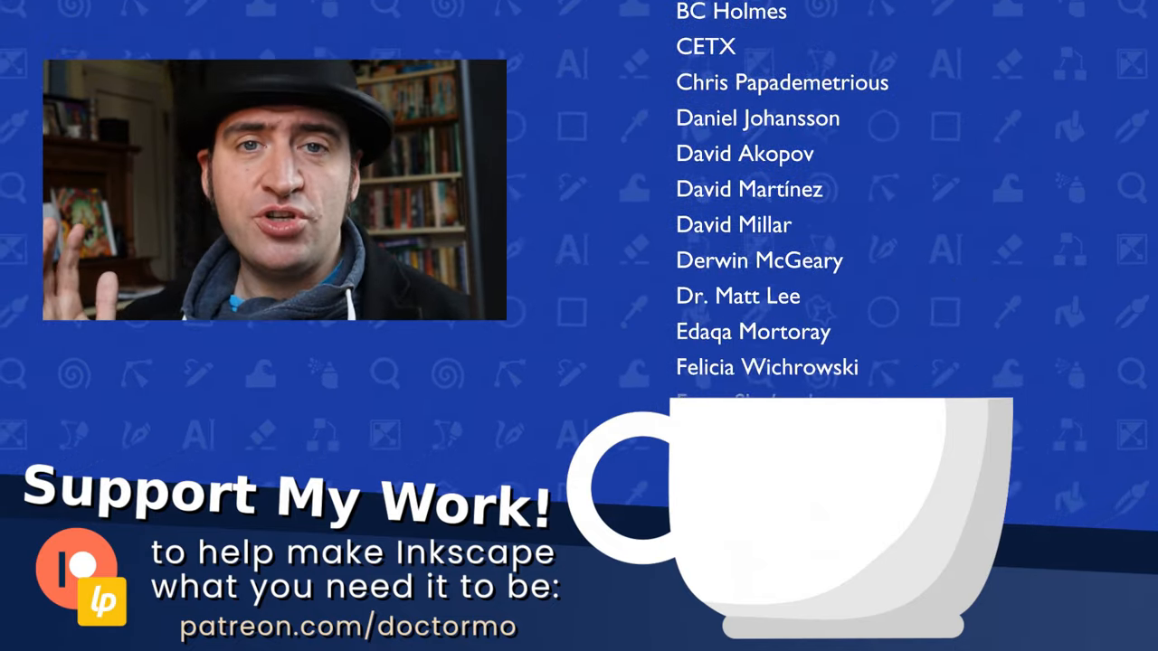
scroll("down", 3)
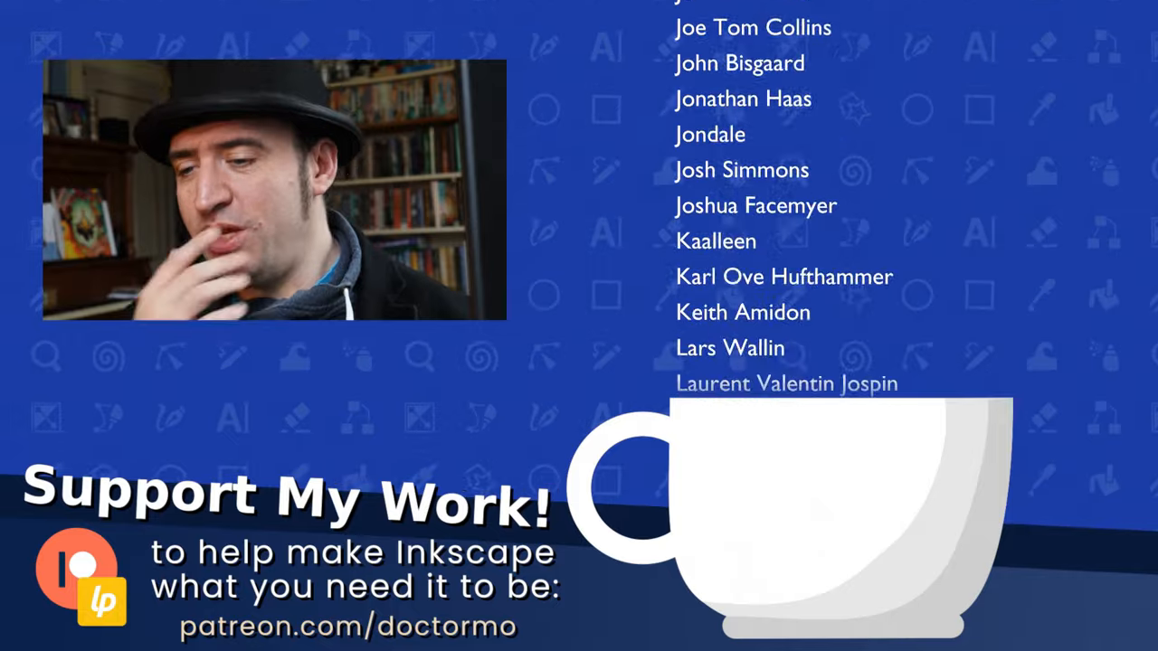
scroll("down", 3)
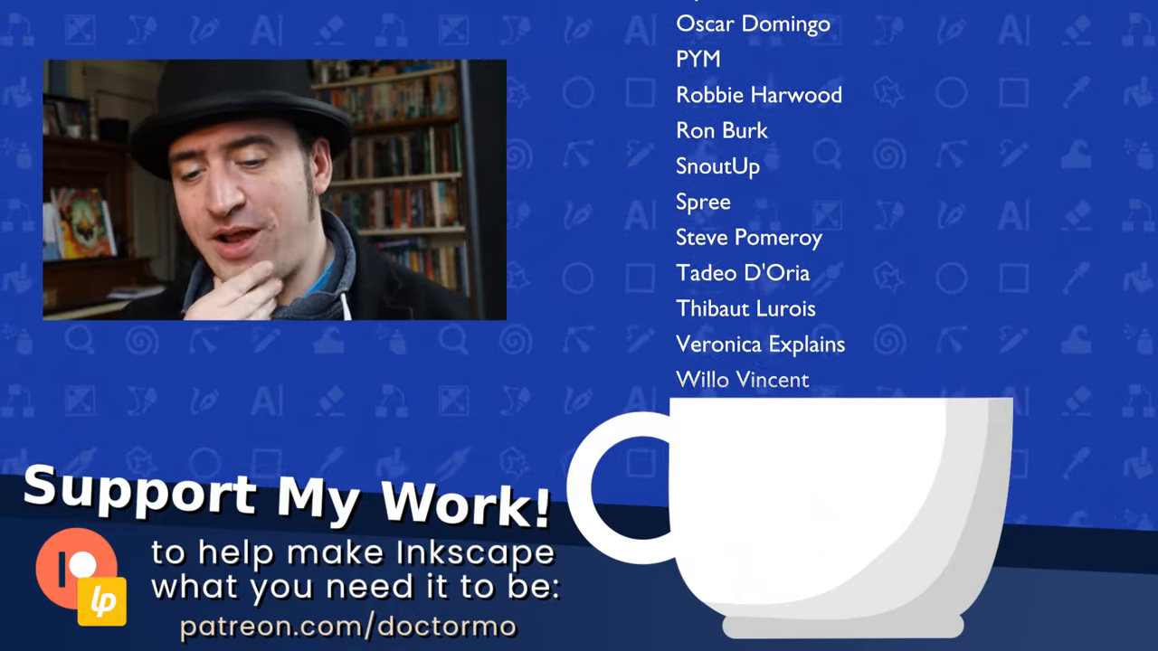